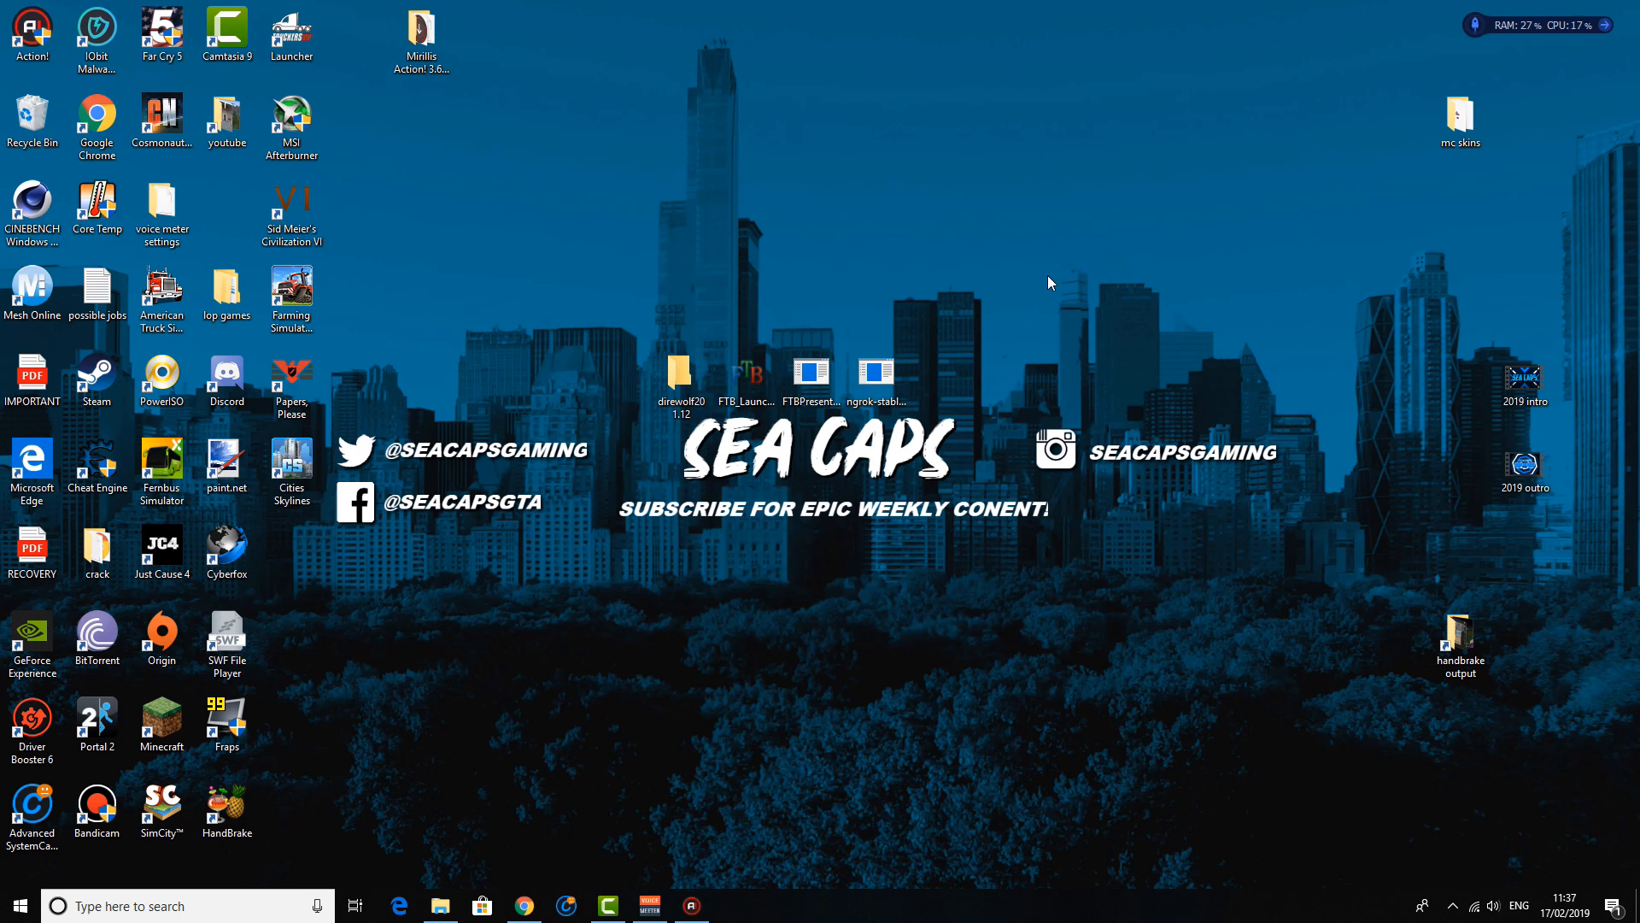
mouse_move(1040, 268)
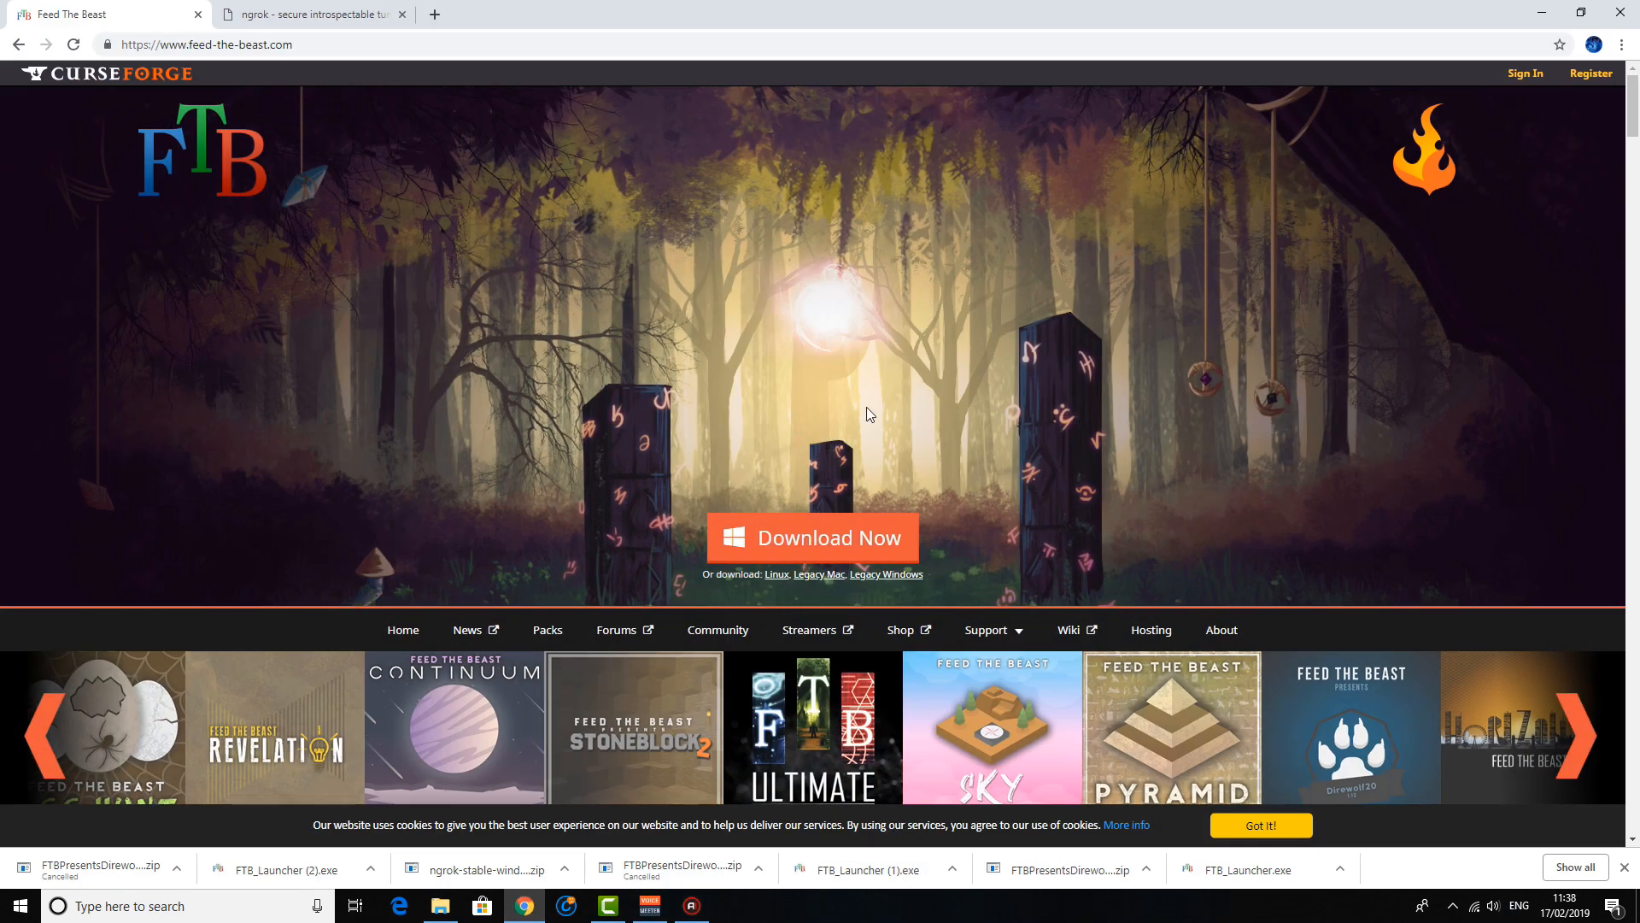
mouse_move(733, 511)
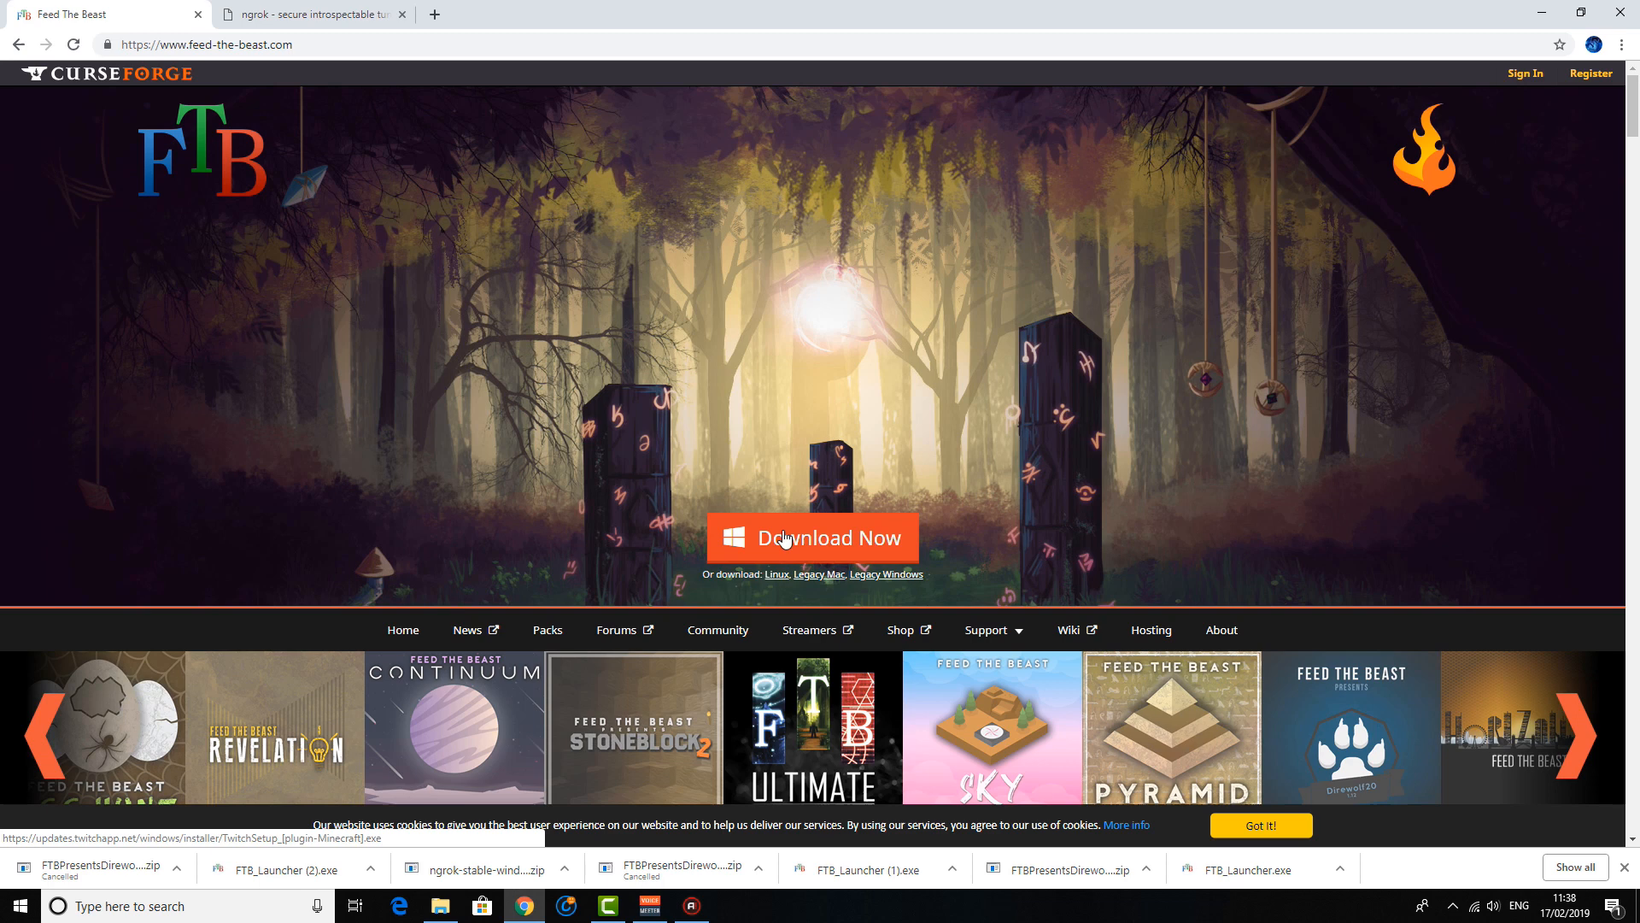
mouse_move(822, 540)
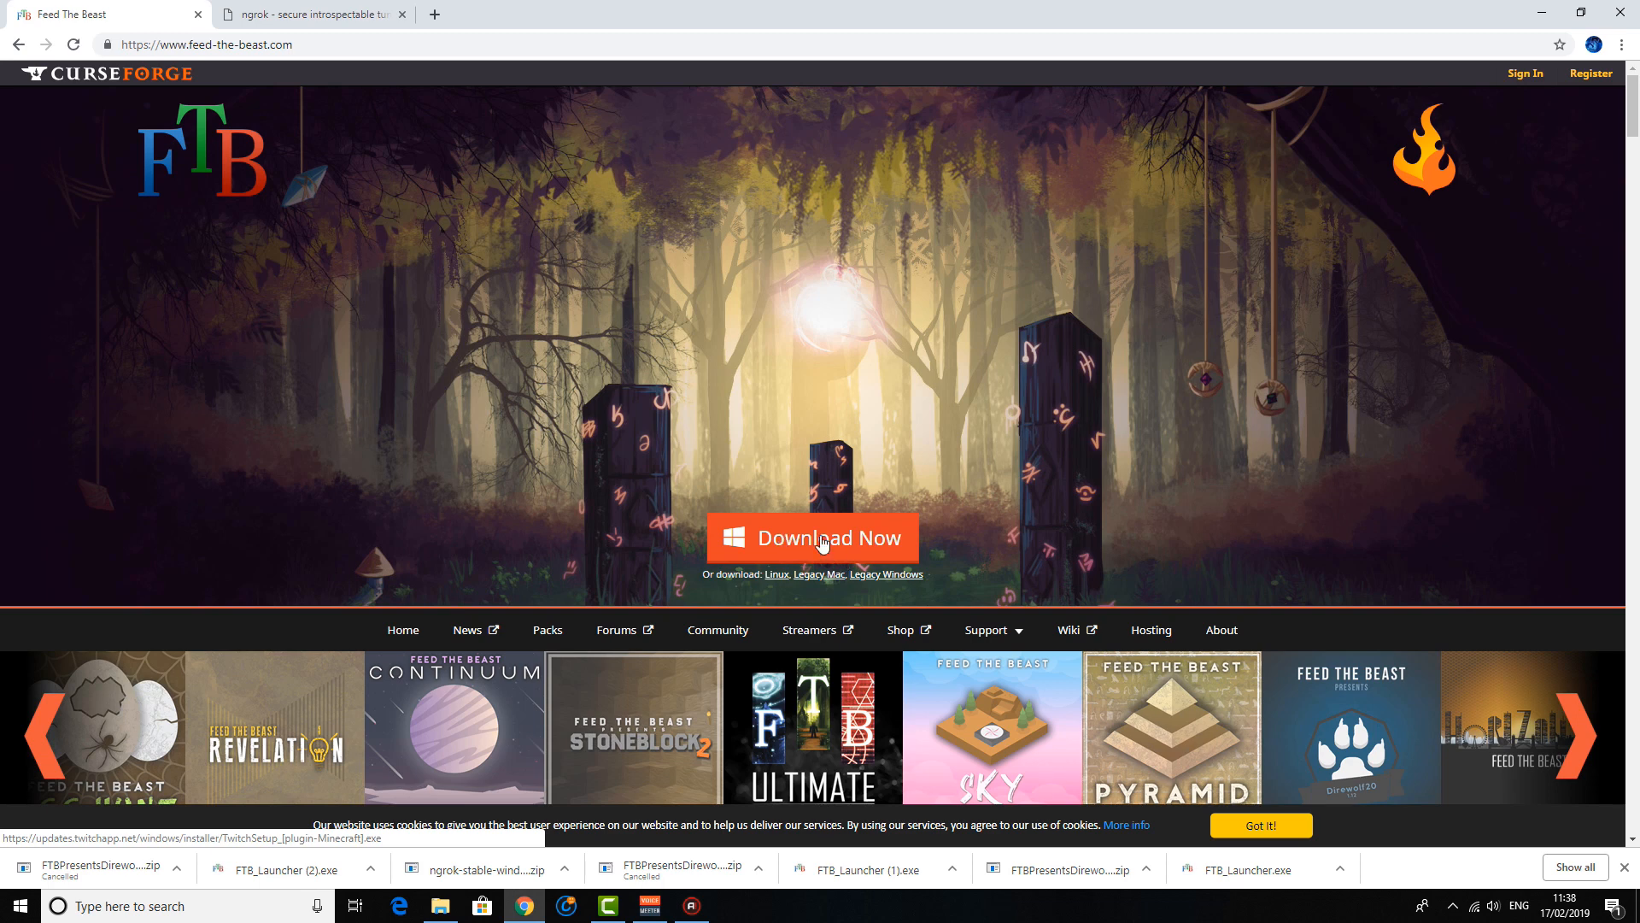
mouse_move(822, 579)
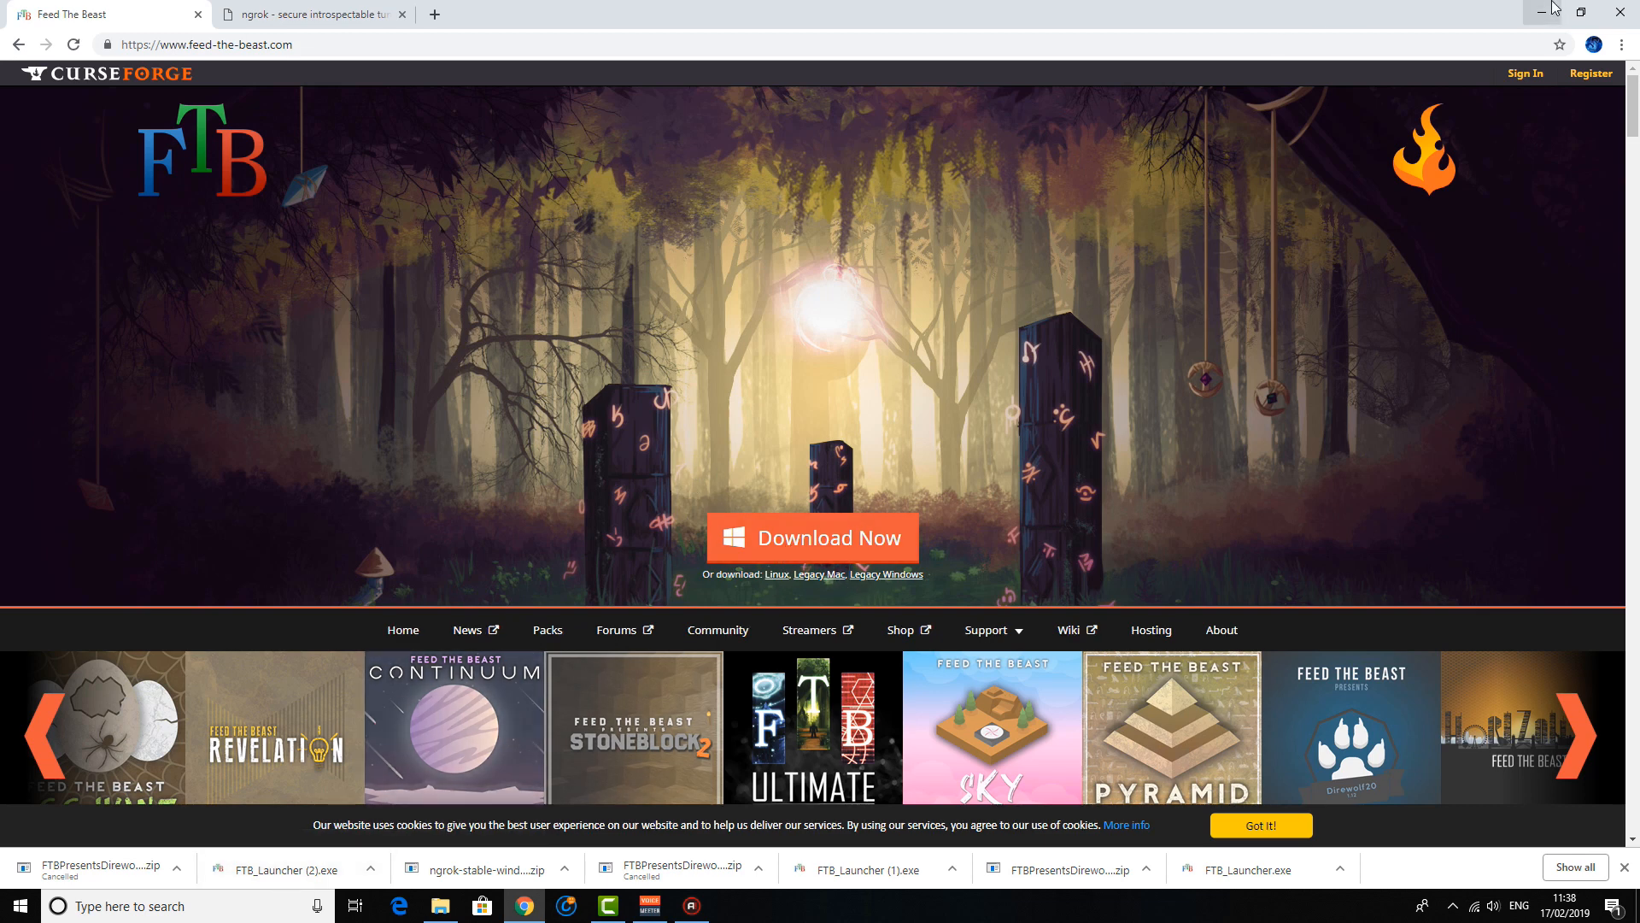
Launch the FTB Launcher from the desktop and scroll the official modpacks to FTB Presents Direwolf20 1.12
left_click(1553, 12)
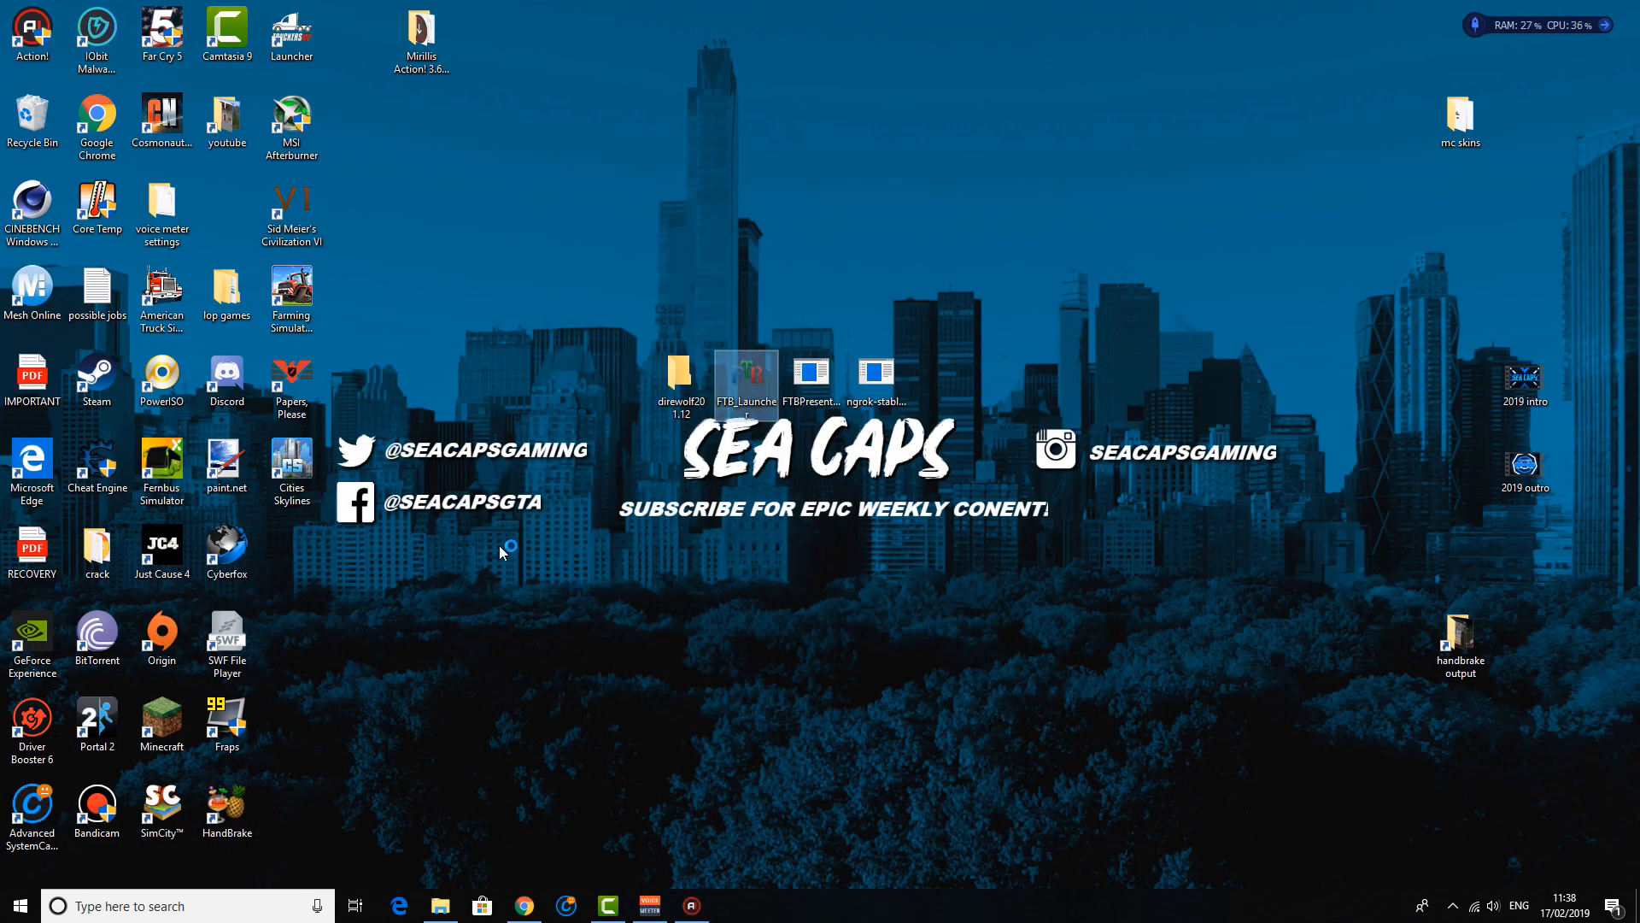
double_click(745, 372)
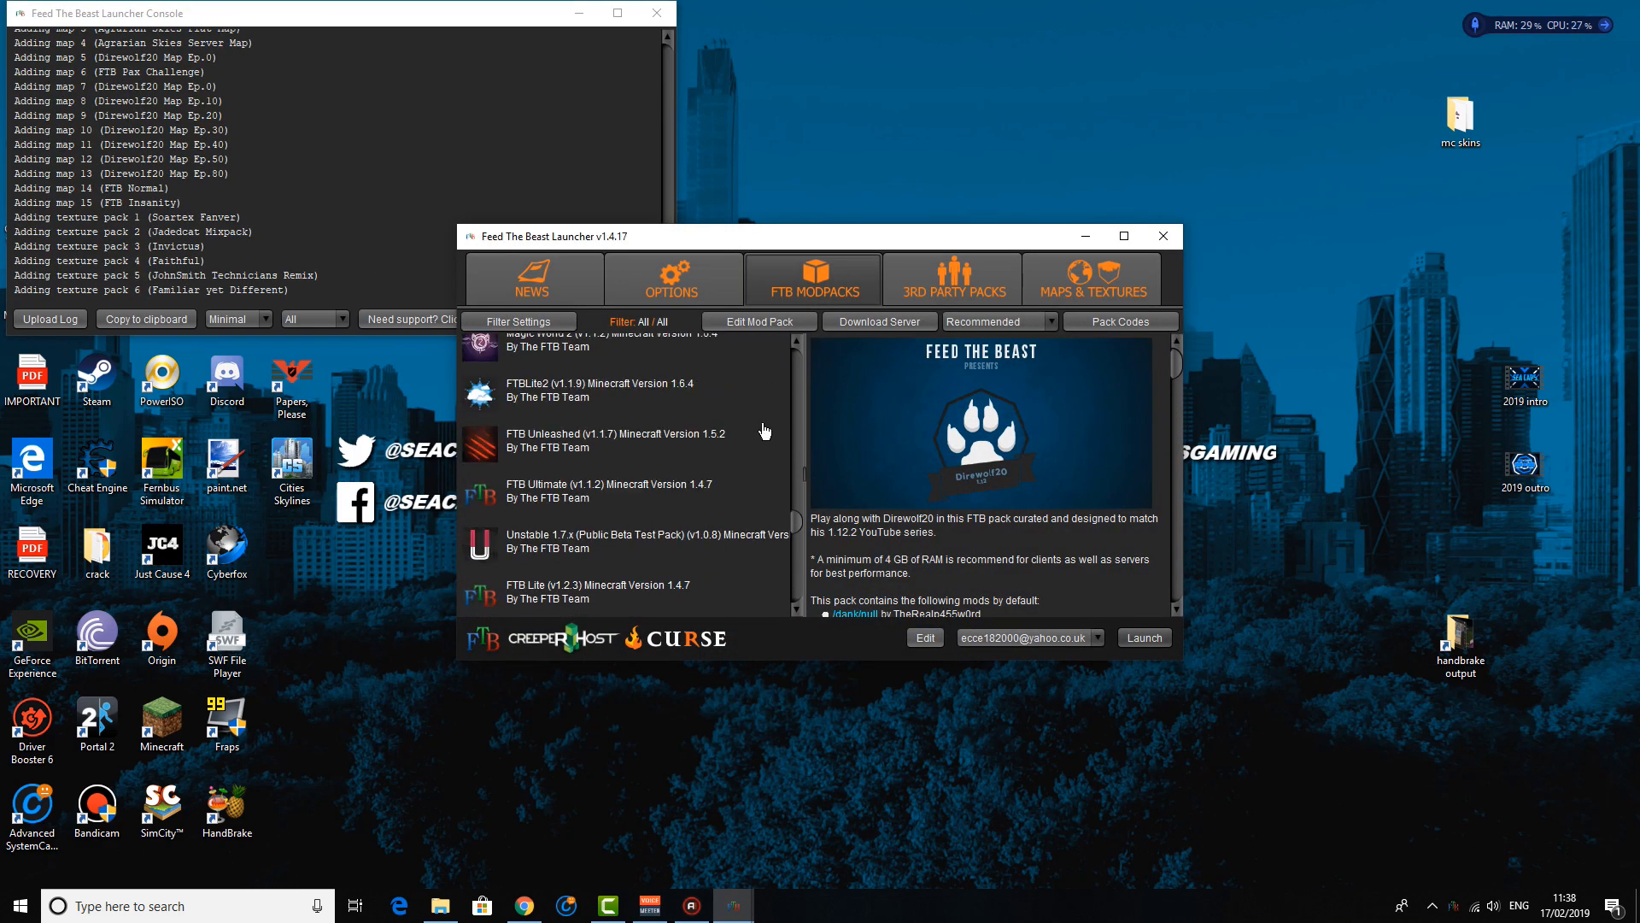
scroll("up", 3)
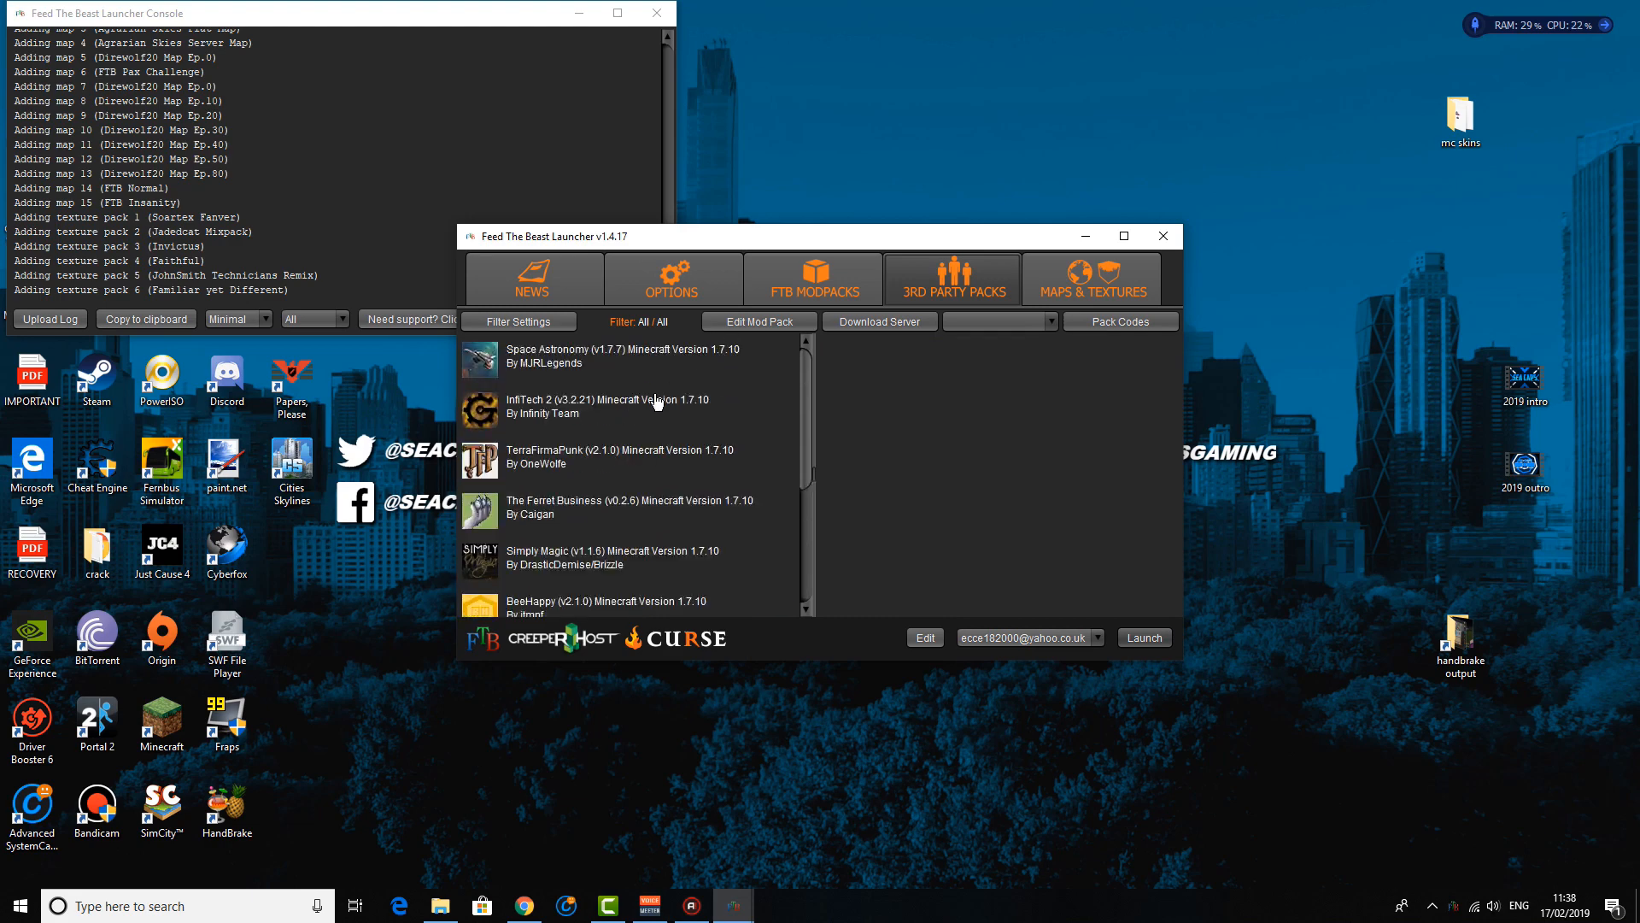
left_click(617, 456)
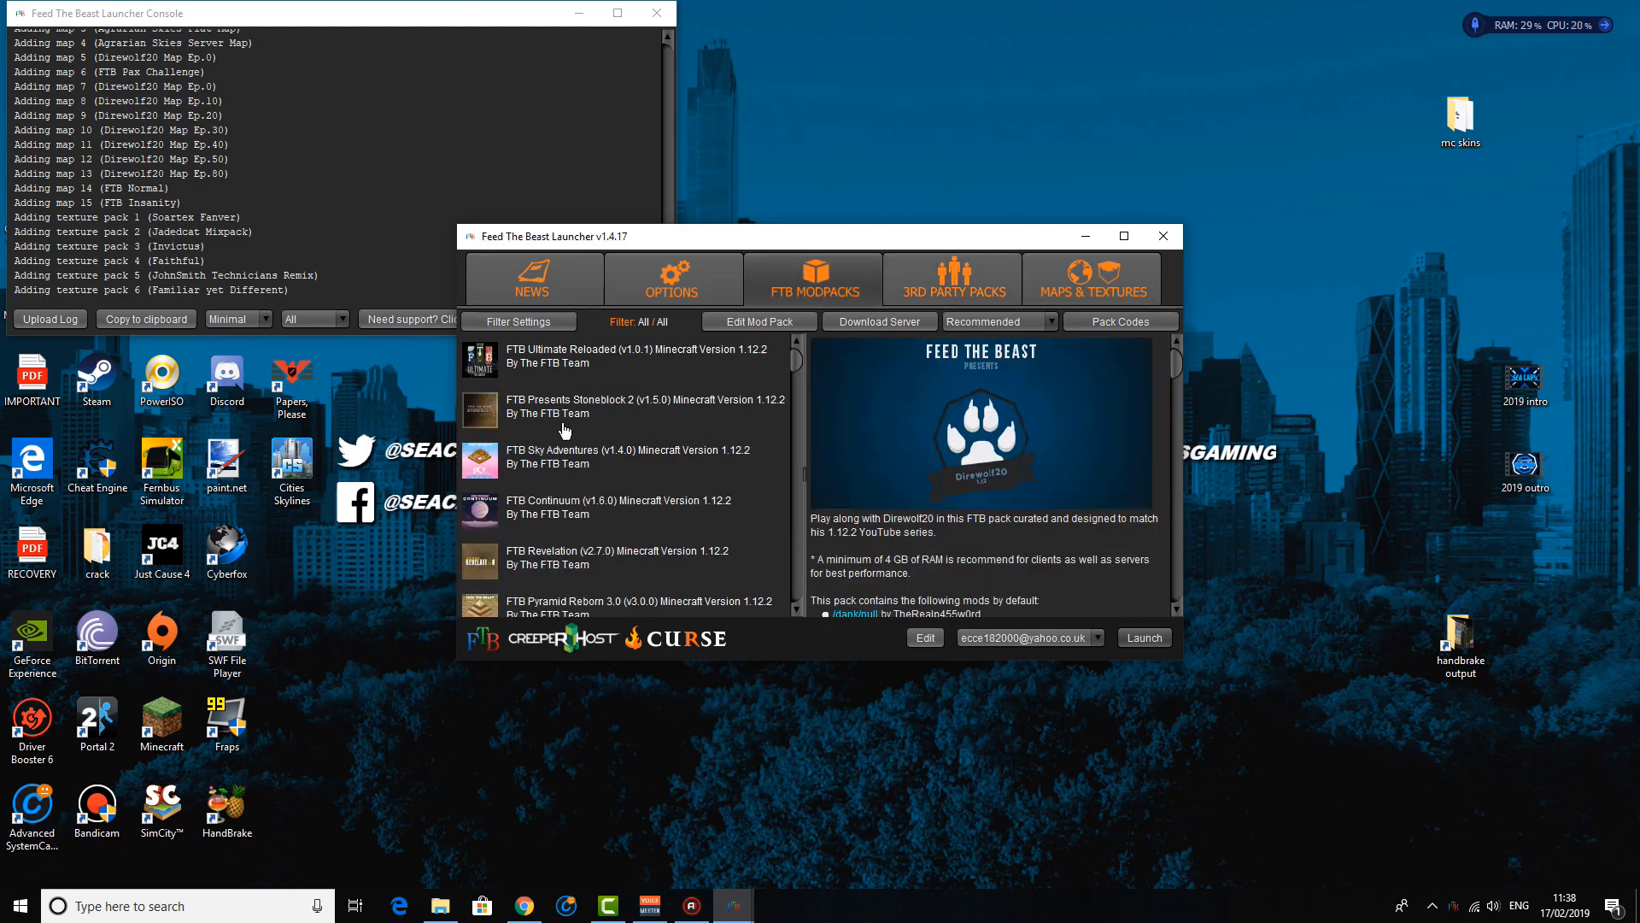
scroll("down", 3)
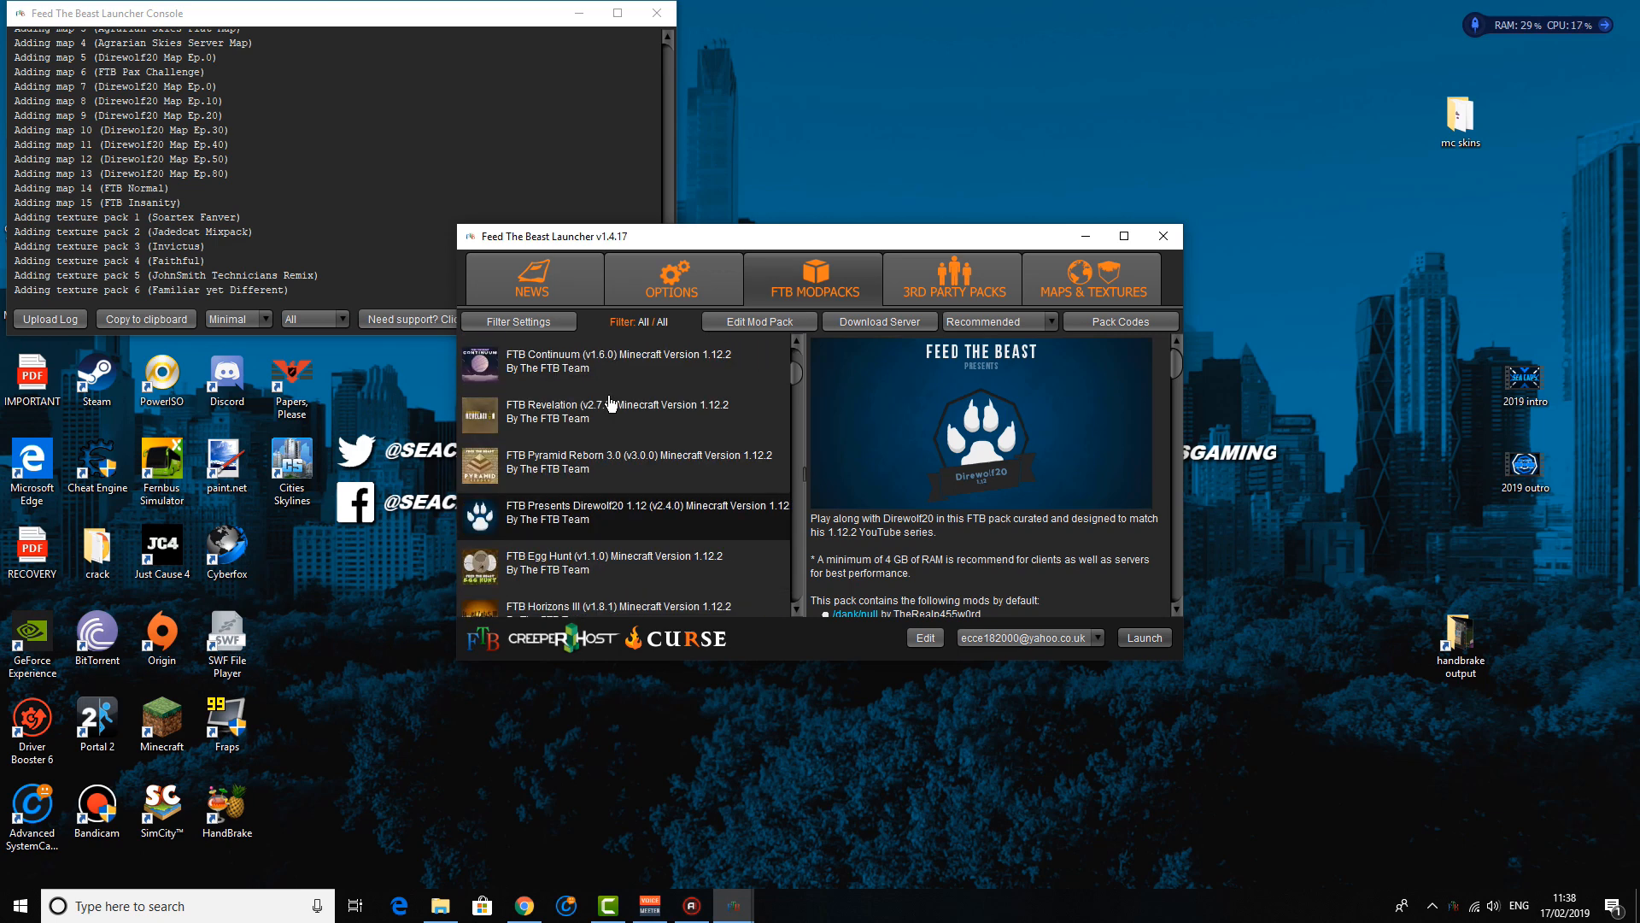
scroll("down", 3)
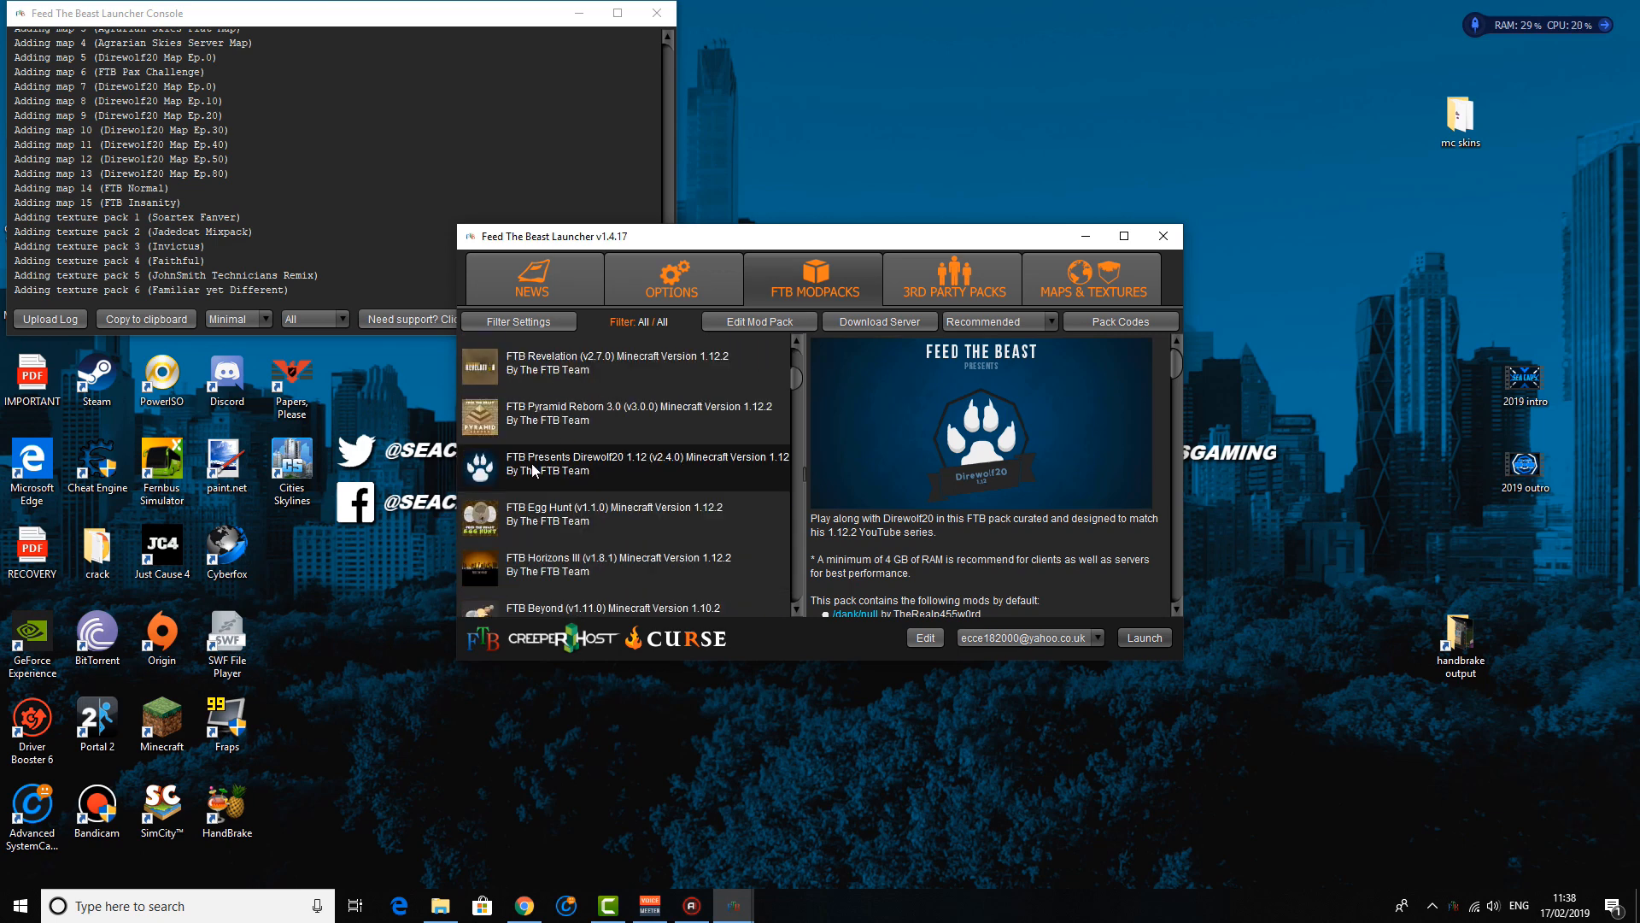
mouse_move(552, 472)
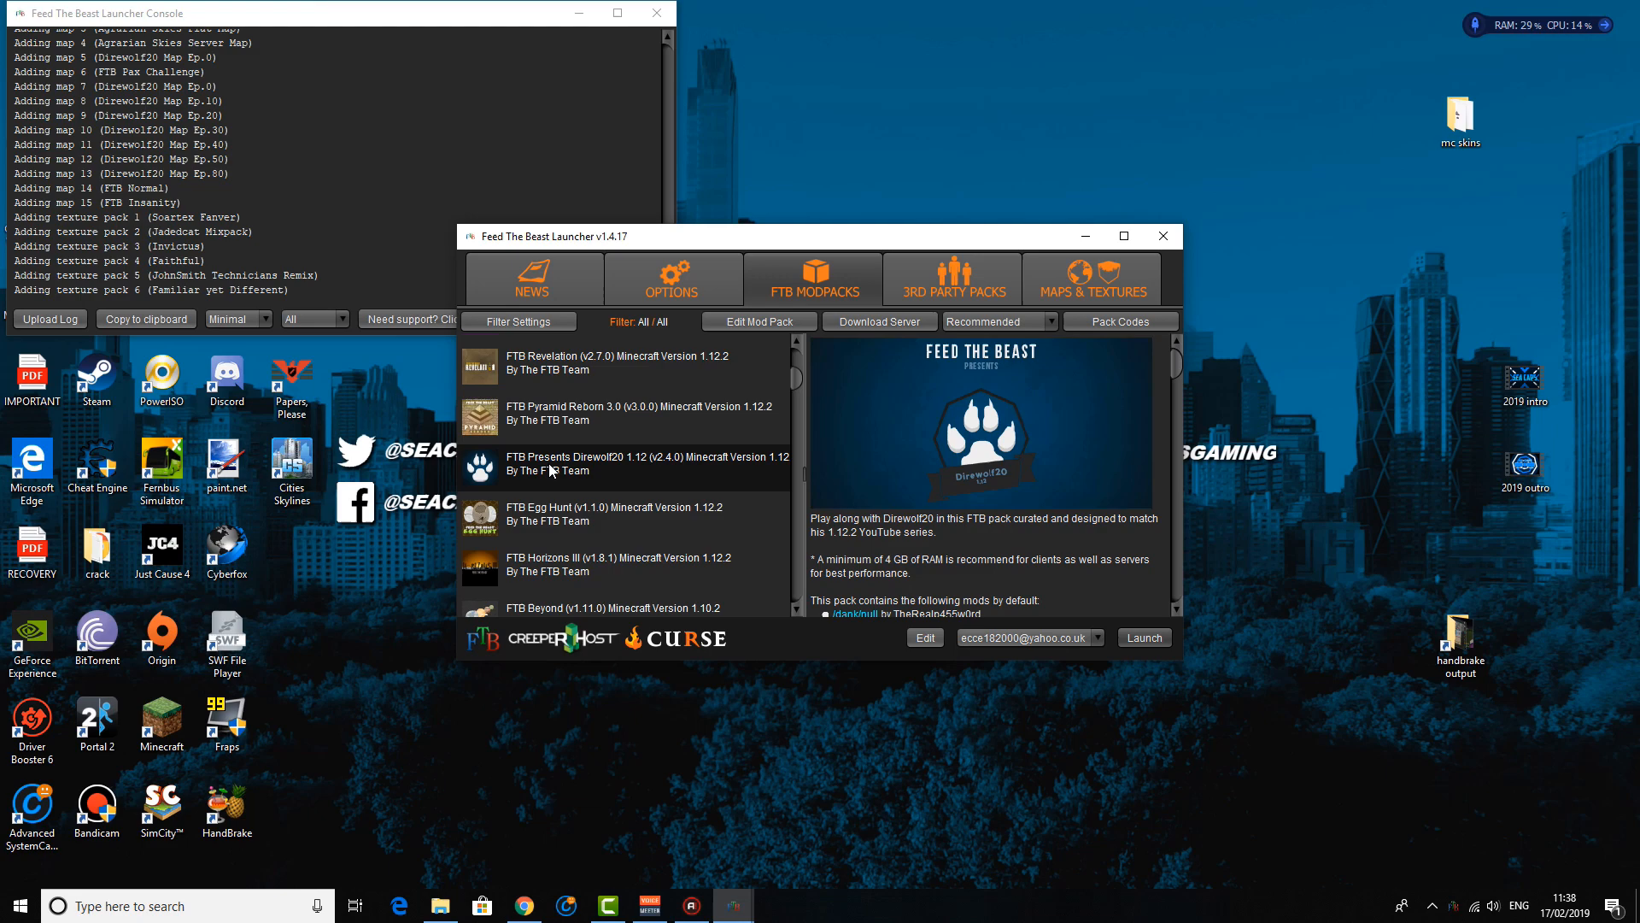
mouse_move(625, 454)
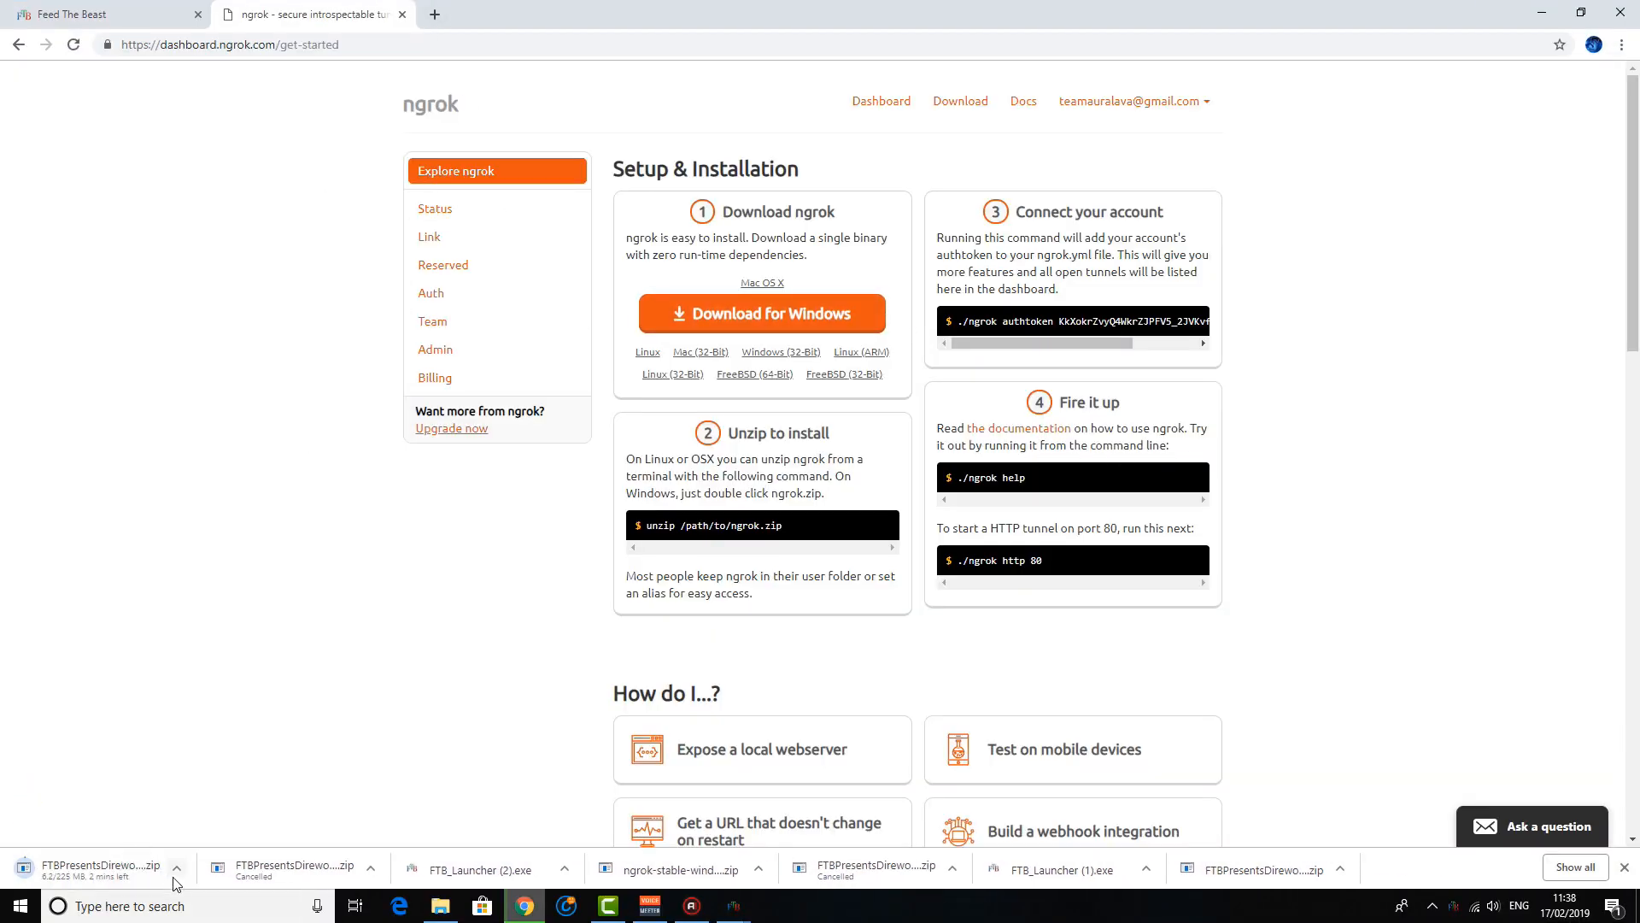
Open the downloaded server zip in WinRAR, select all files and extract them into the direwolf20 1.12 folder
left_click(176, 870)
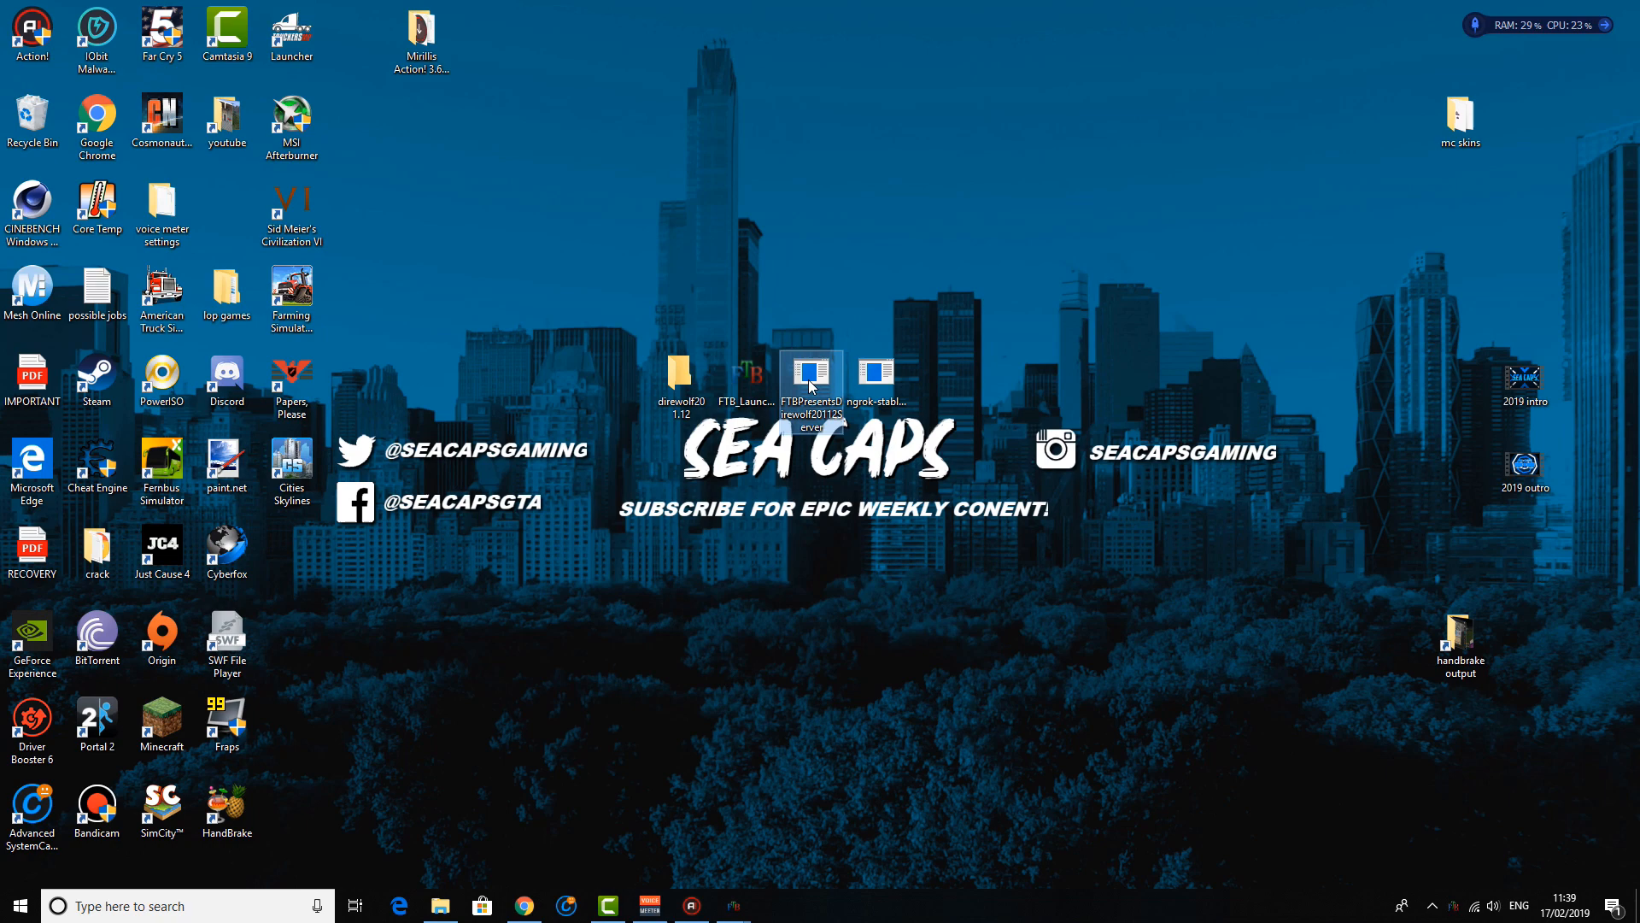
right_click(810, 385)
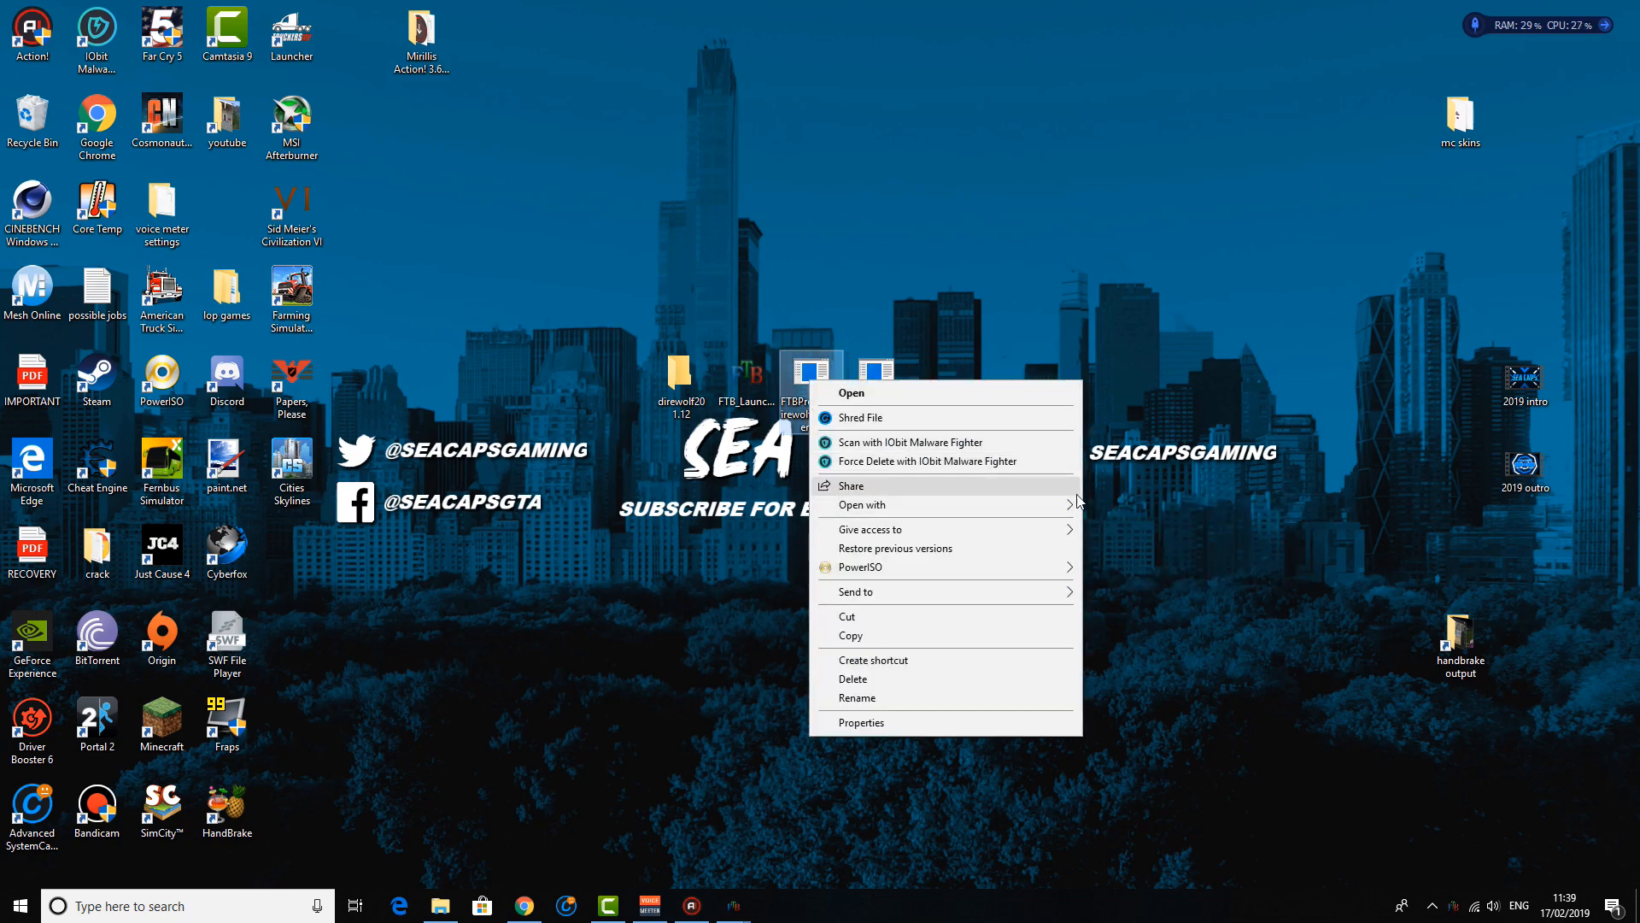
left_click(851, 393)
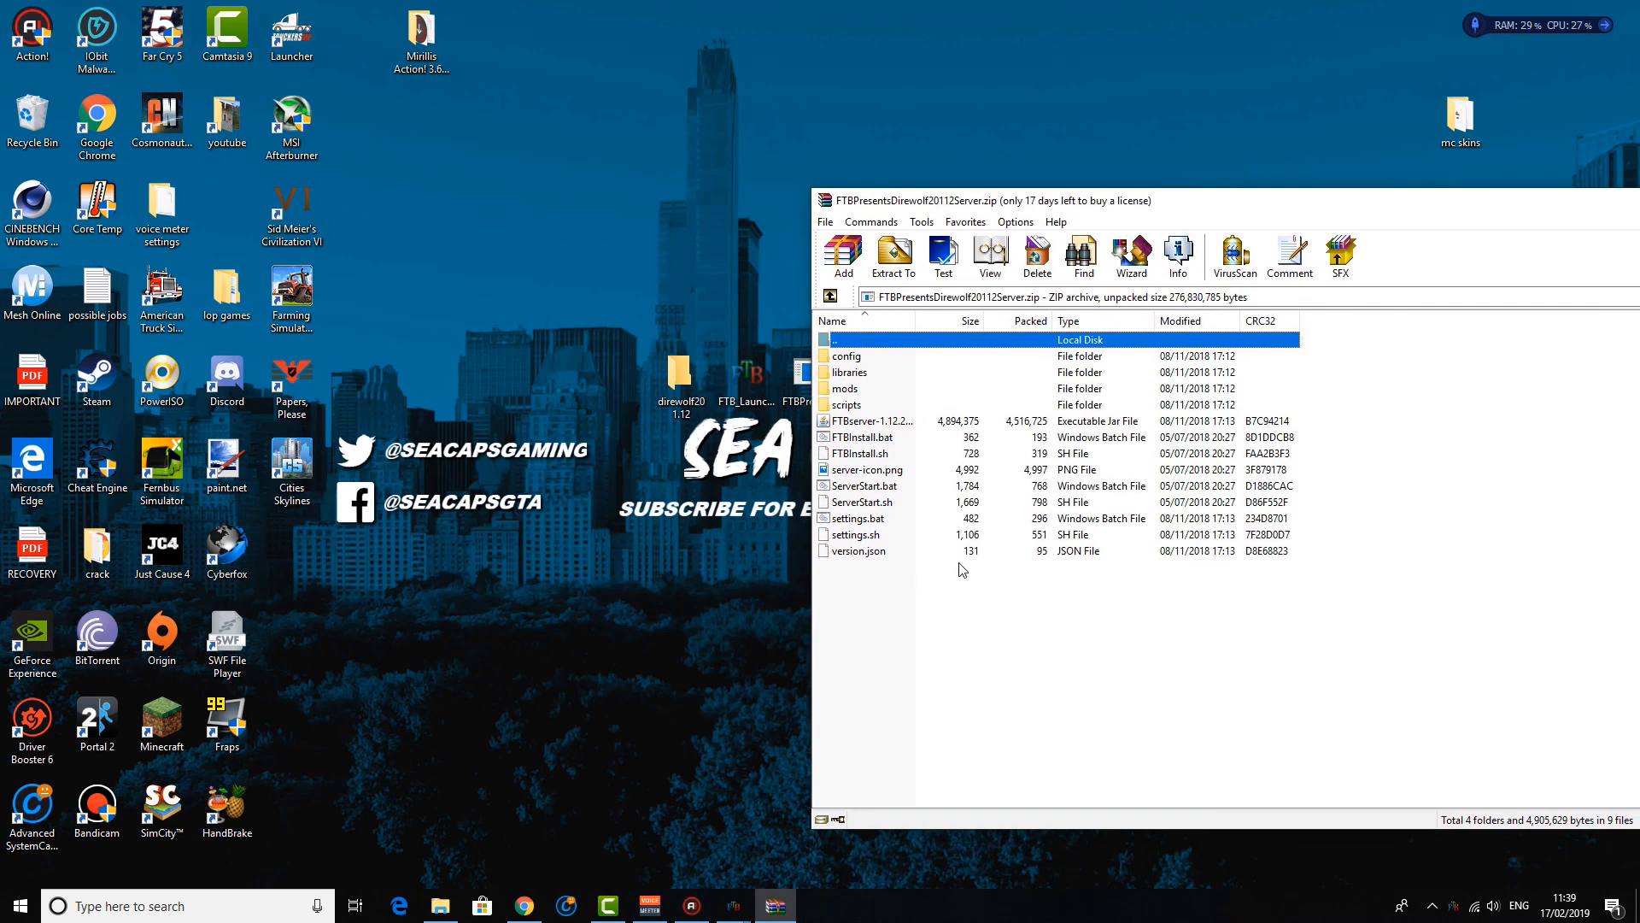
key("ctrl+a")
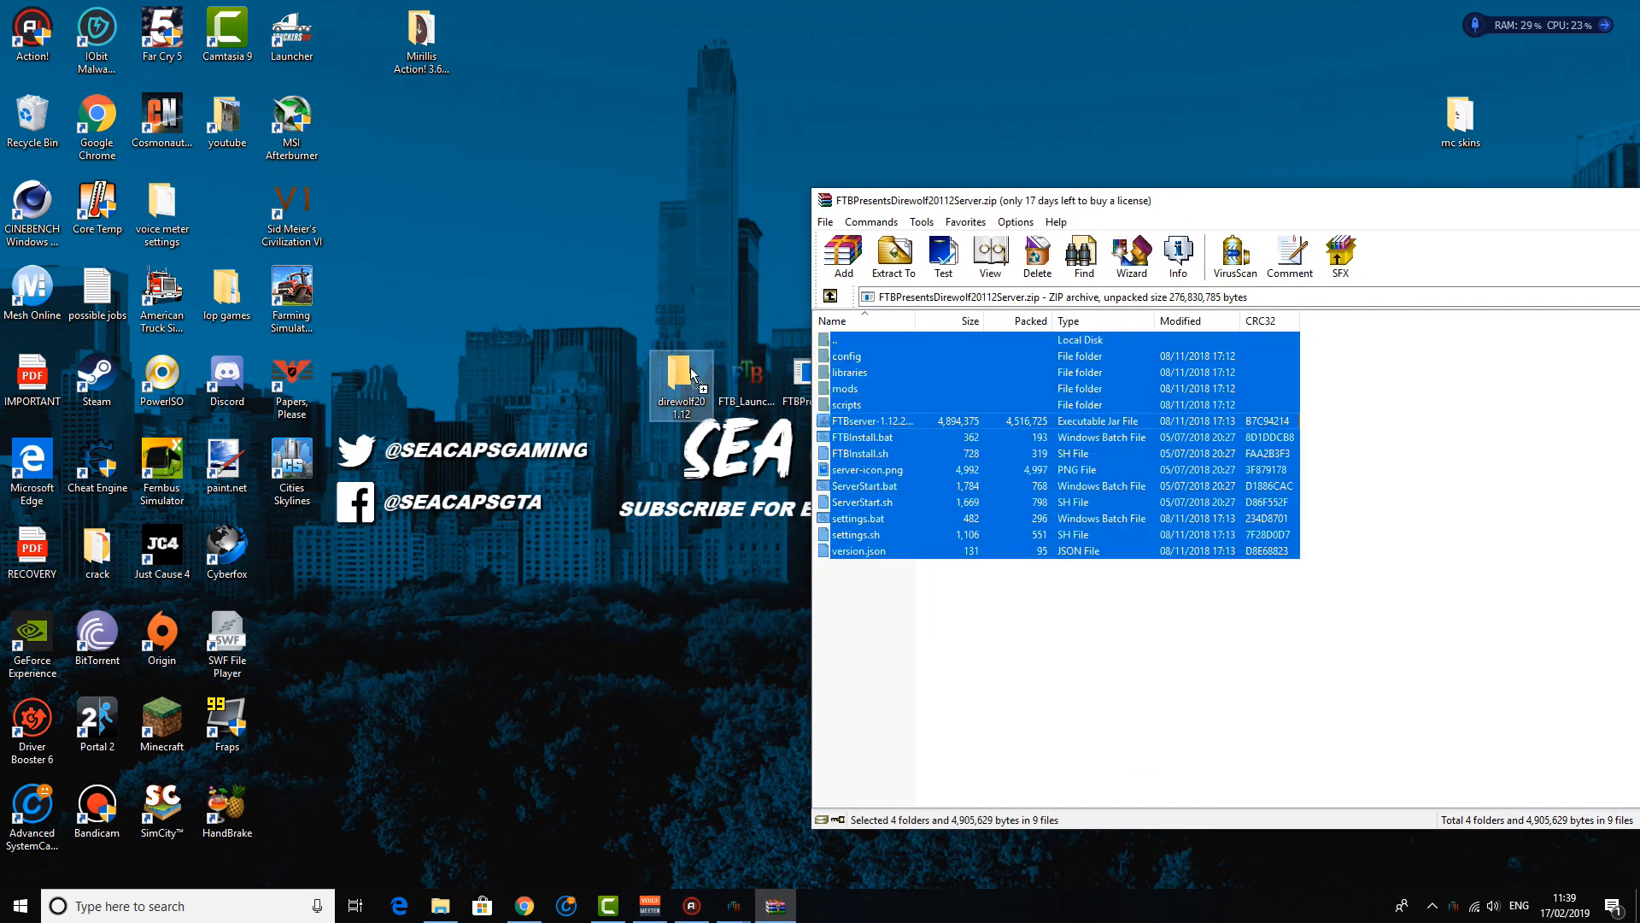
left_click(892, 257)
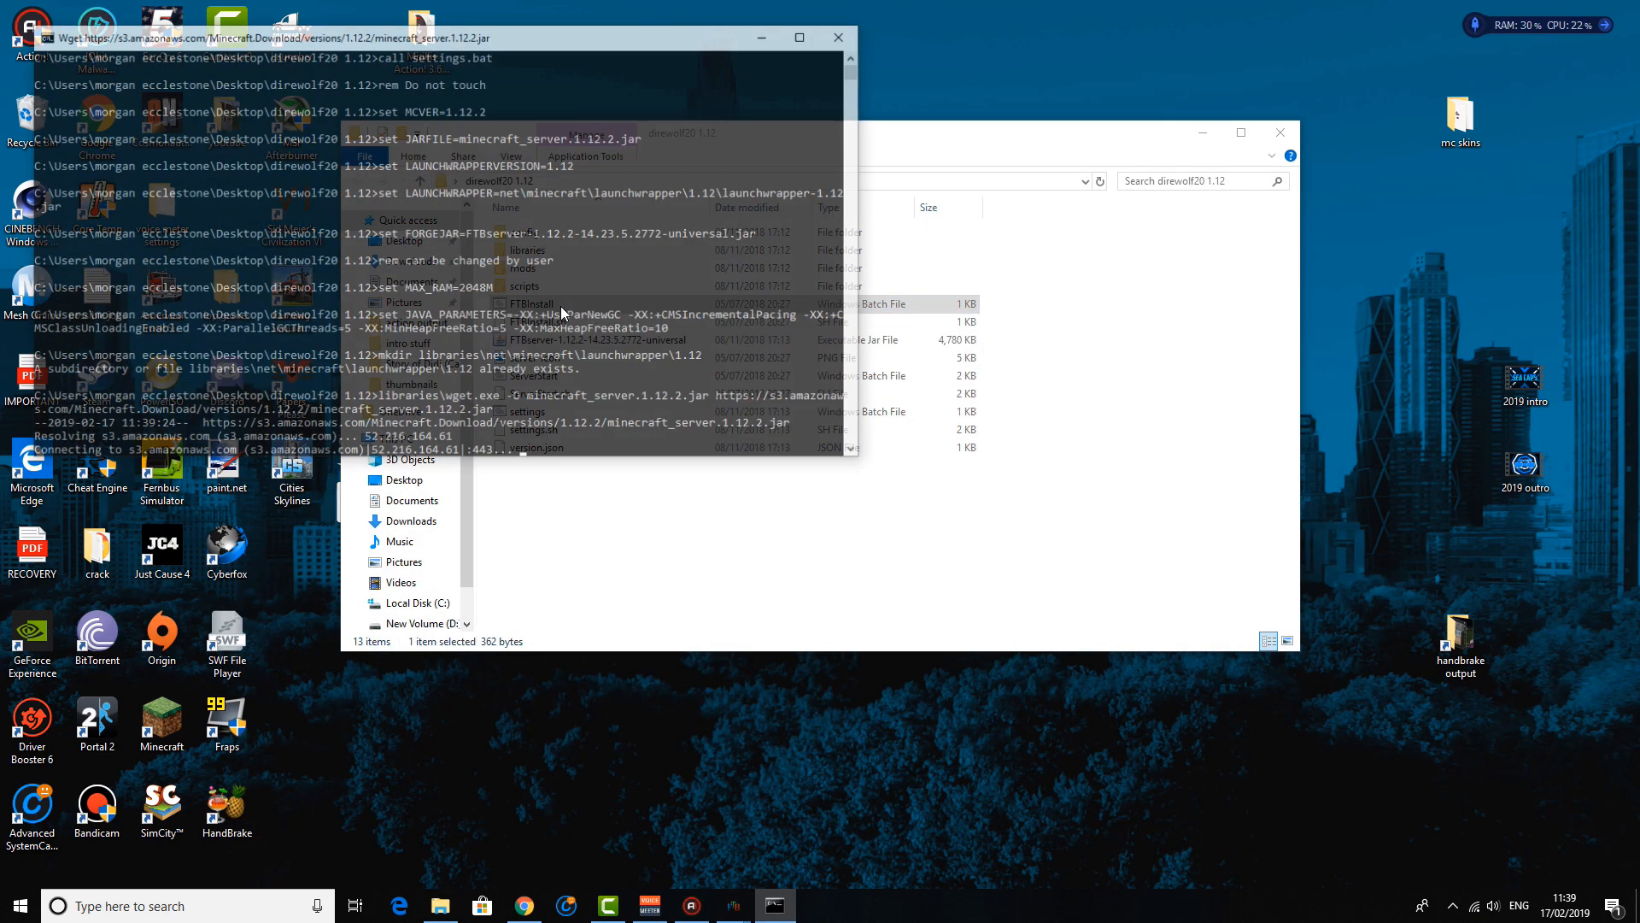
After FTBInstall.bat finishes, run ServerStart.bat once so the eula, logs and java-test files are generated
left_click(596, 36)
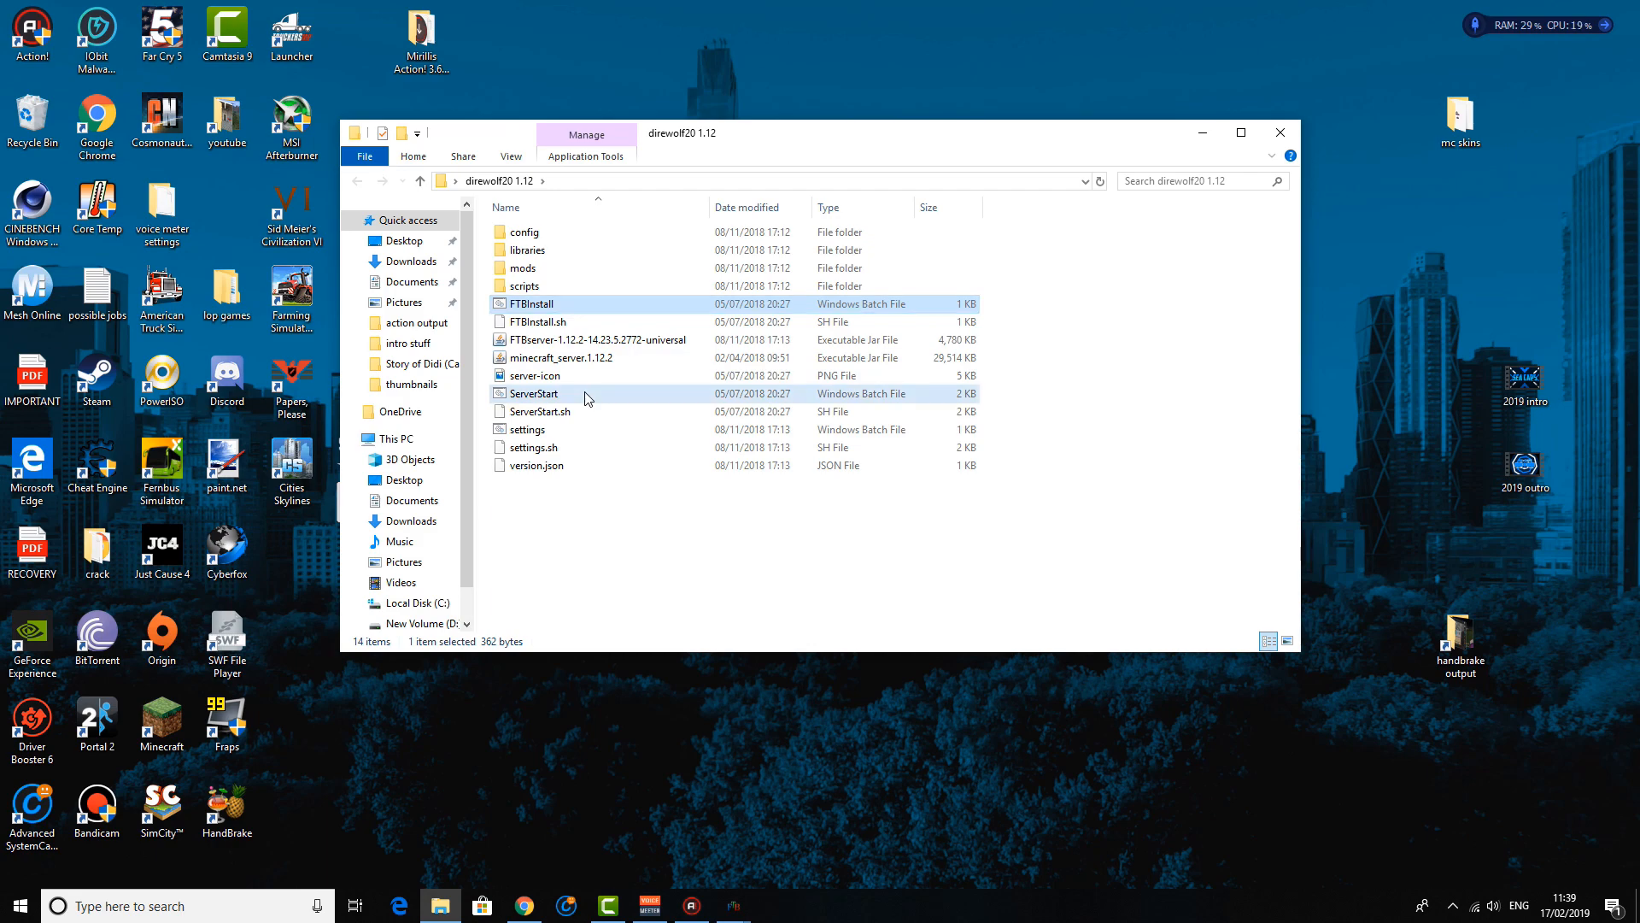
double_click(535, 393)
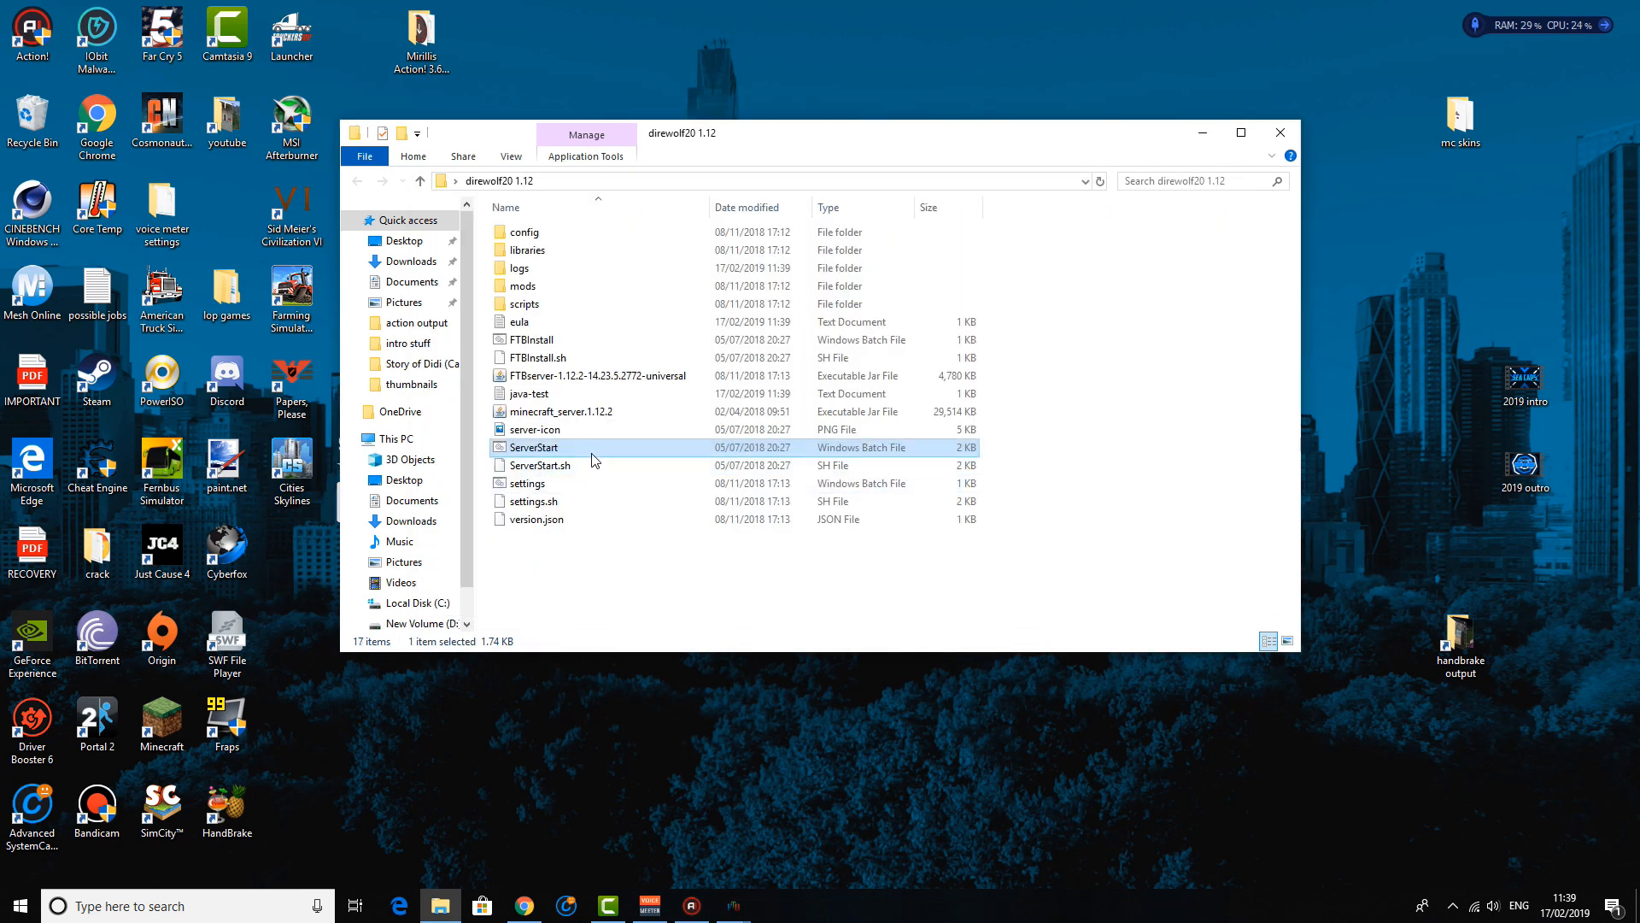
Edit eula.txt so eula=false becomes eula=true and save the file
double_click(520, 321)
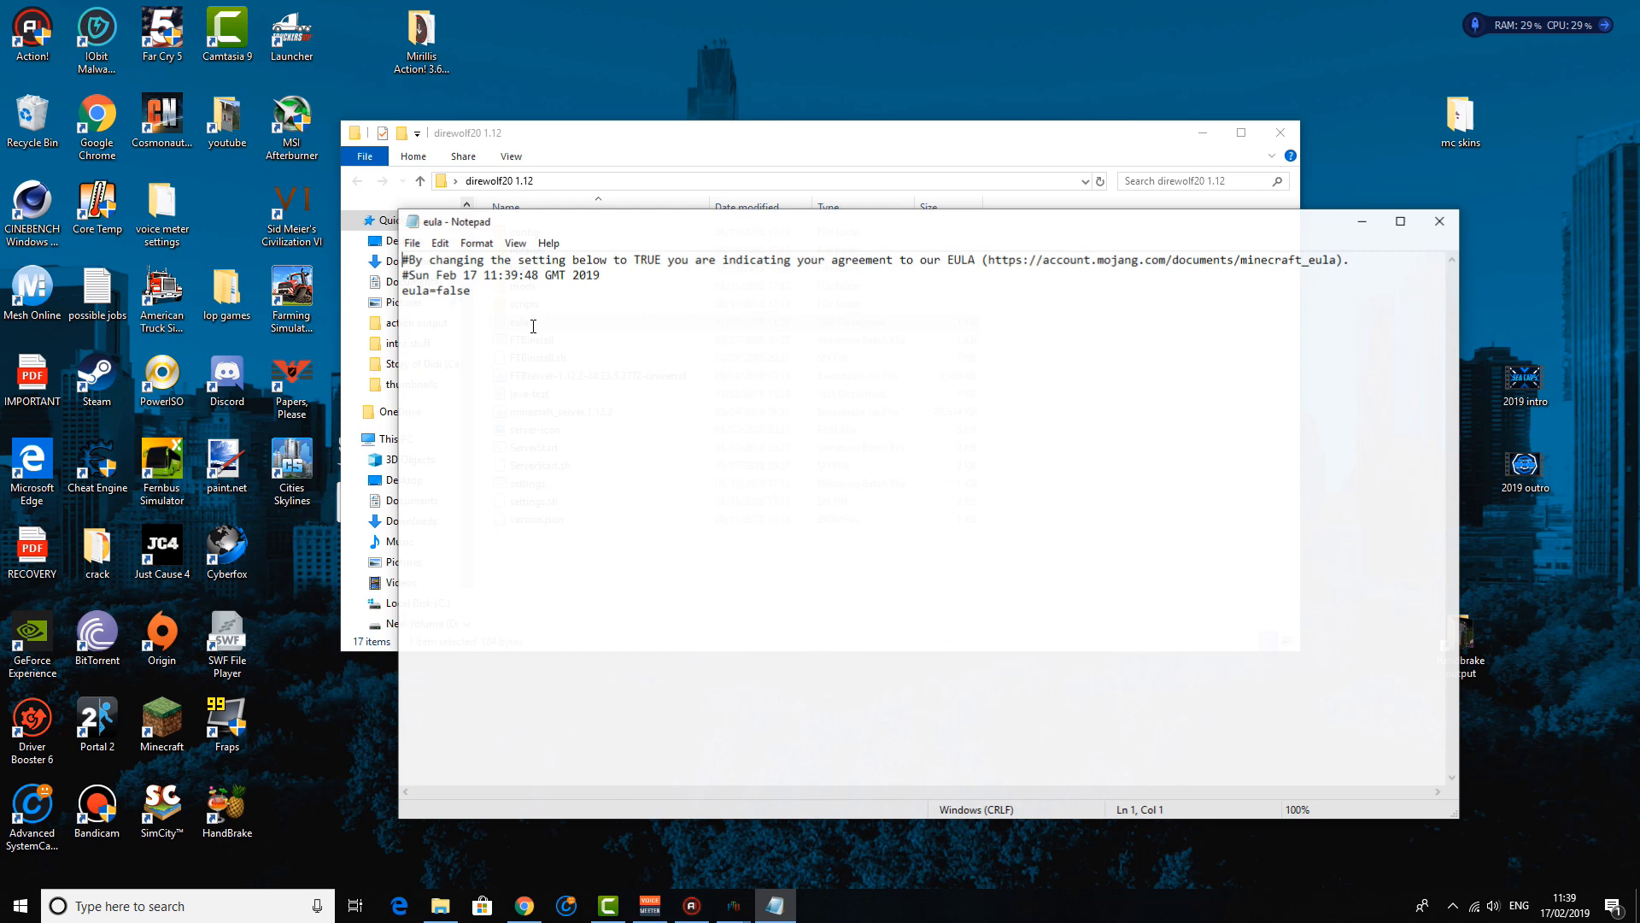
key("Backspace")
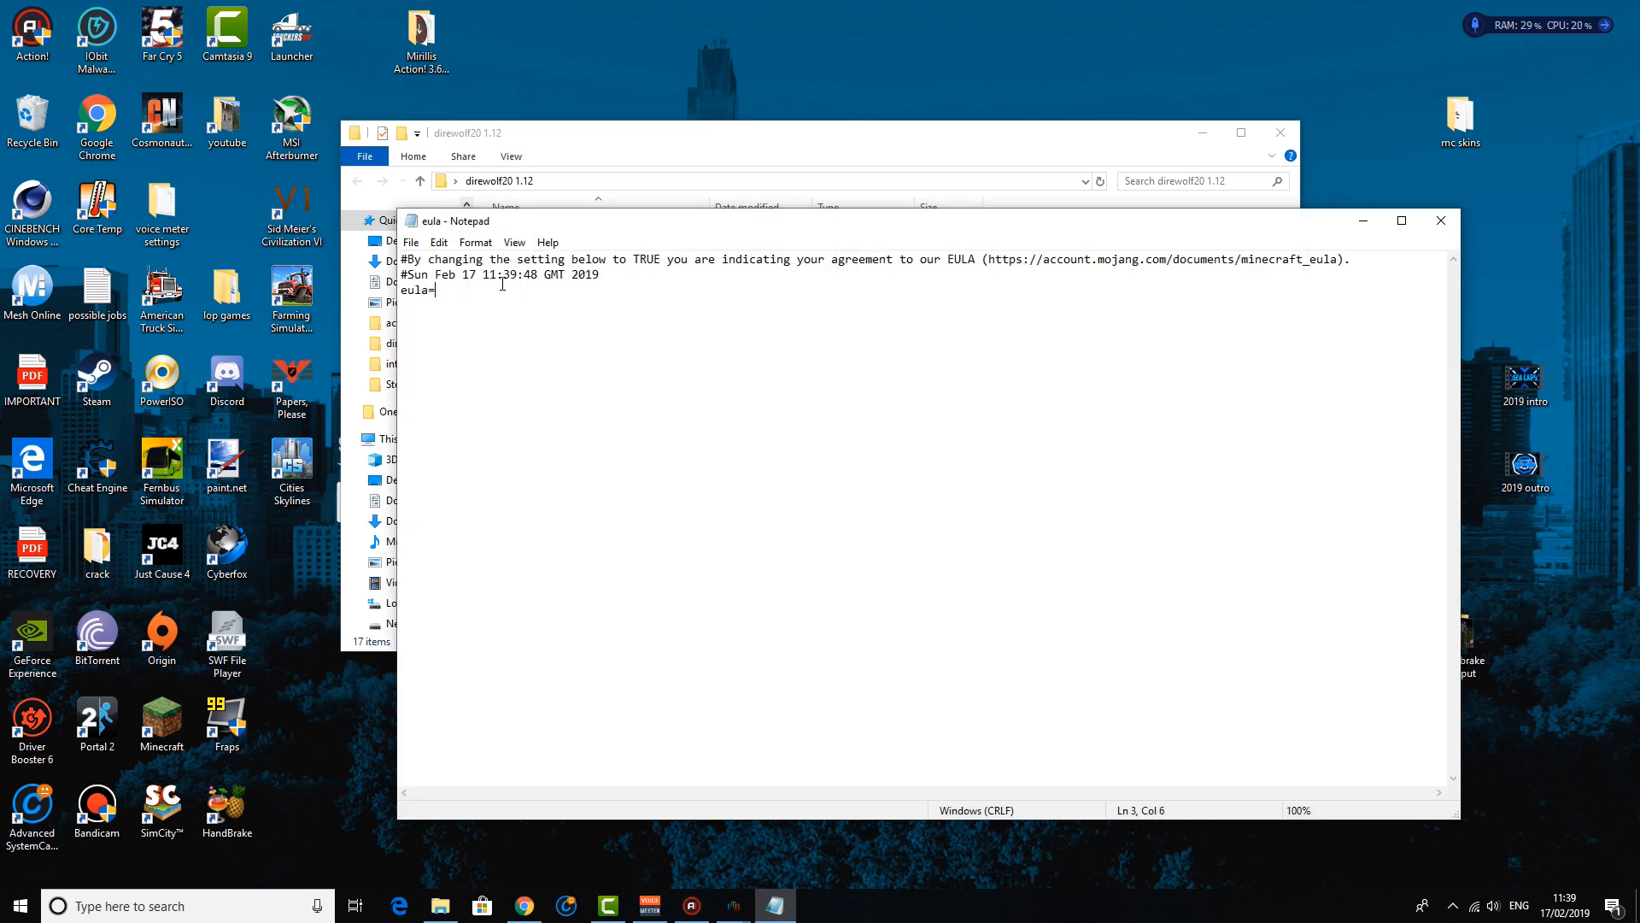
left_click(410, 241)
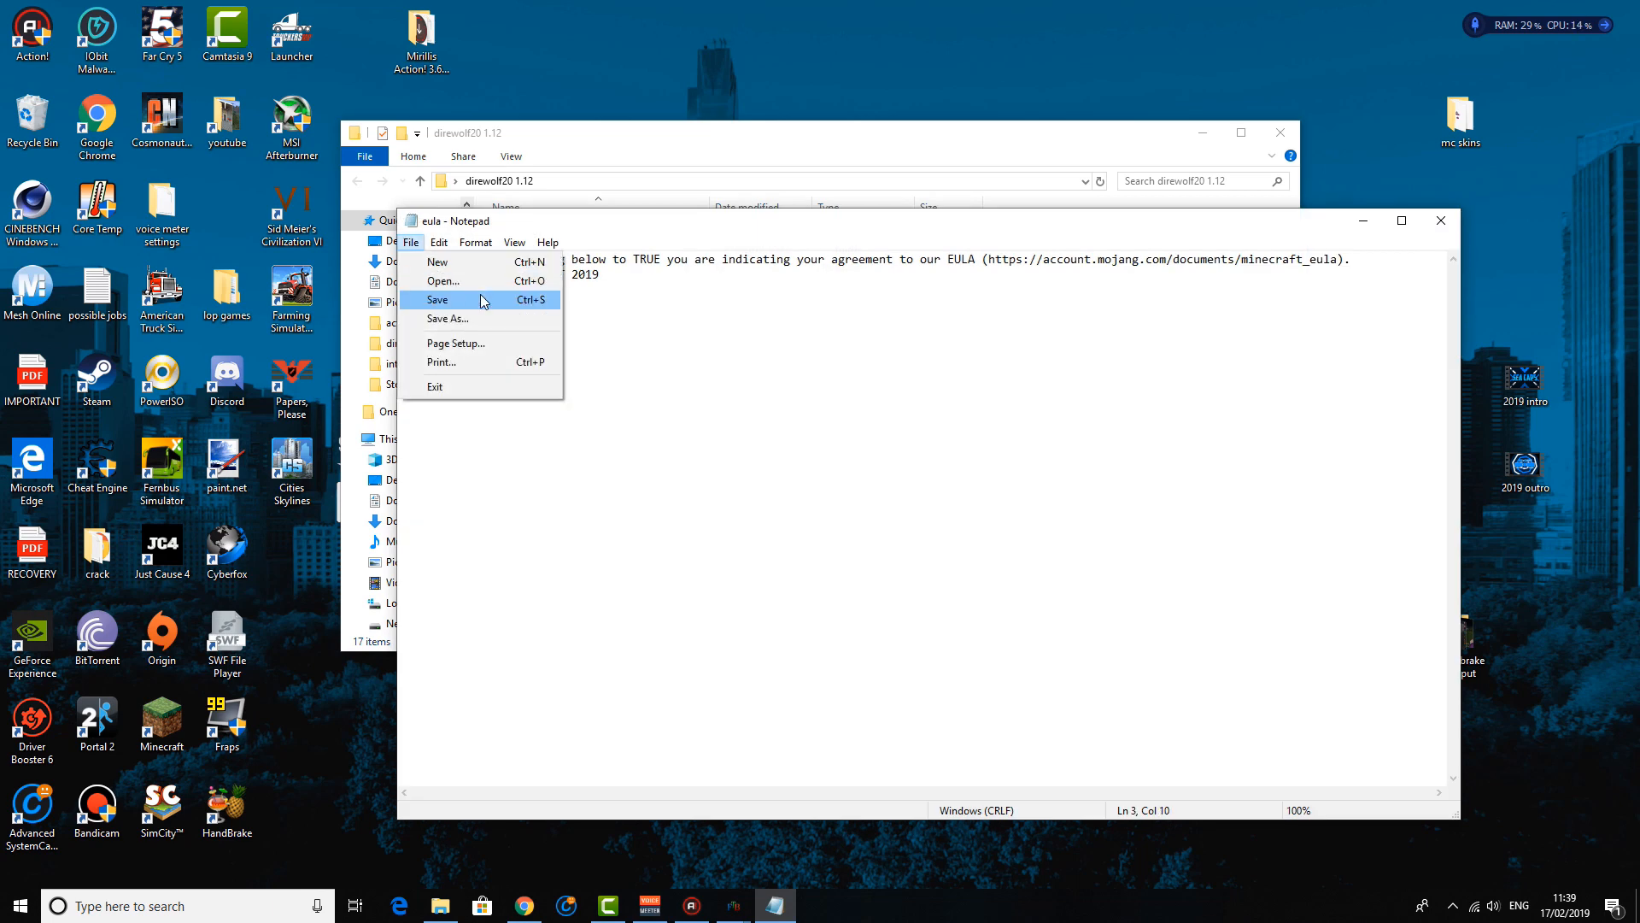
left_click(437, 301)
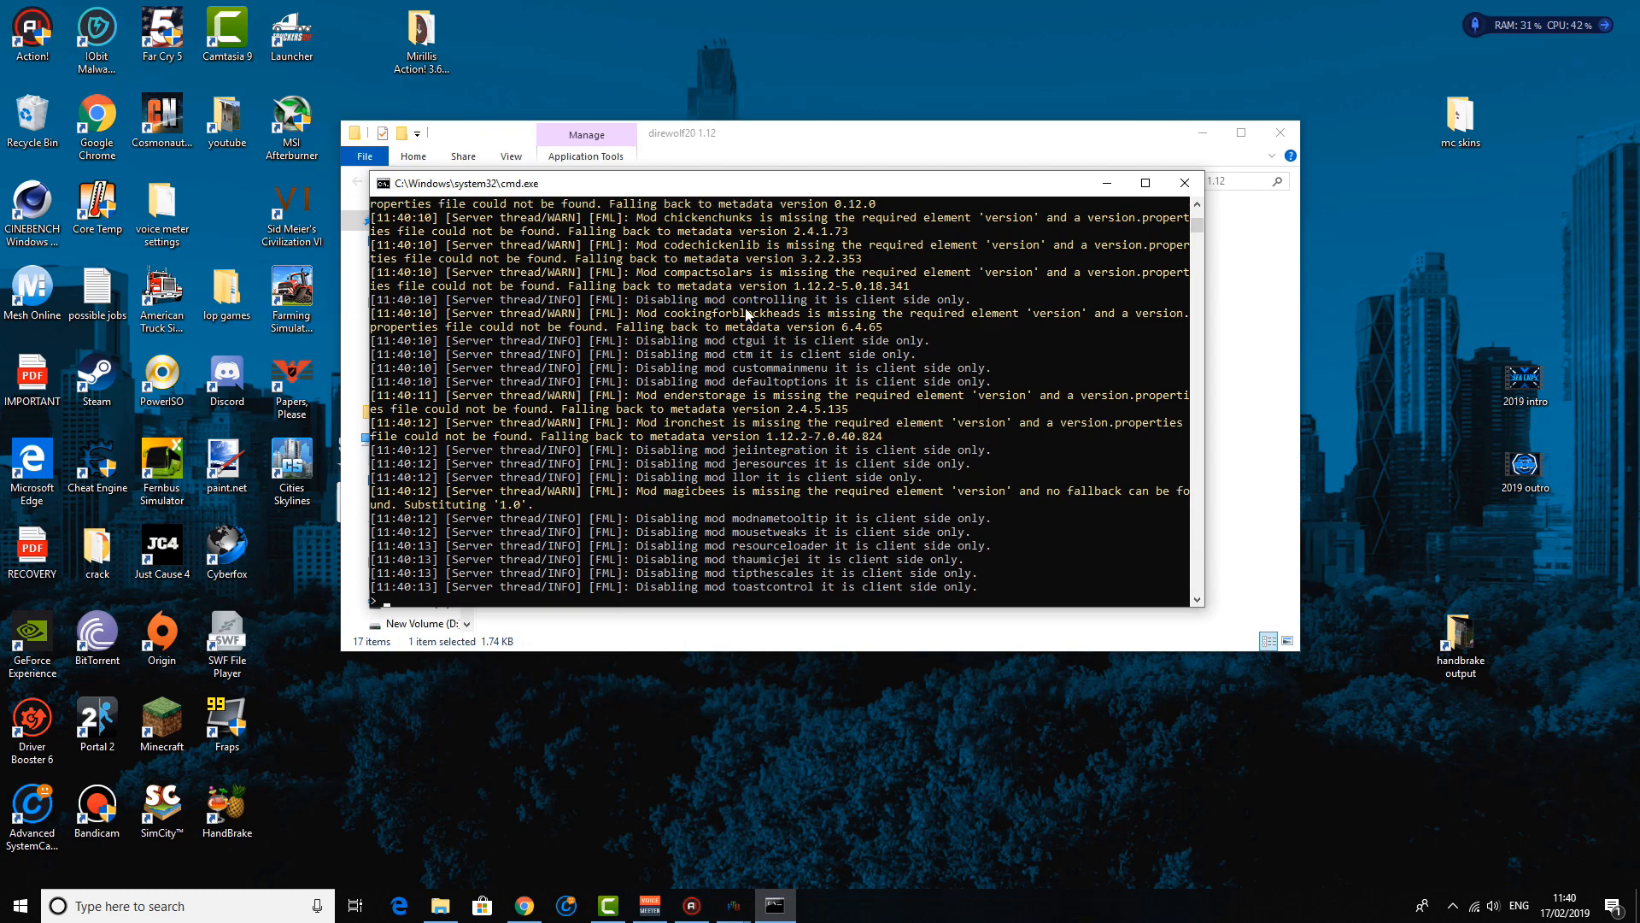
Paste the ngrok authtoken command at the running server console's prompt
scroll("down", 3)
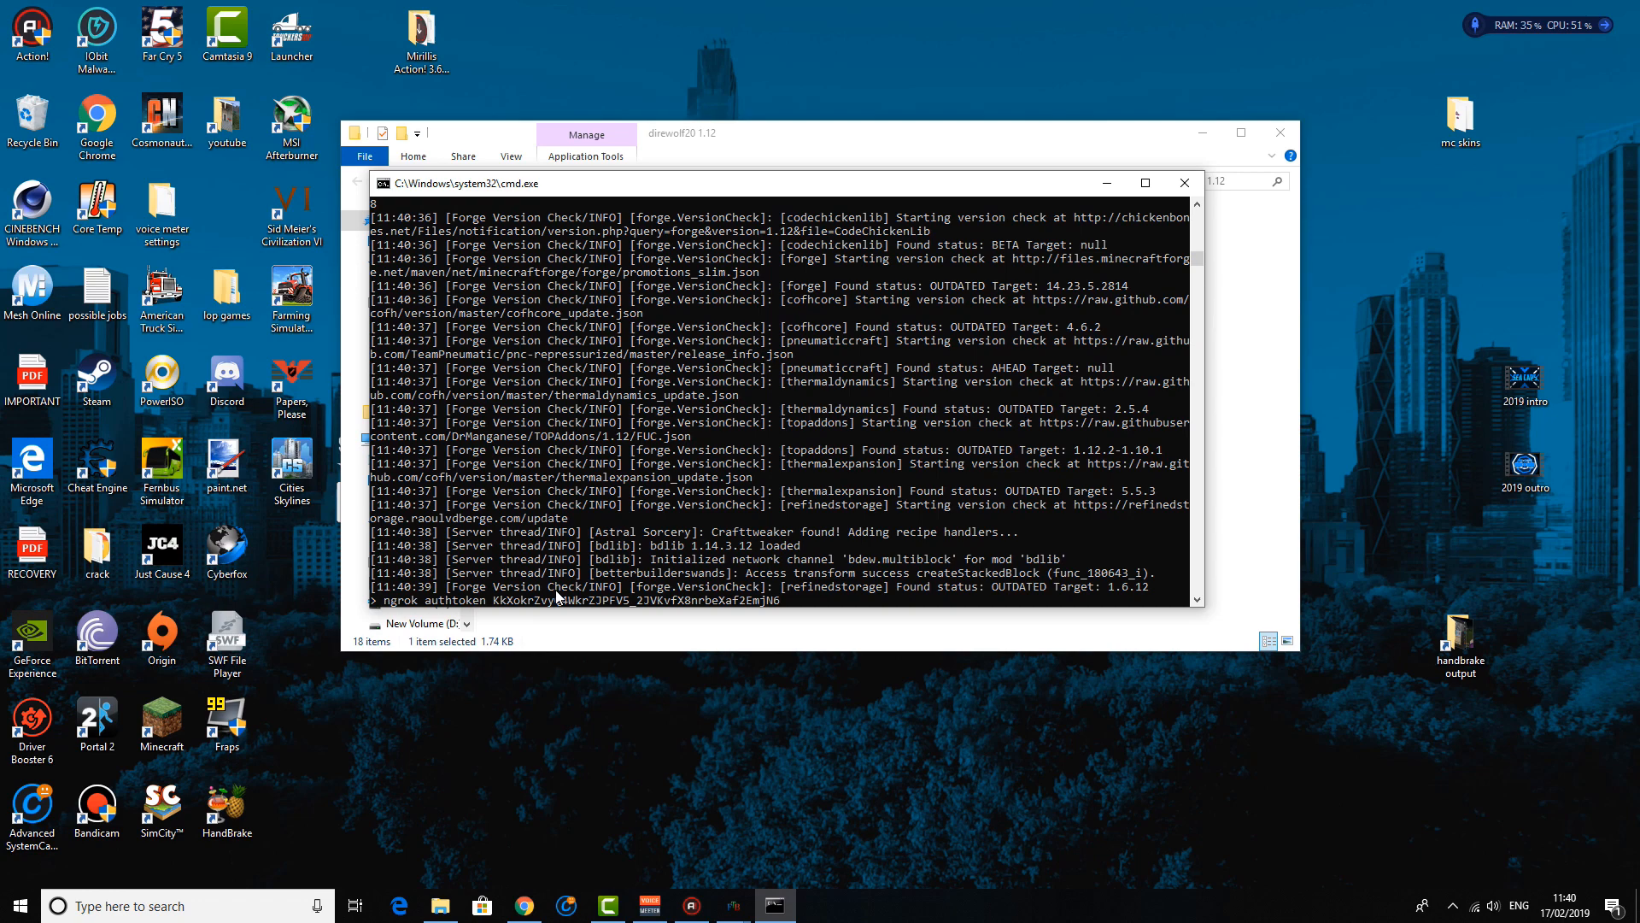
mouse_move(525, 906)
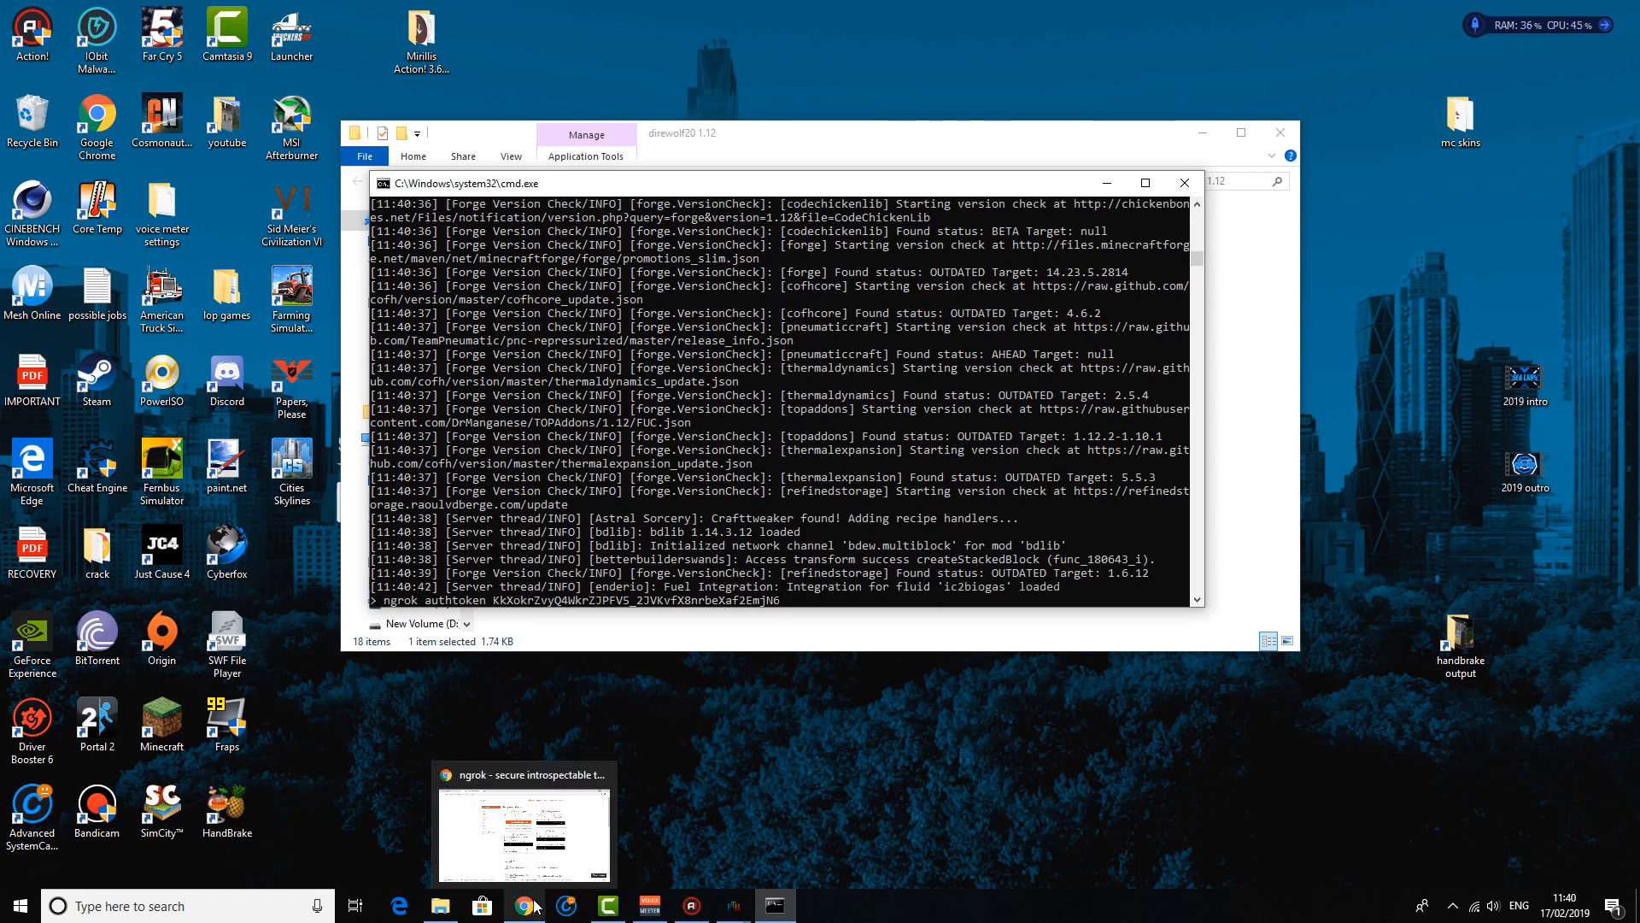
Review the ngrok Setup & Installation dashboard in Chrome, then minimize the browser to show the desktop
left_click(1183, 183)
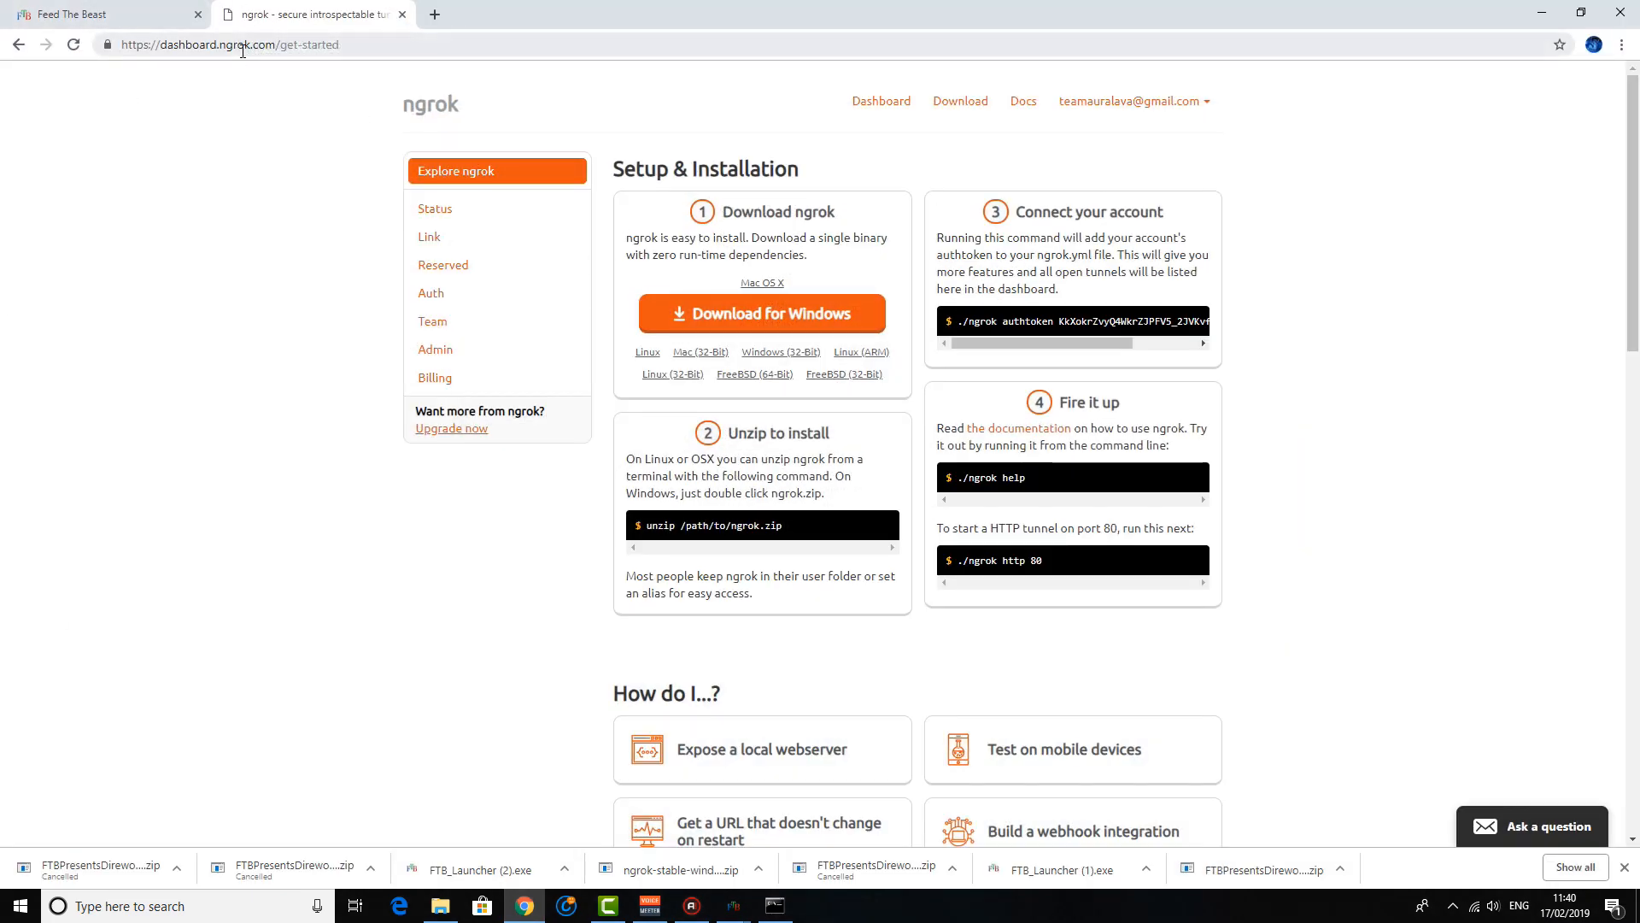
mouse_move(502, 97)
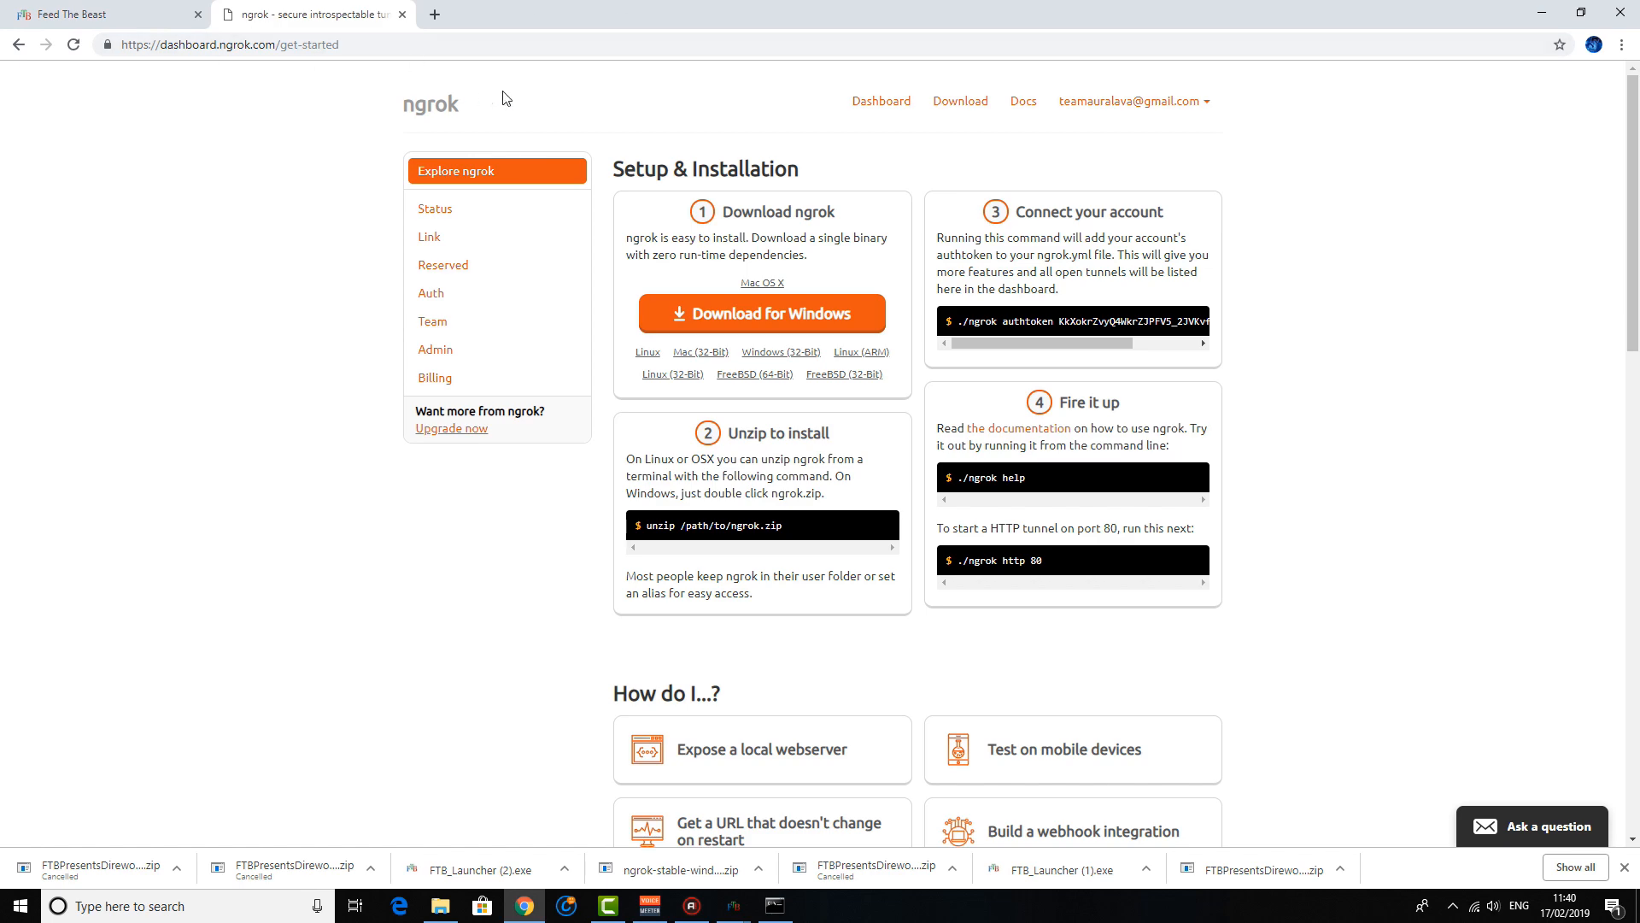
mouse_move(180, 447)
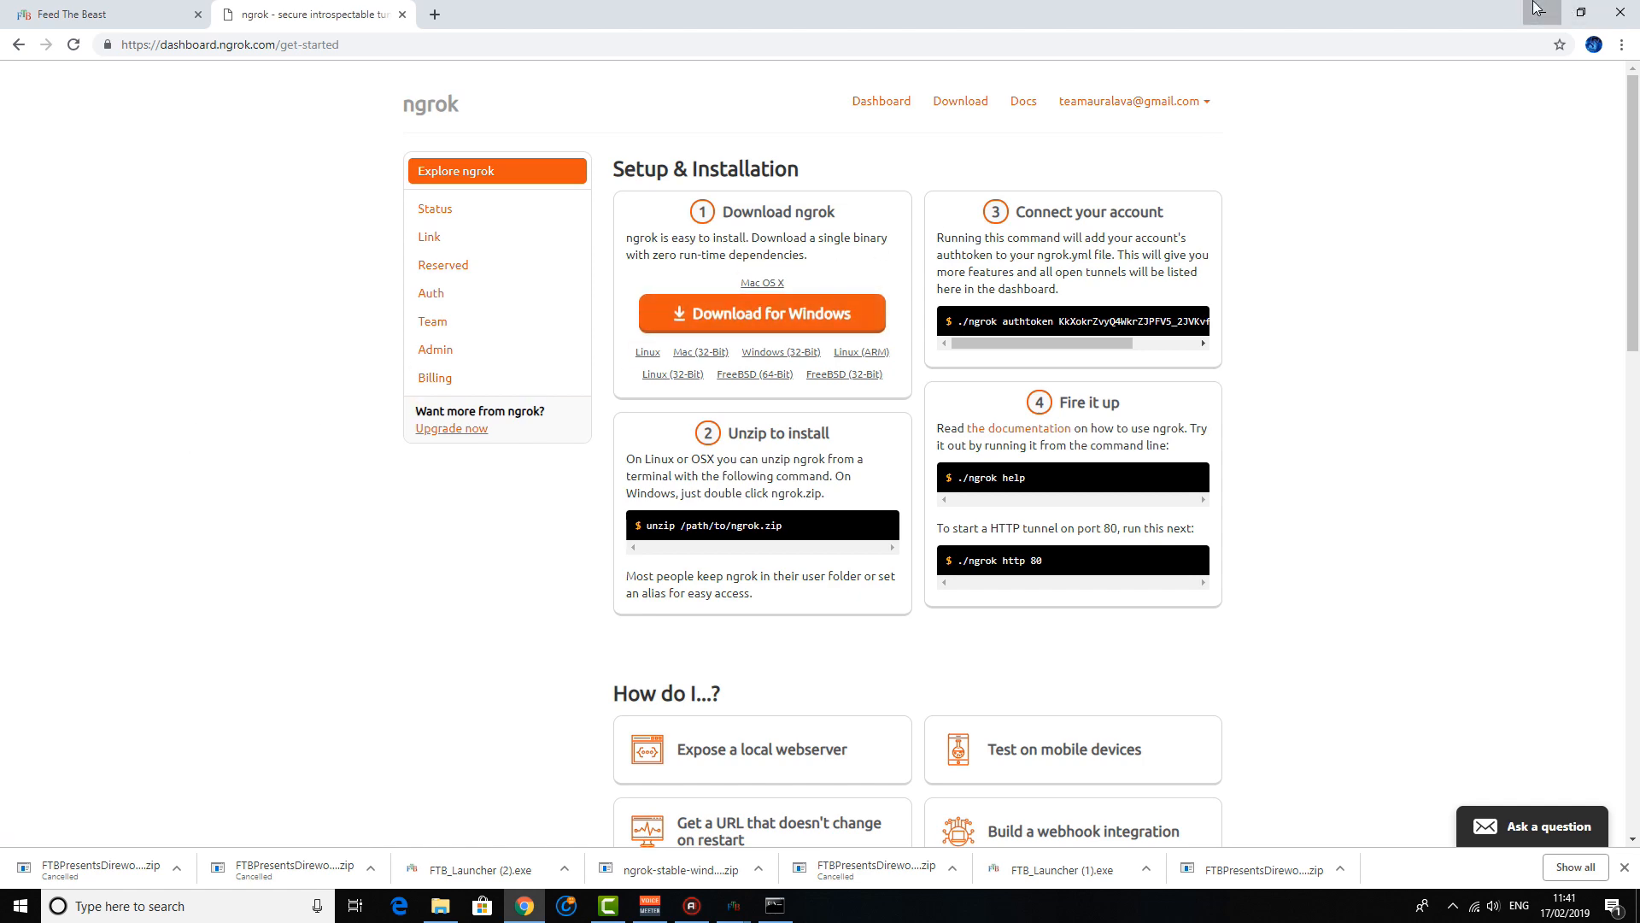
left_click(1536, 12)
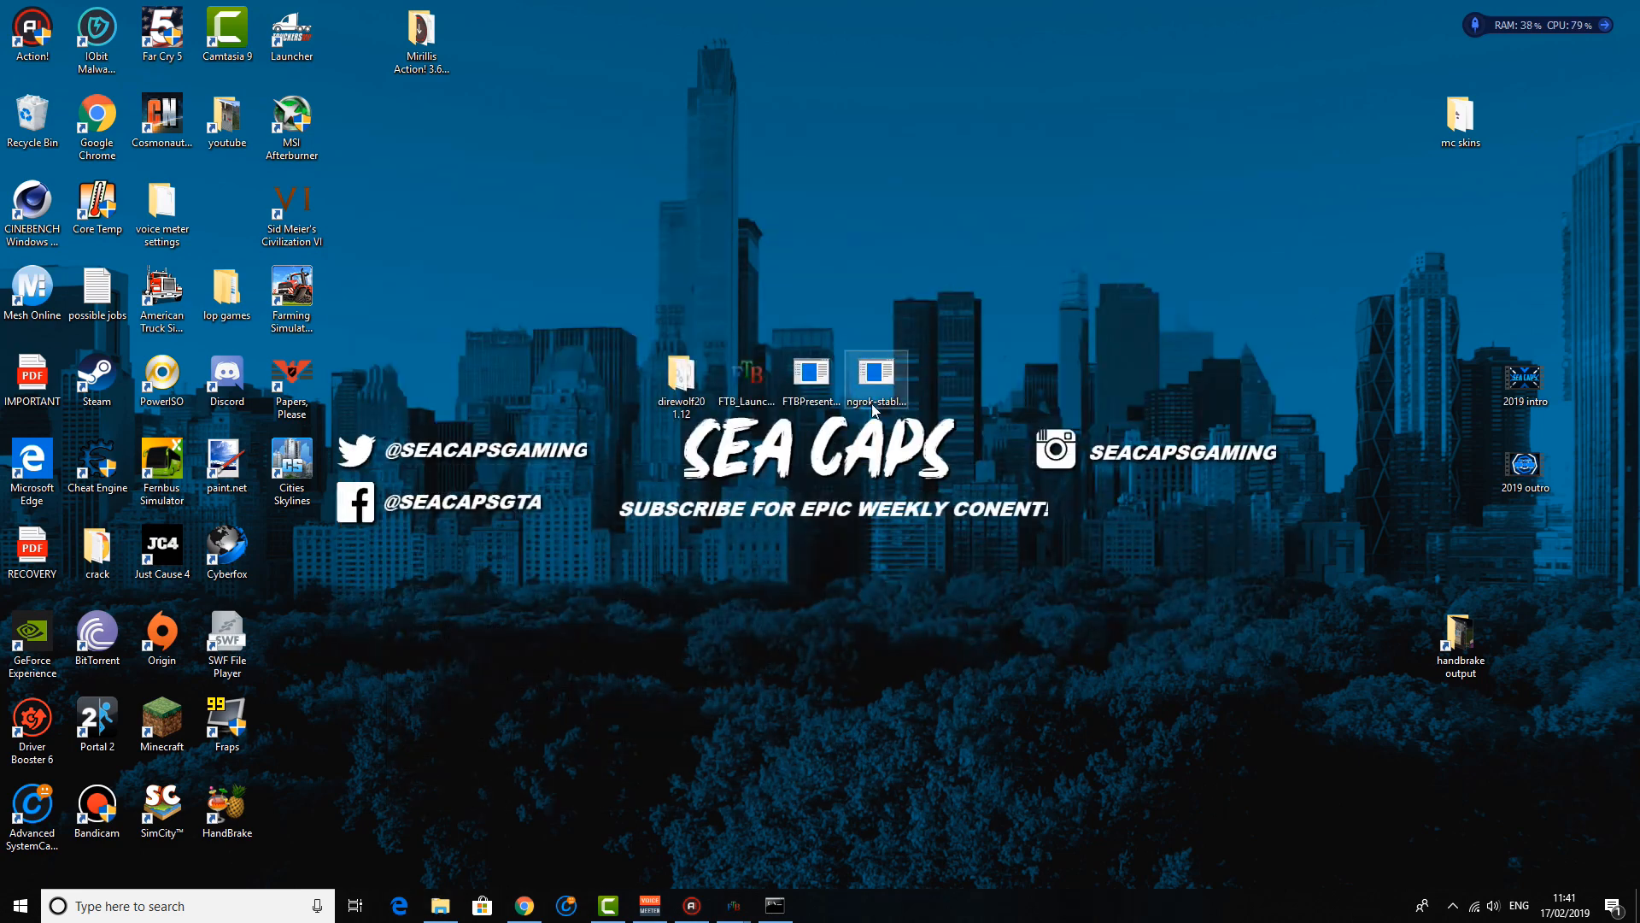
Extract ngrok.exe from the ngrok-stable zip onto the desktop and close the WinRAR window
right_click(876, 379)
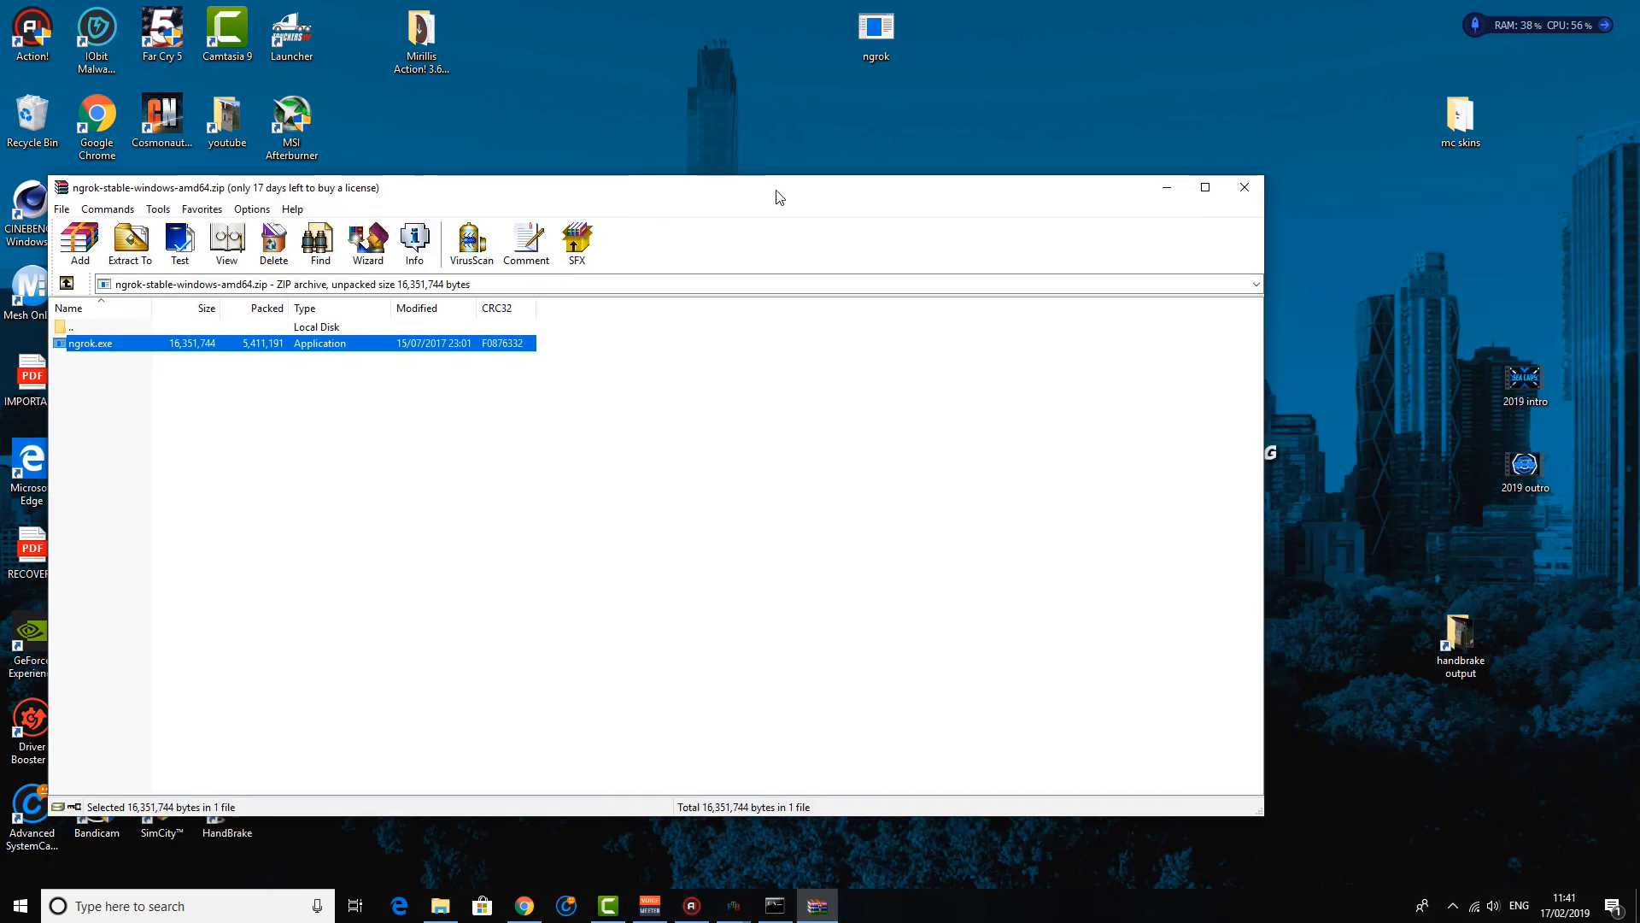
left_click(1244, 188)
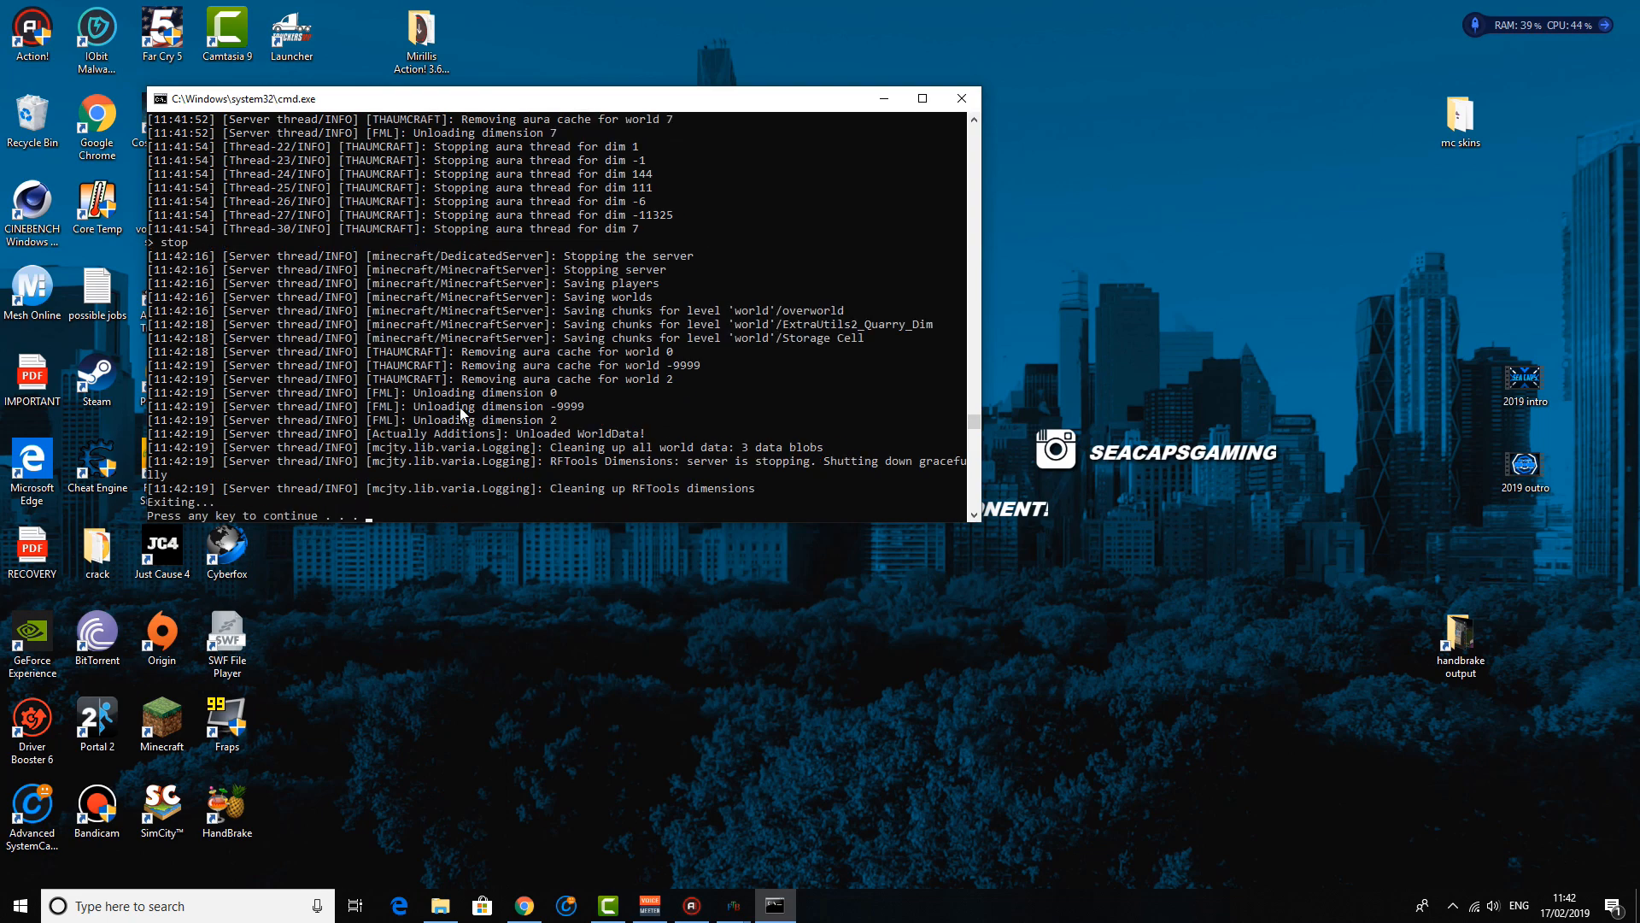
mouse_move(554, 101)
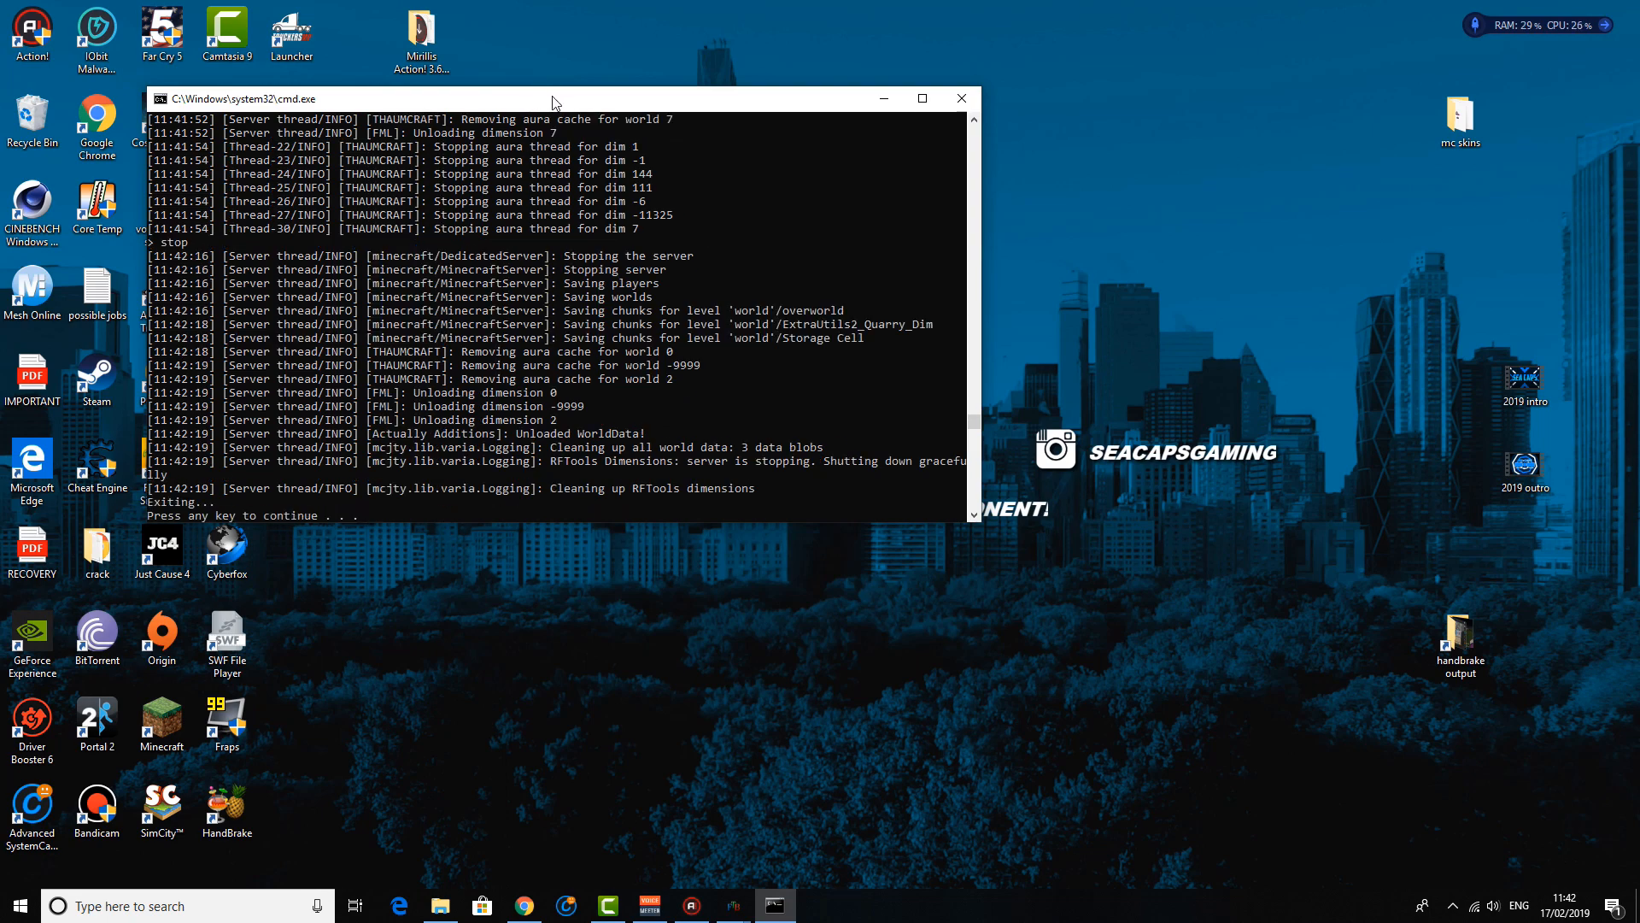
Stop the Minecraft server and close its Command Prompt window
left_click(959, 98)
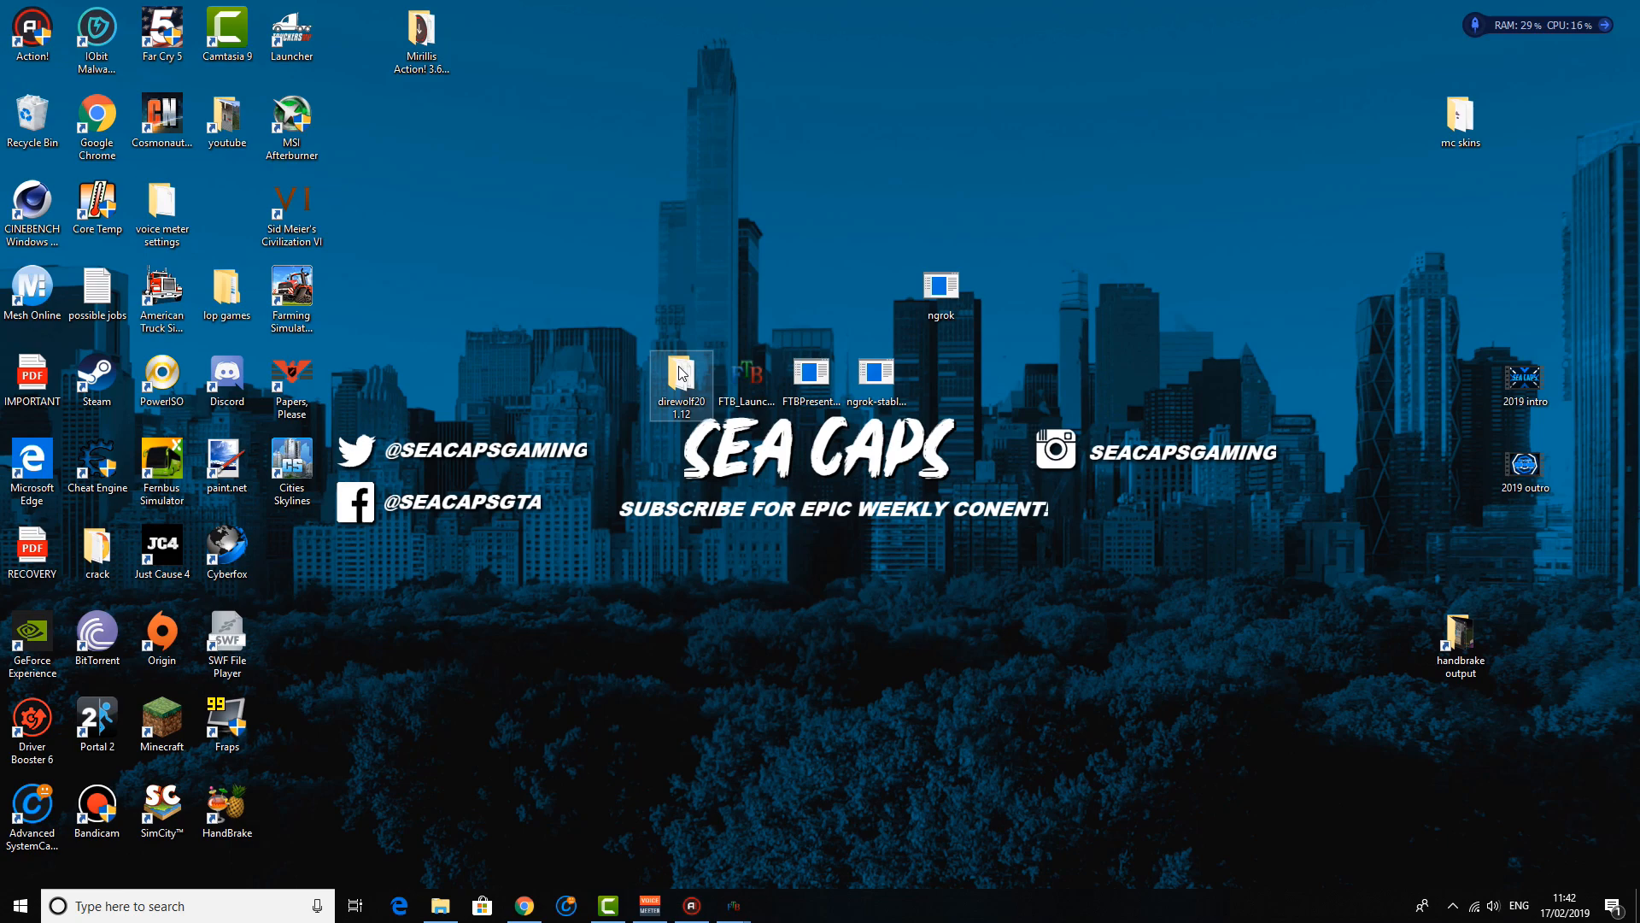
Run ngrok.exe from inside the direwolf20 1.12 folder, then bring the ngrok dashboard back up in Chrome
double_click(682, 379)
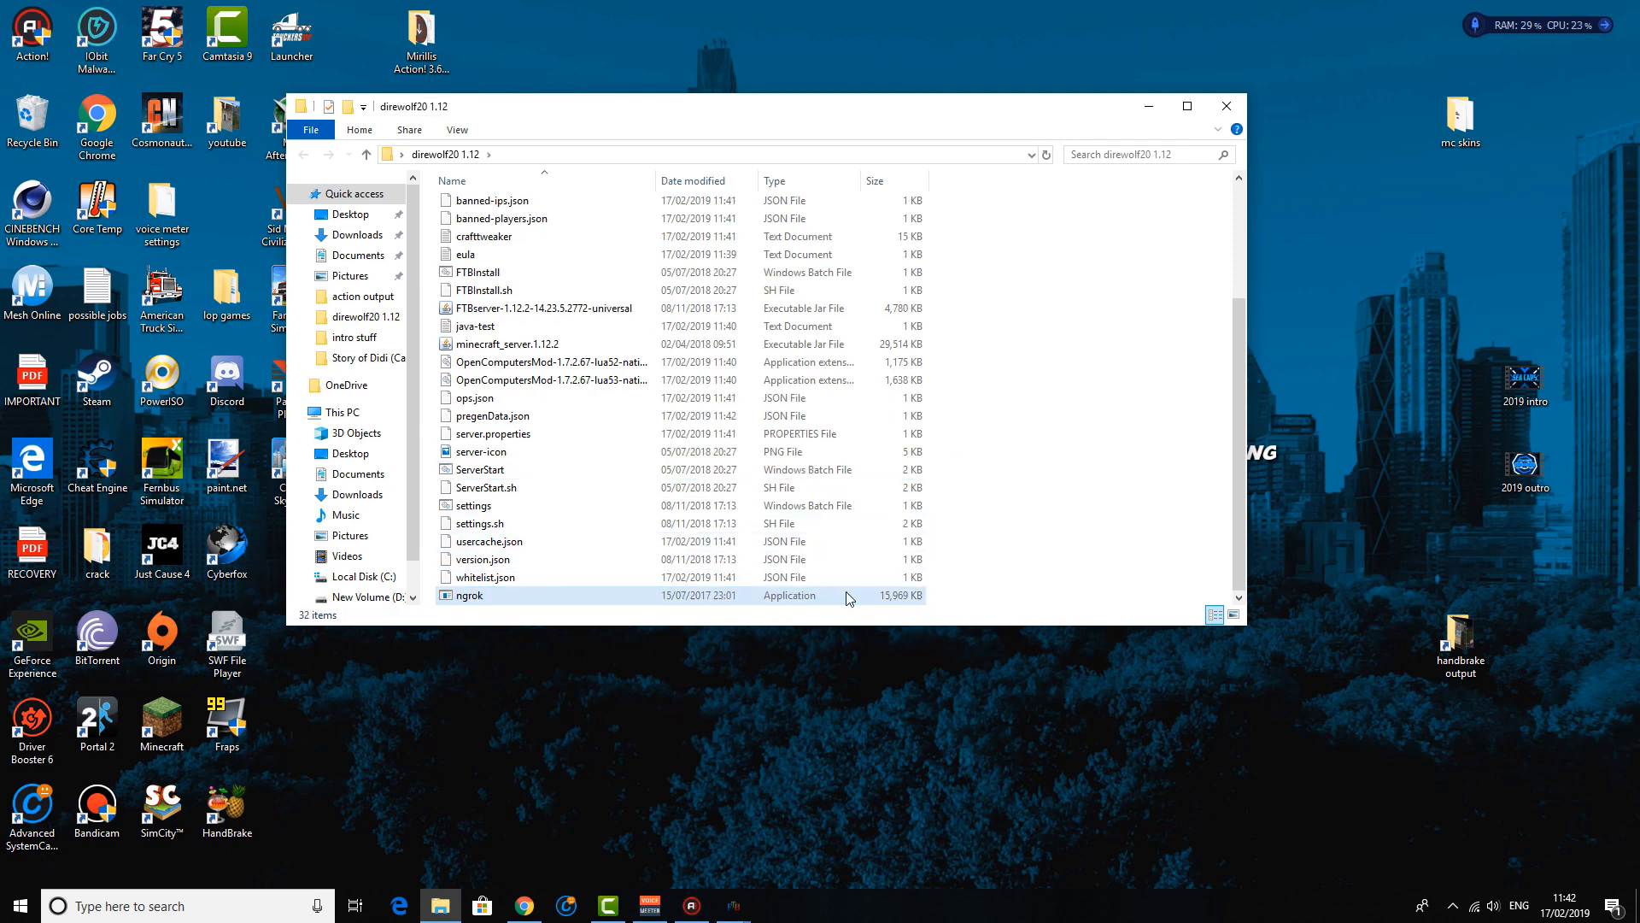
double_click(466, 594)
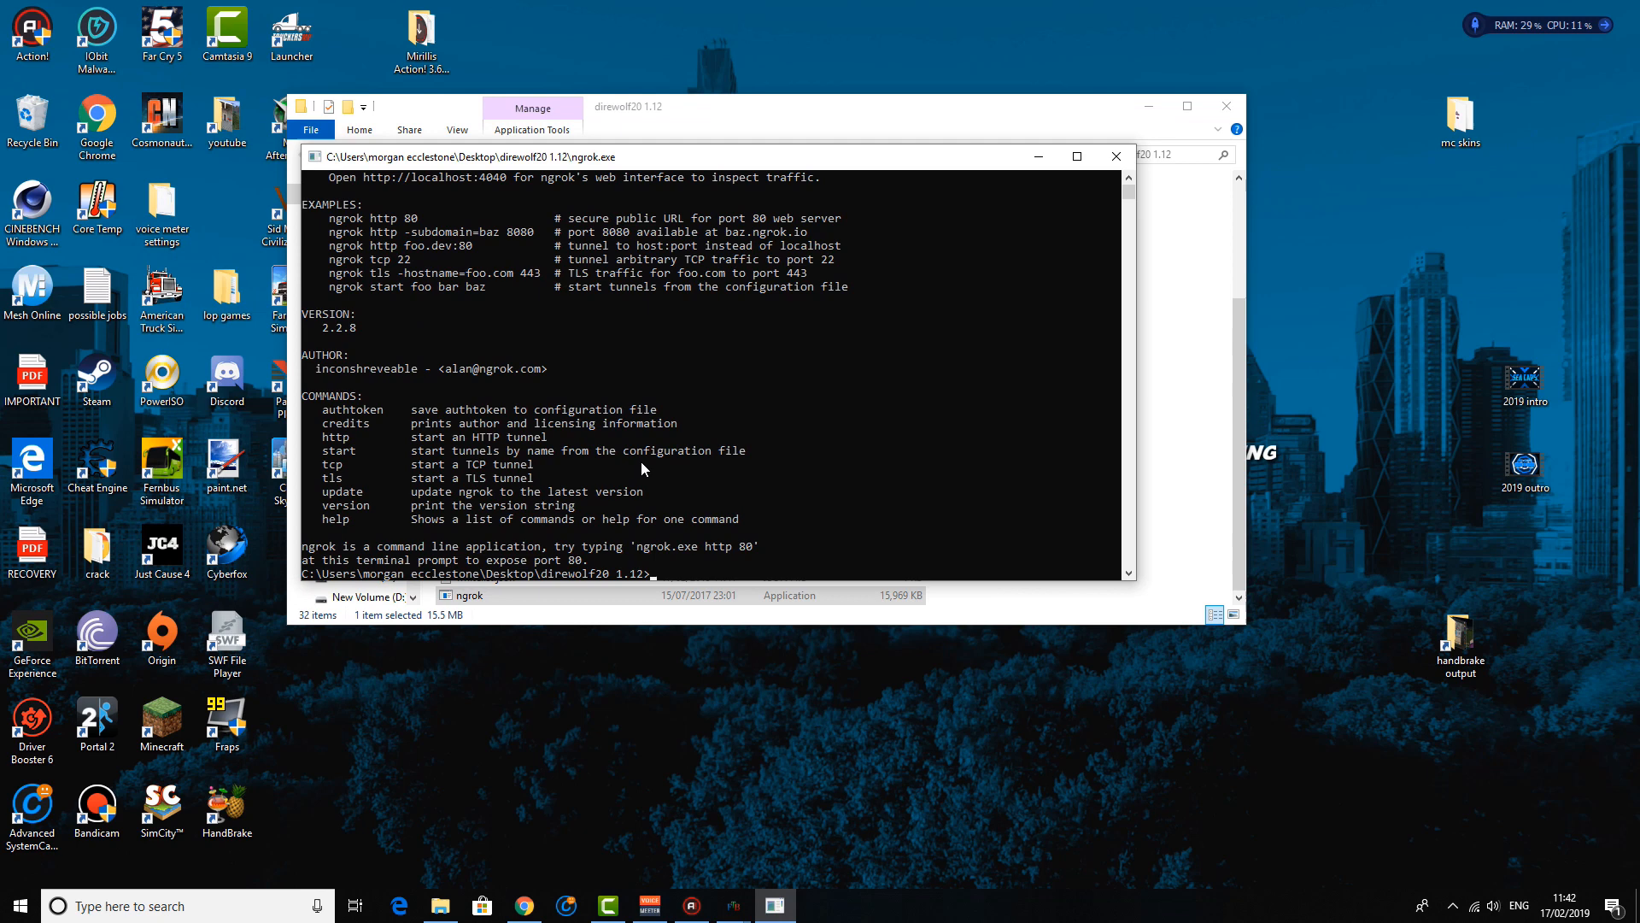
mouse_move(650, 309)
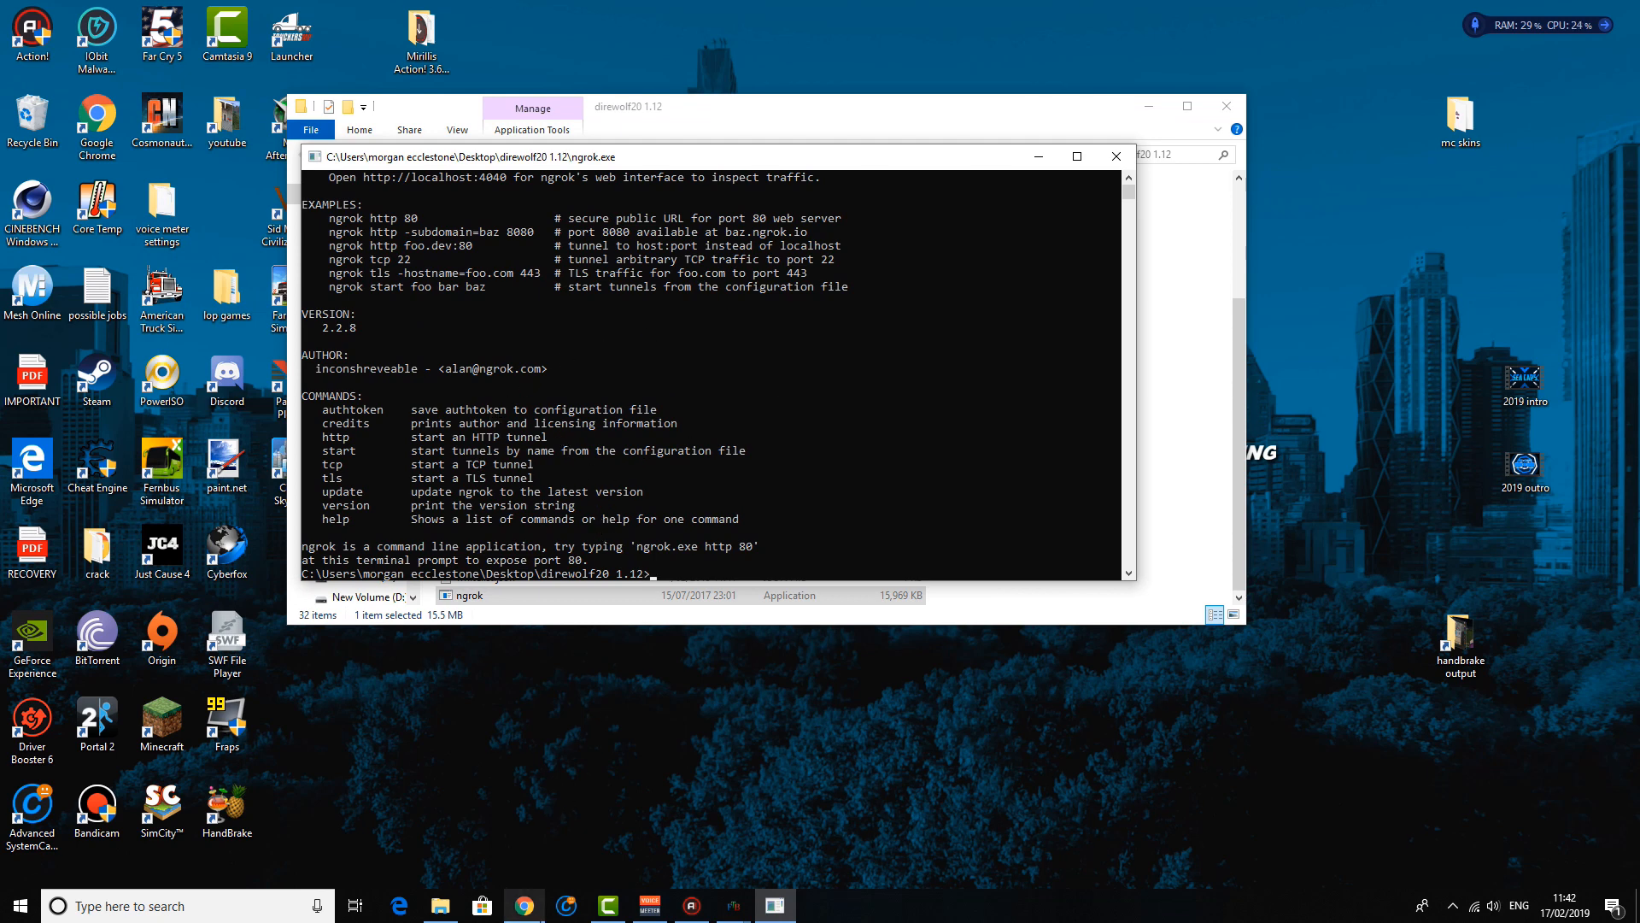
left_click(523, 905)
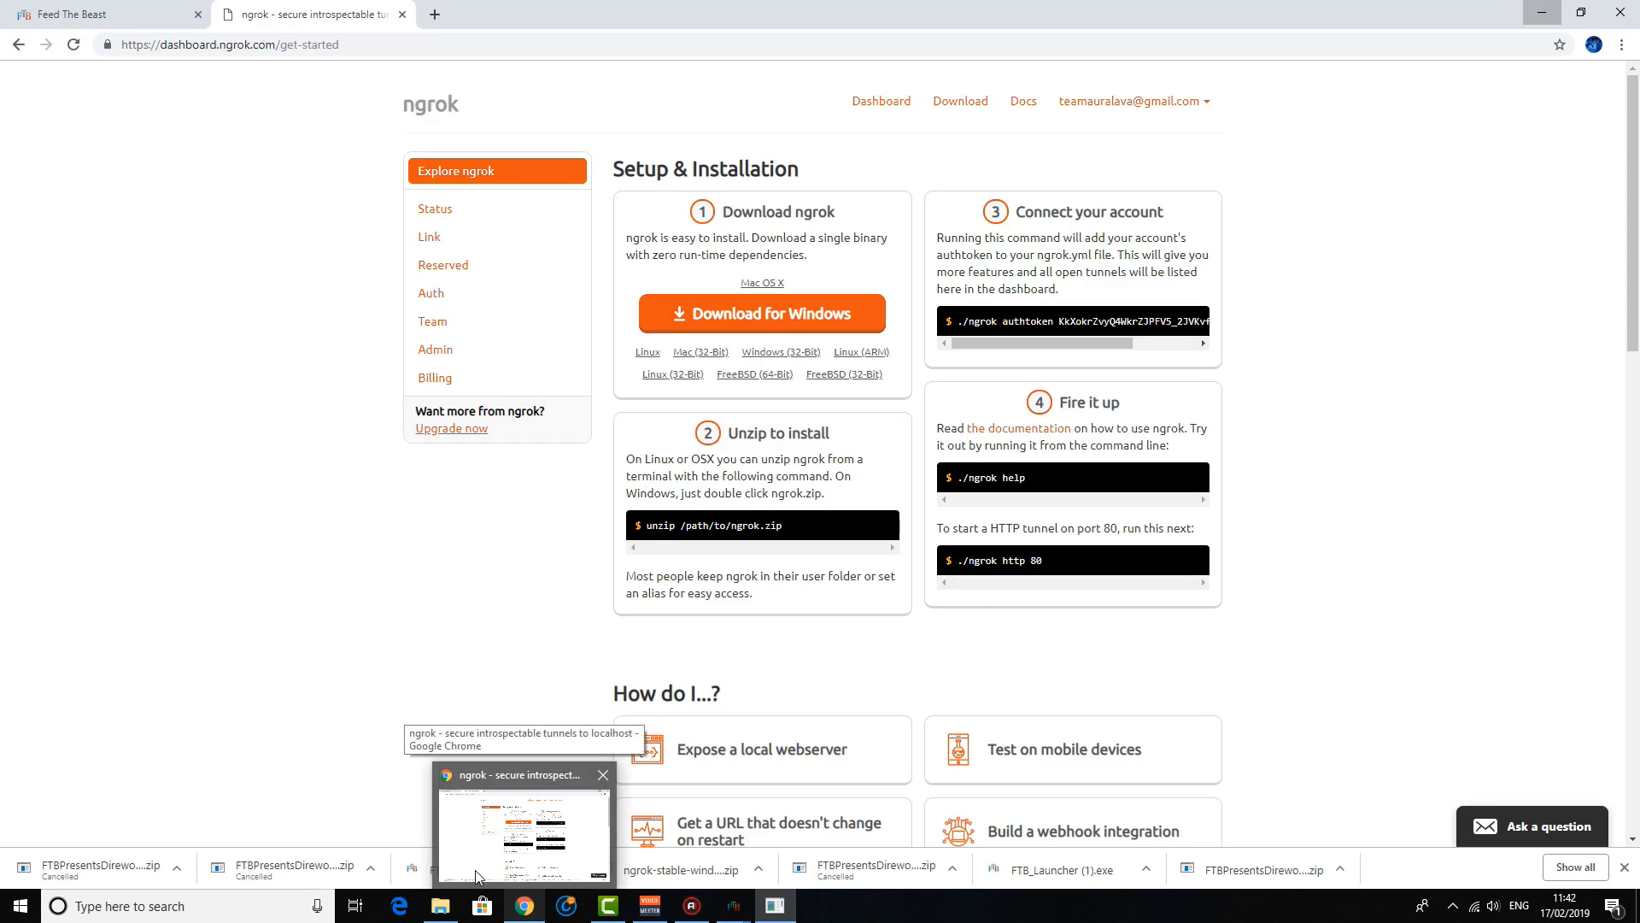
mouse_move(509, 856)
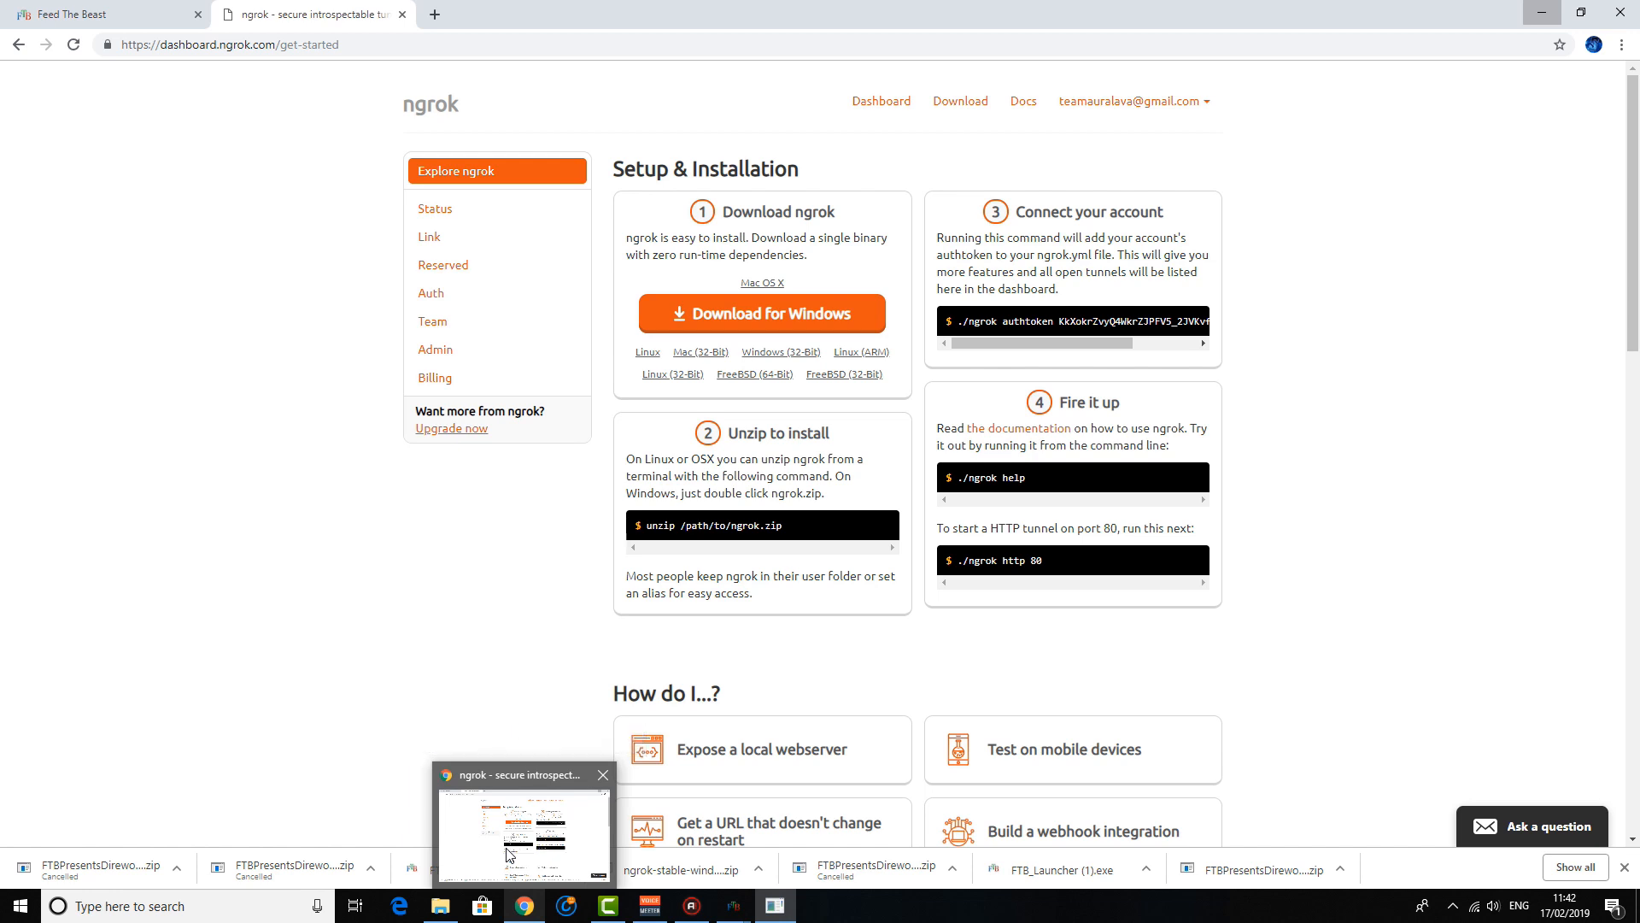
mouse_move(430, 292)
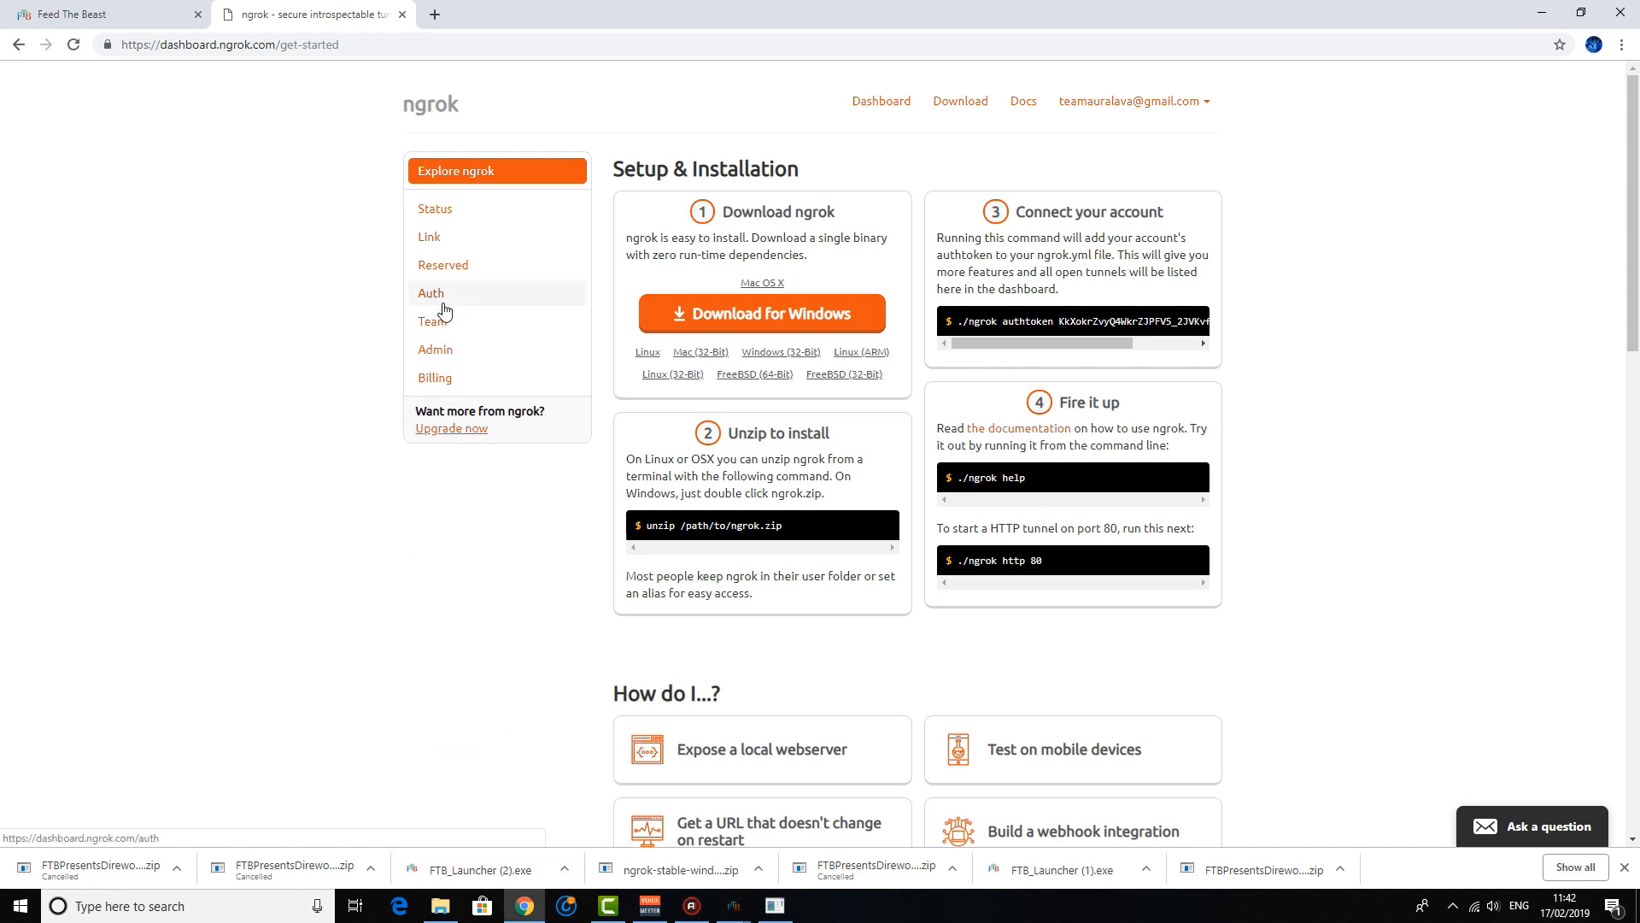
Copy the ./ngrok authtoken command from the Auth page and run it so the token is saved to ngrok's configuration
left_click(431, 293)
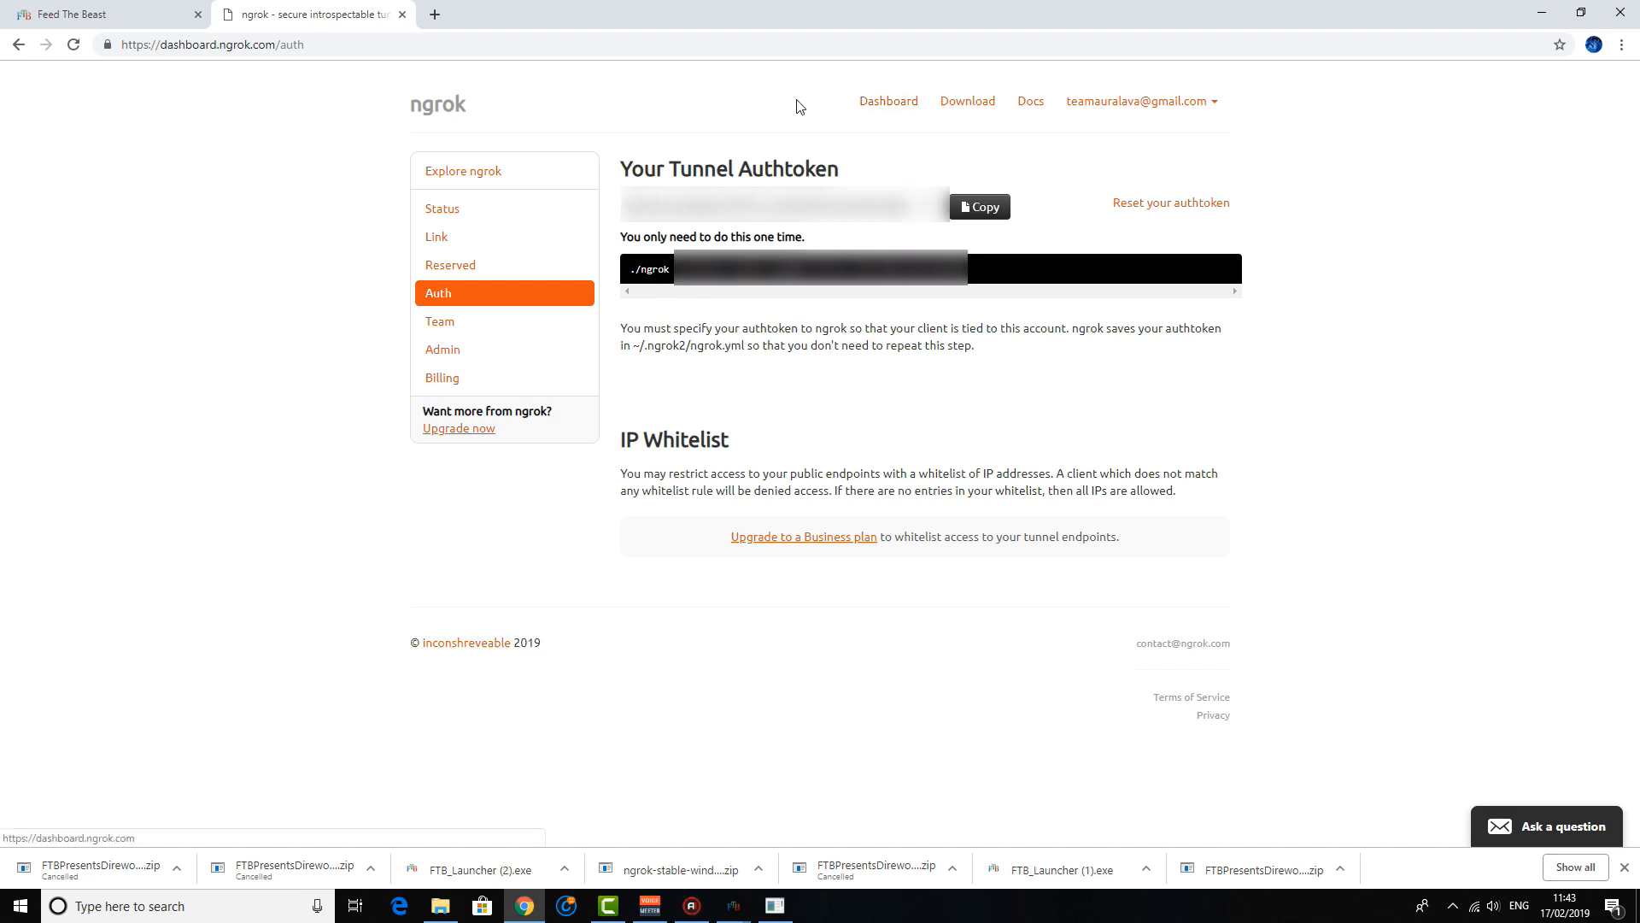
mouse_move(989, 289)
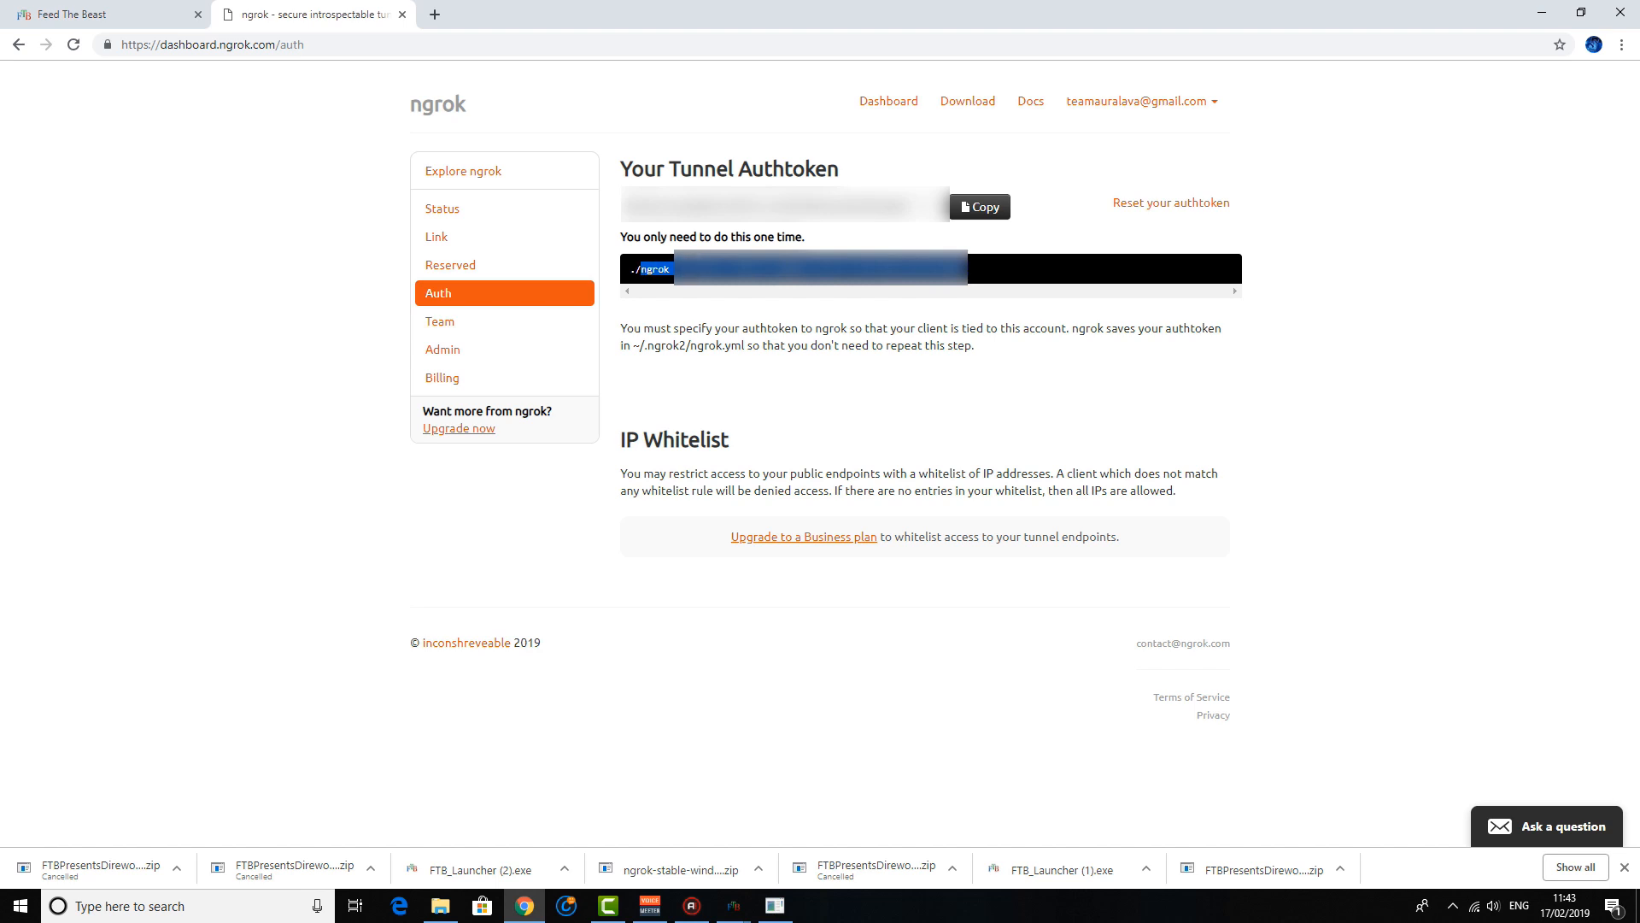
mouse_move(771, 285)
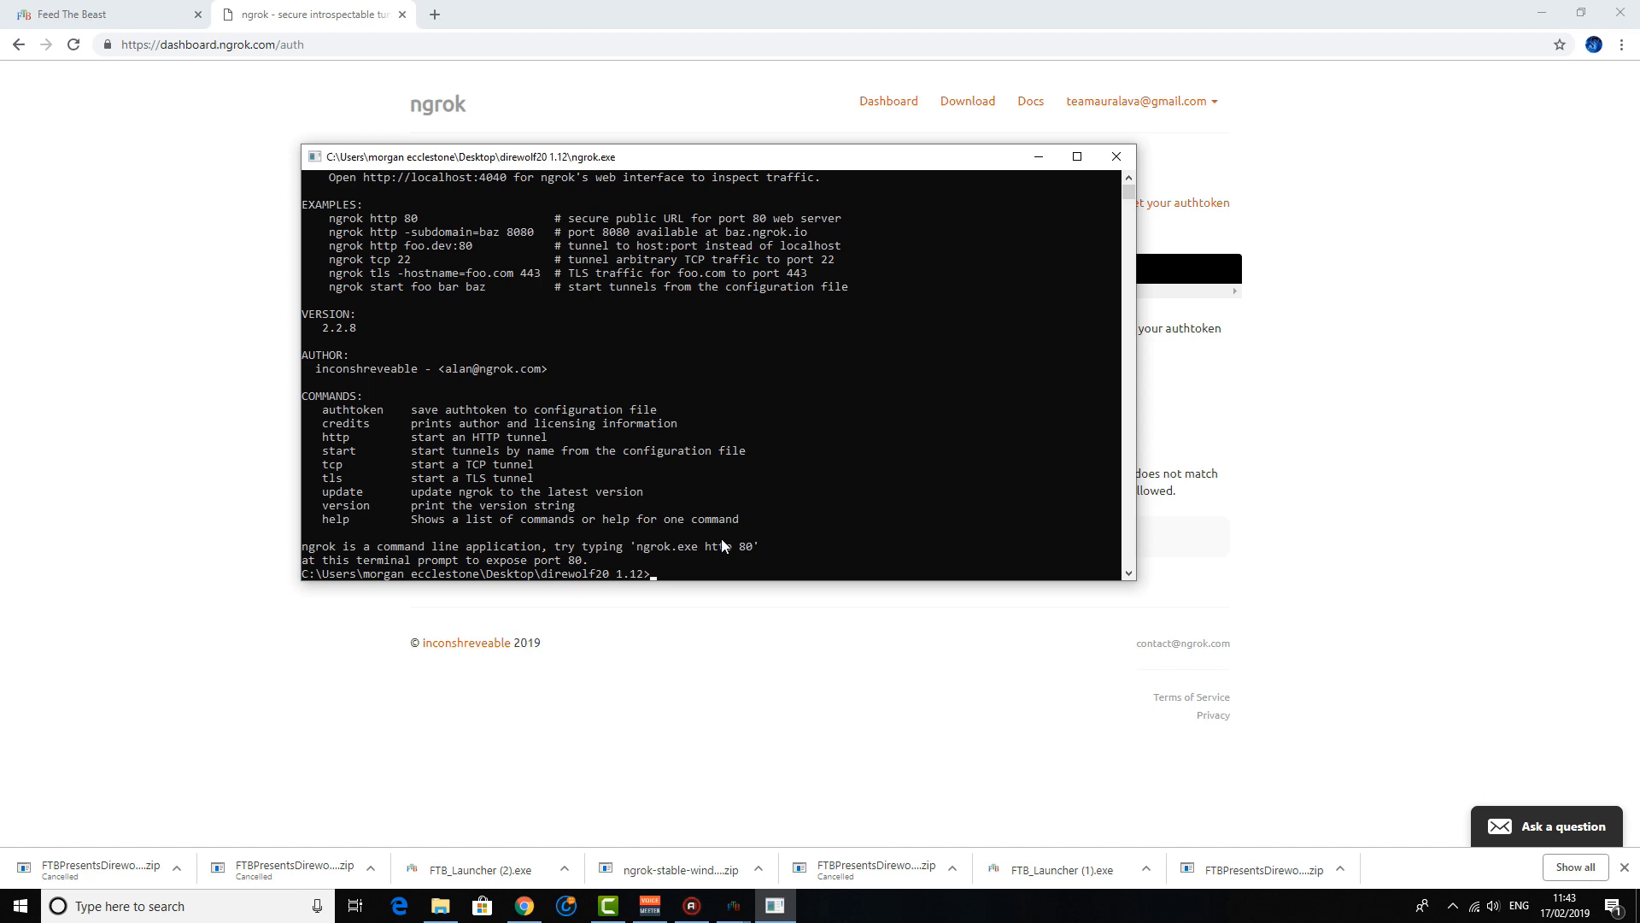
key("Return")
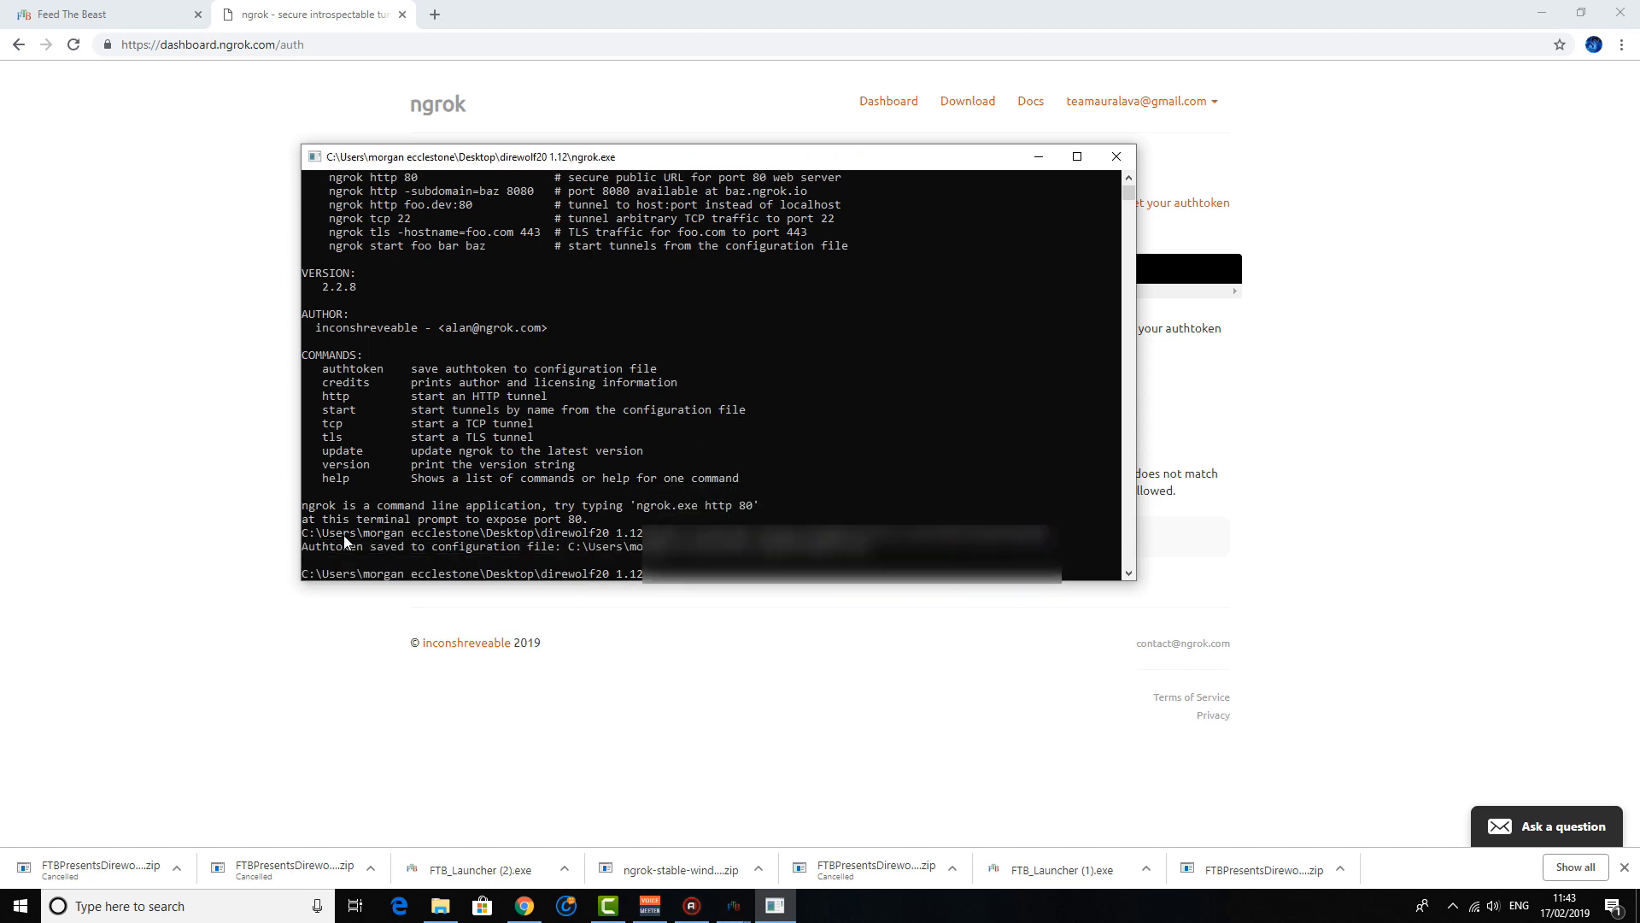
mouse_move(630, 533)
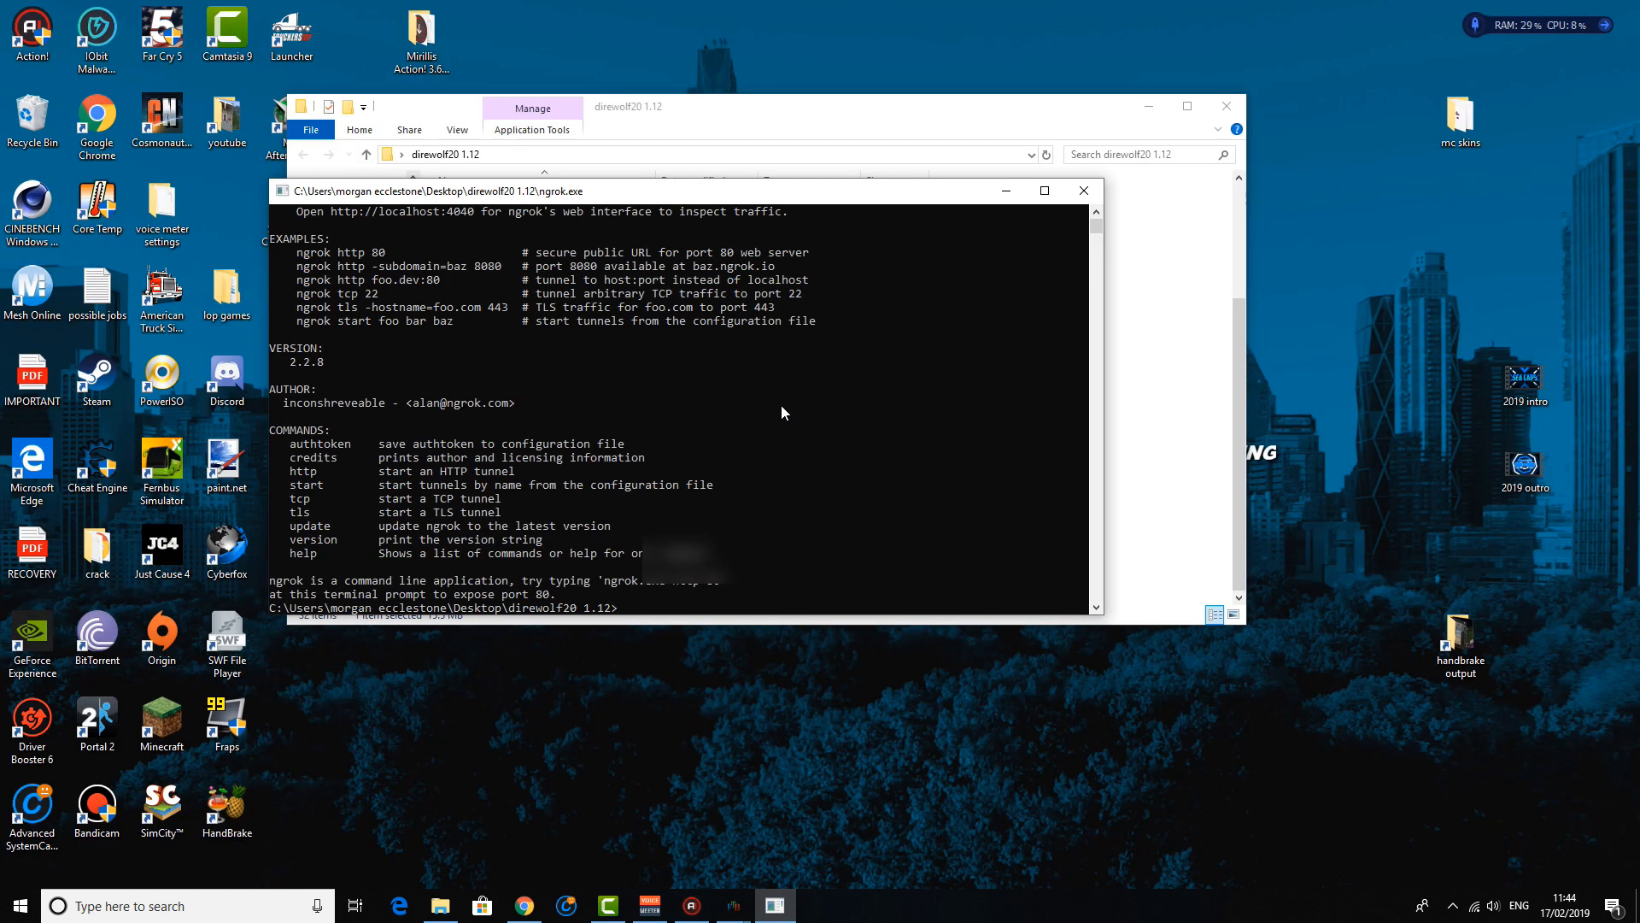
mouse_move(728, 429)
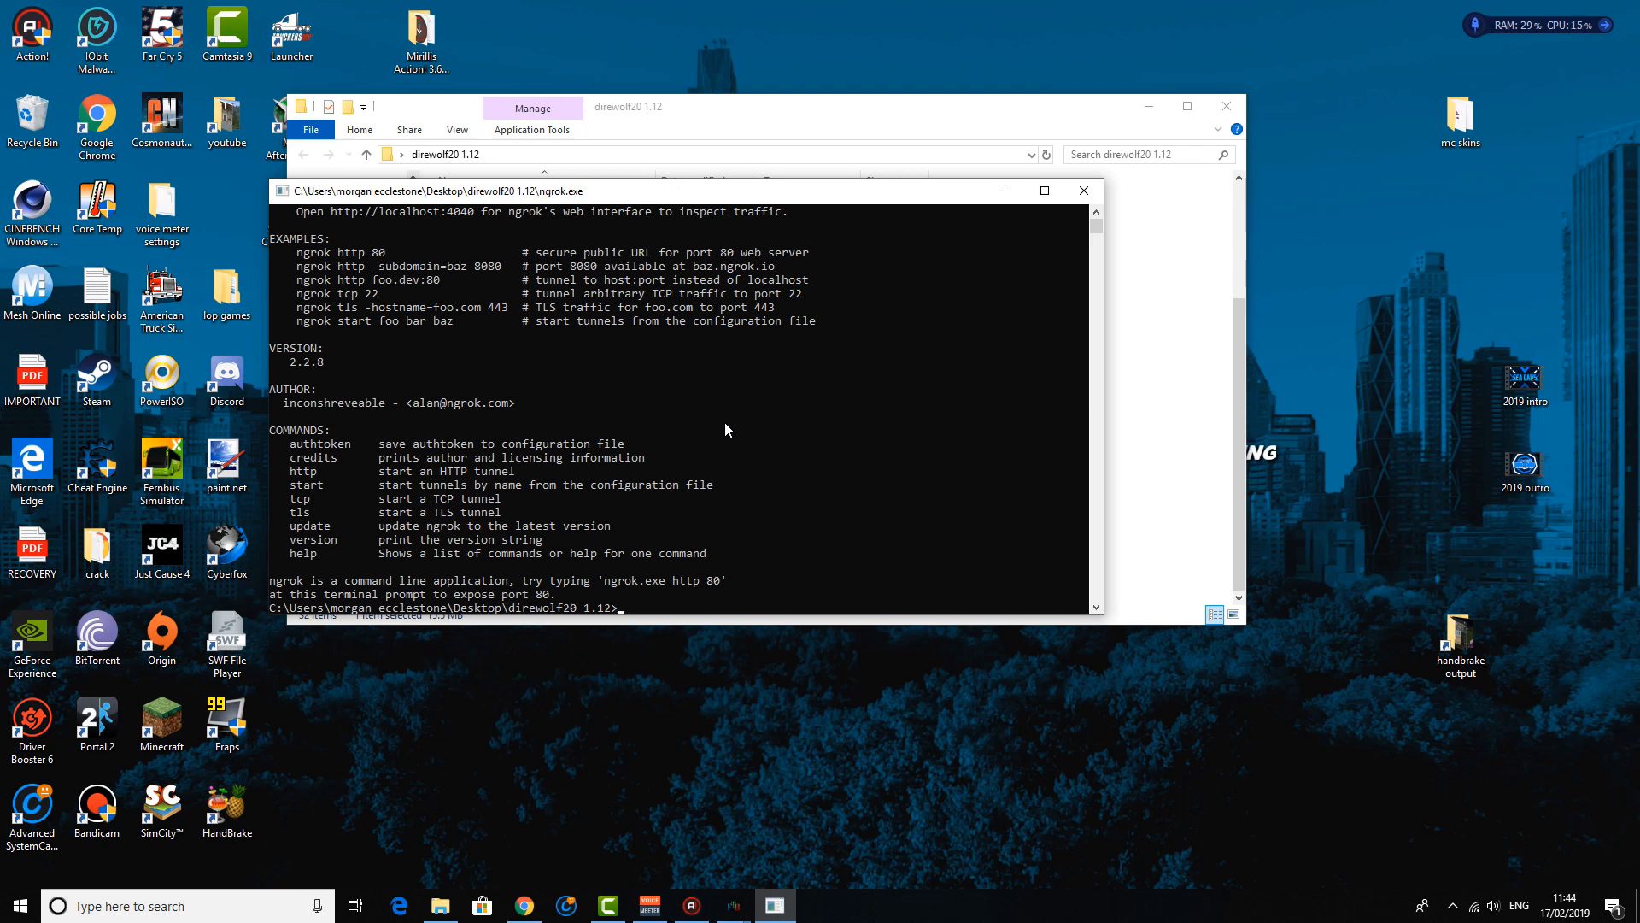
Start an ngrok TCP tunnel for port 25565 with '--region eu'
type("ngrok tcp 25565 --region eu")
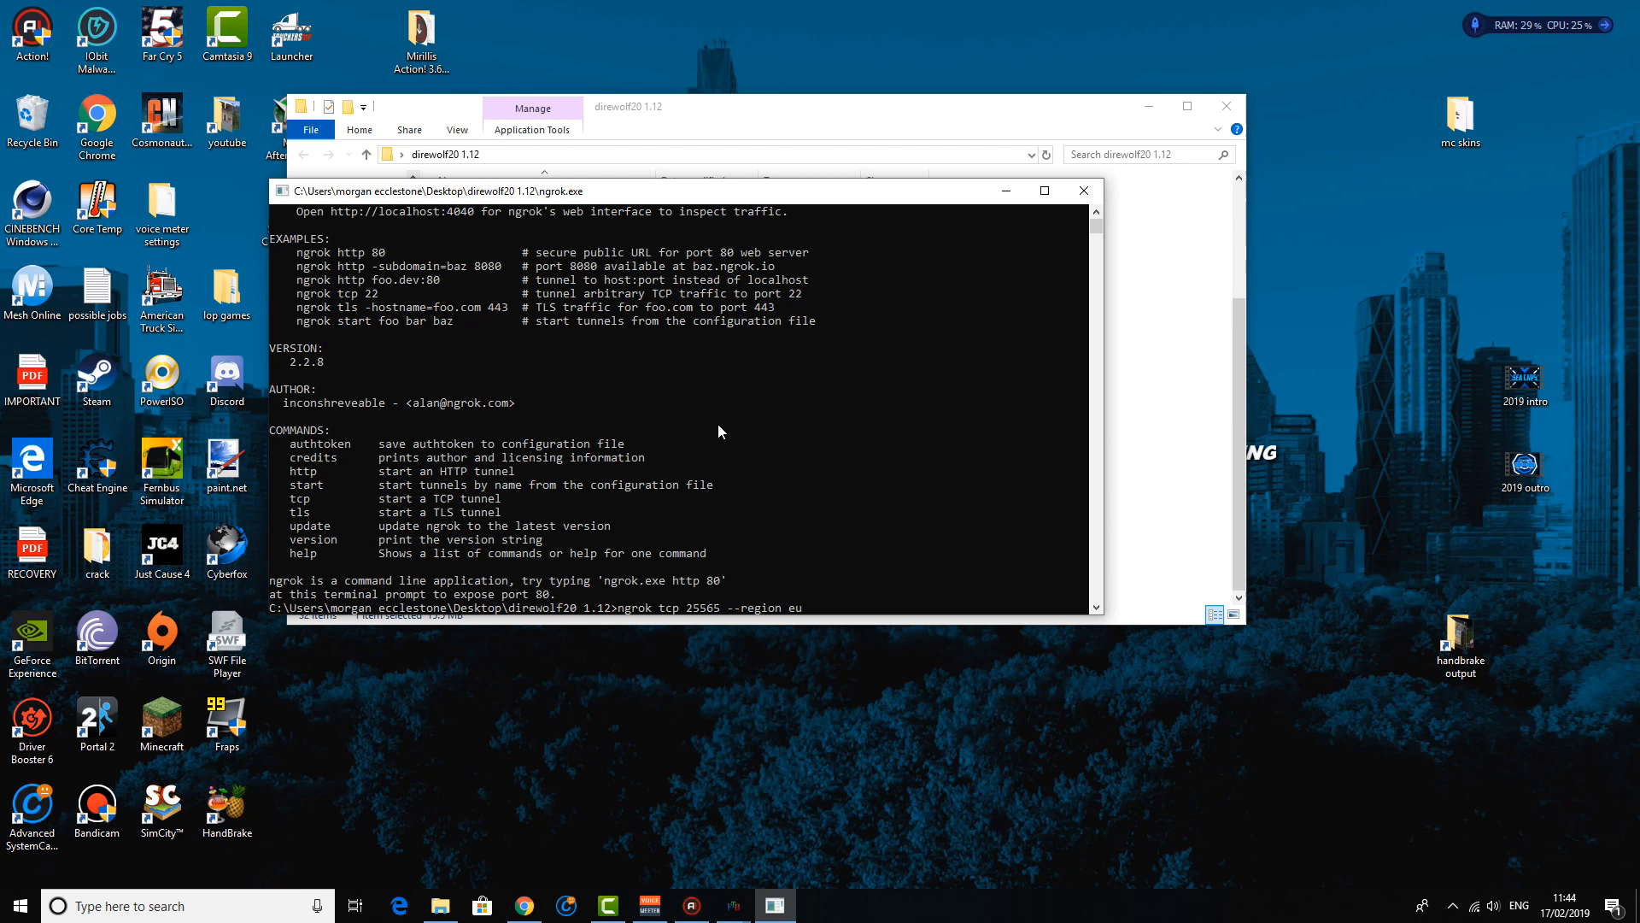
mouse_move(700, 612)
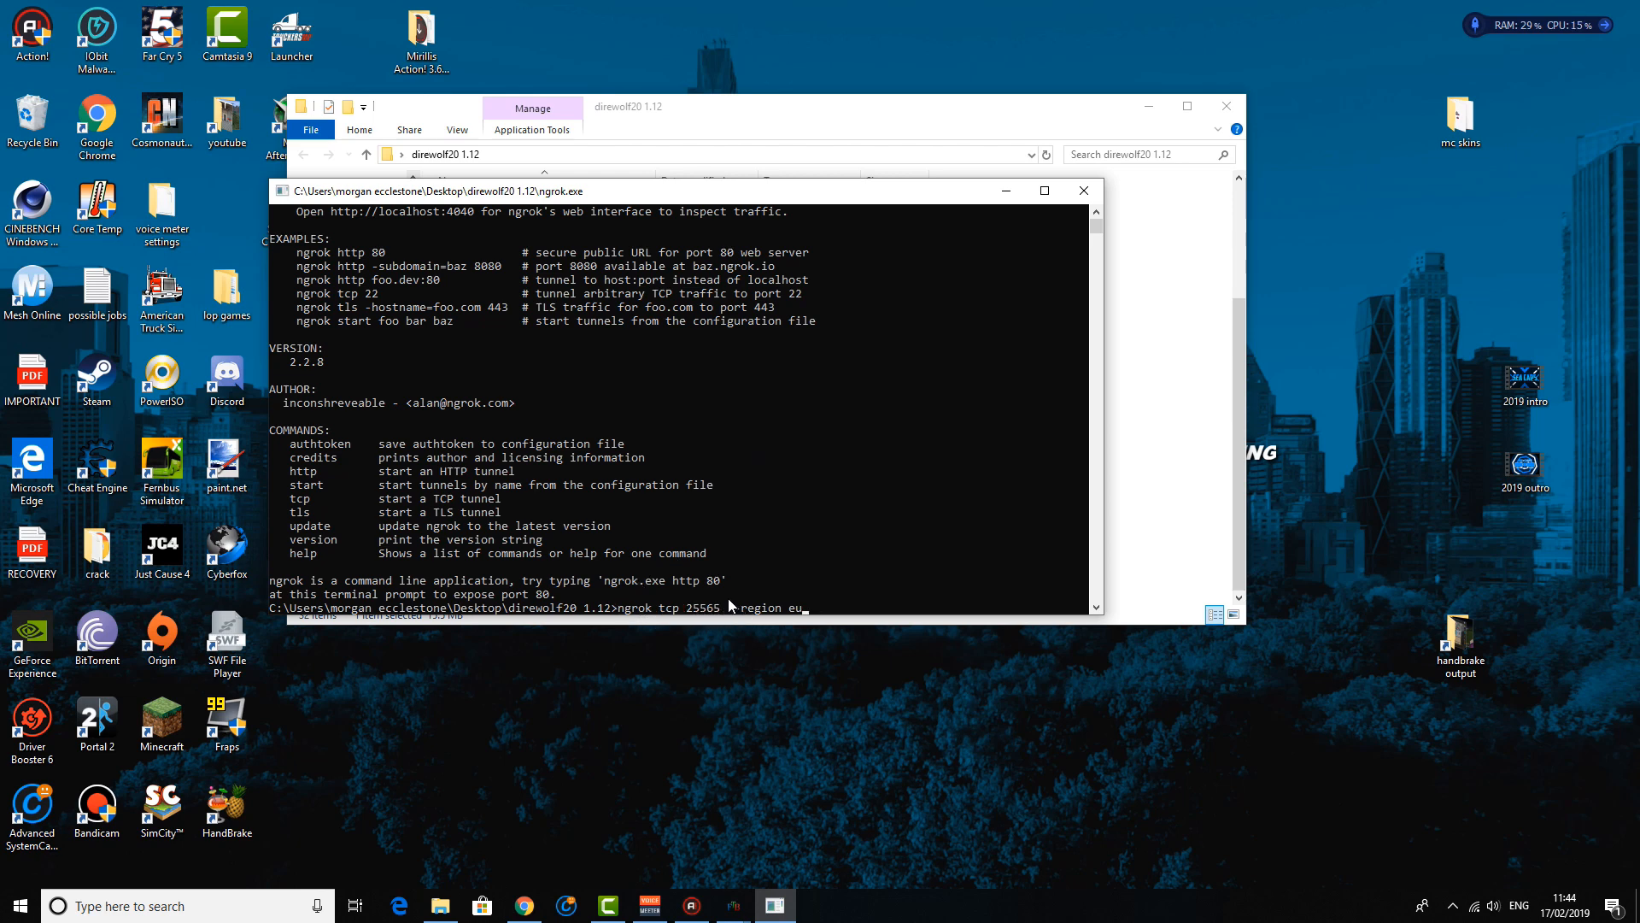
type("--")
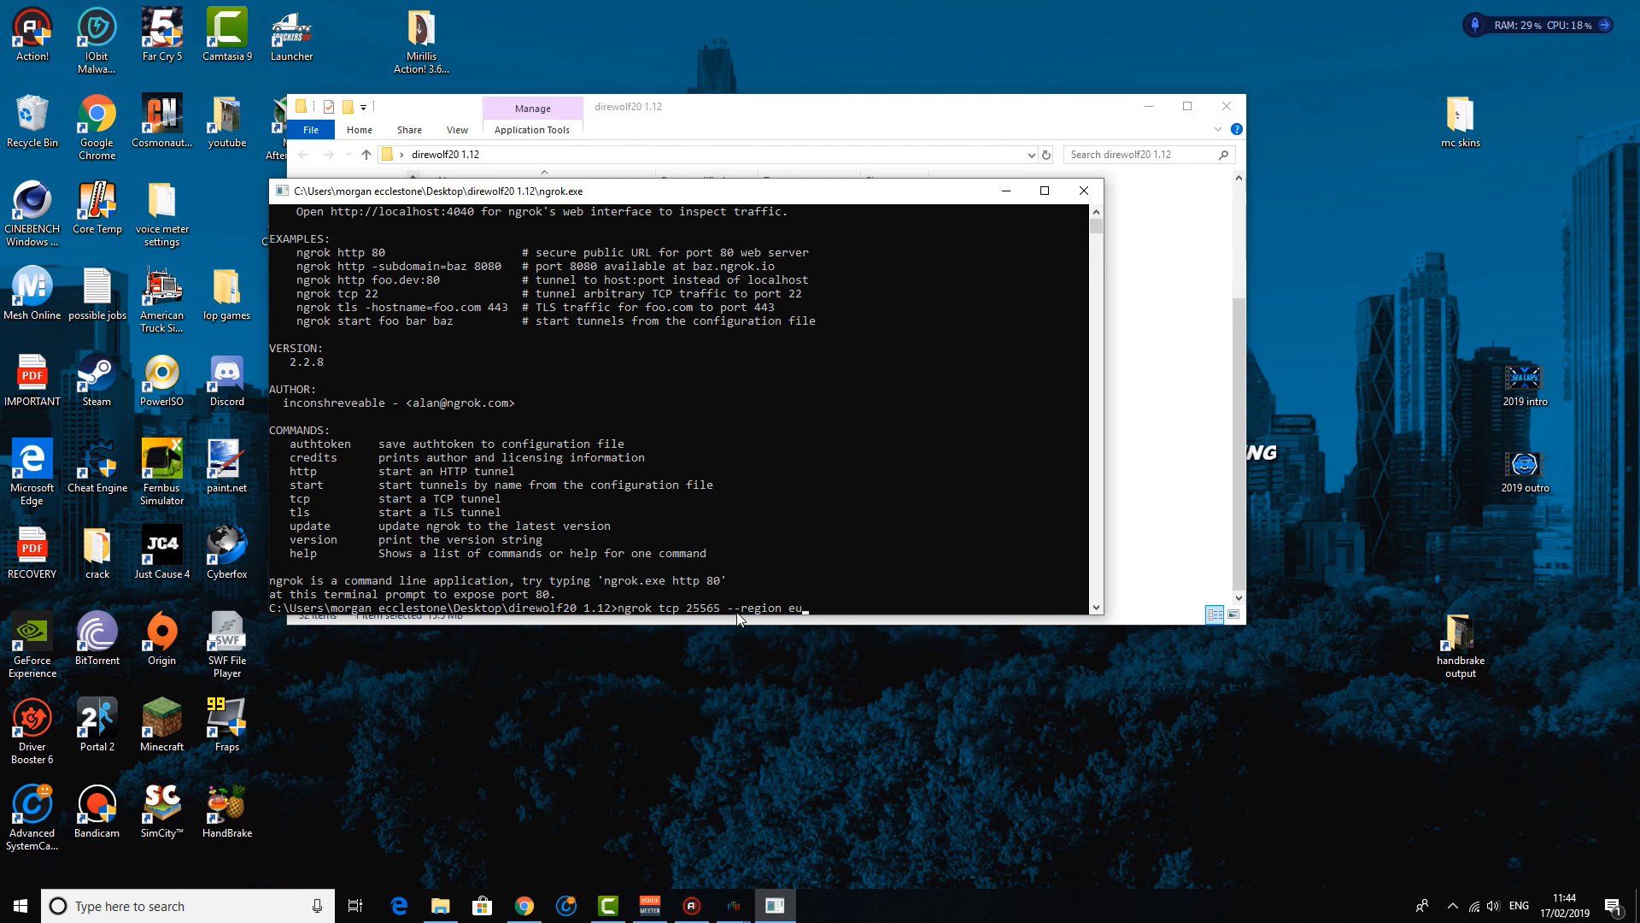
mouse_move(795, 553)
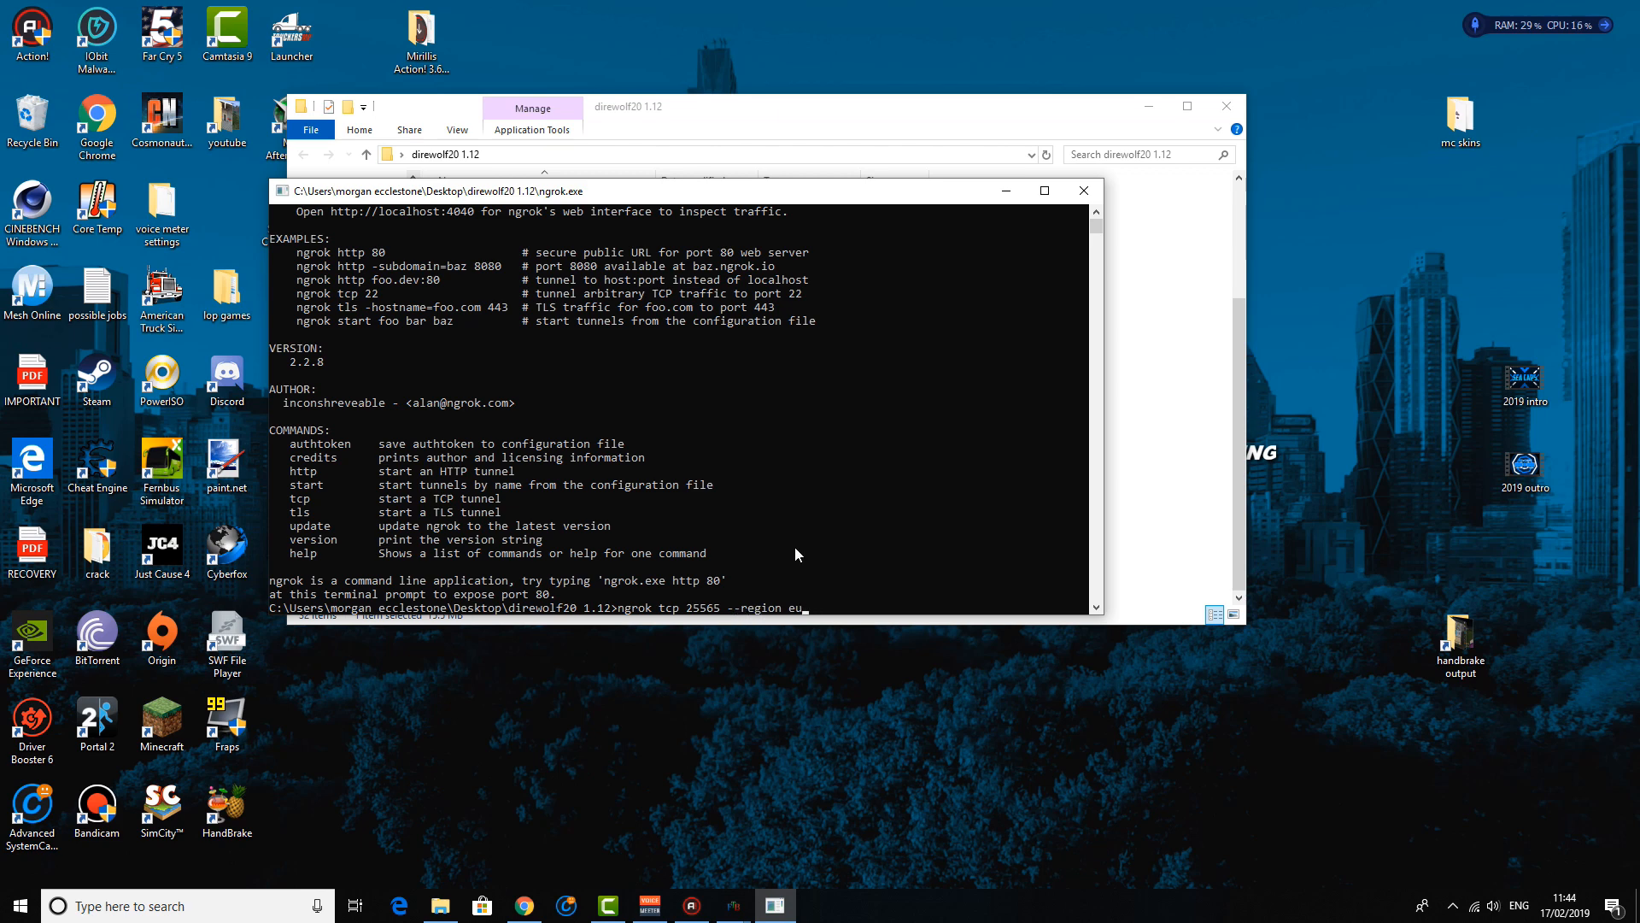
mouse_move(742, 543)
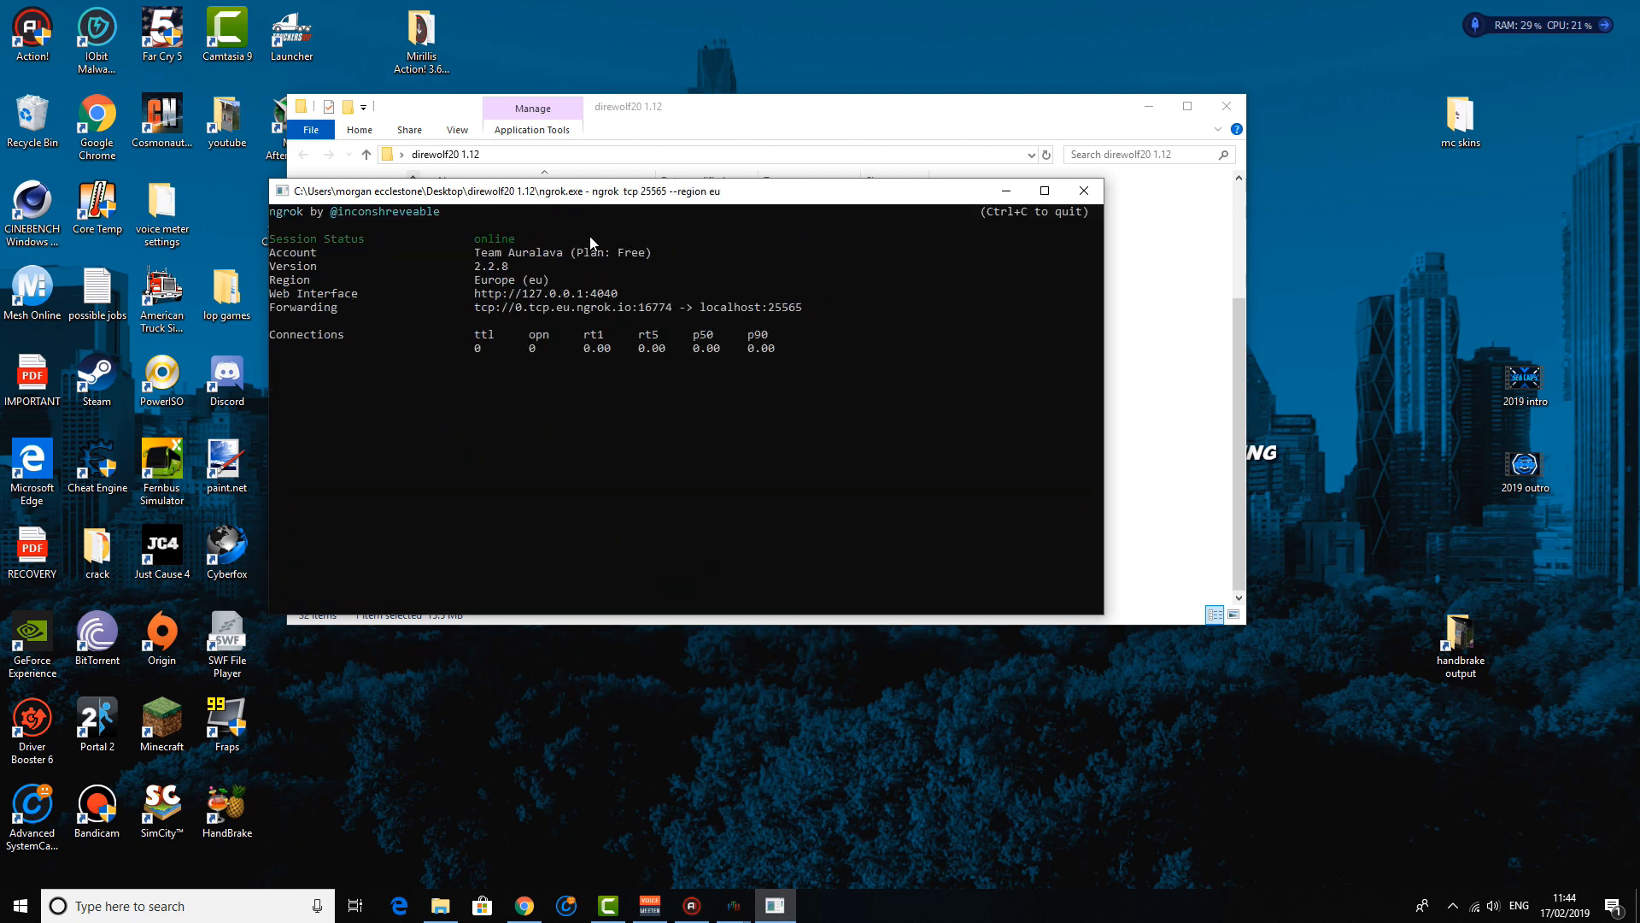
mouse_move(749, 344)
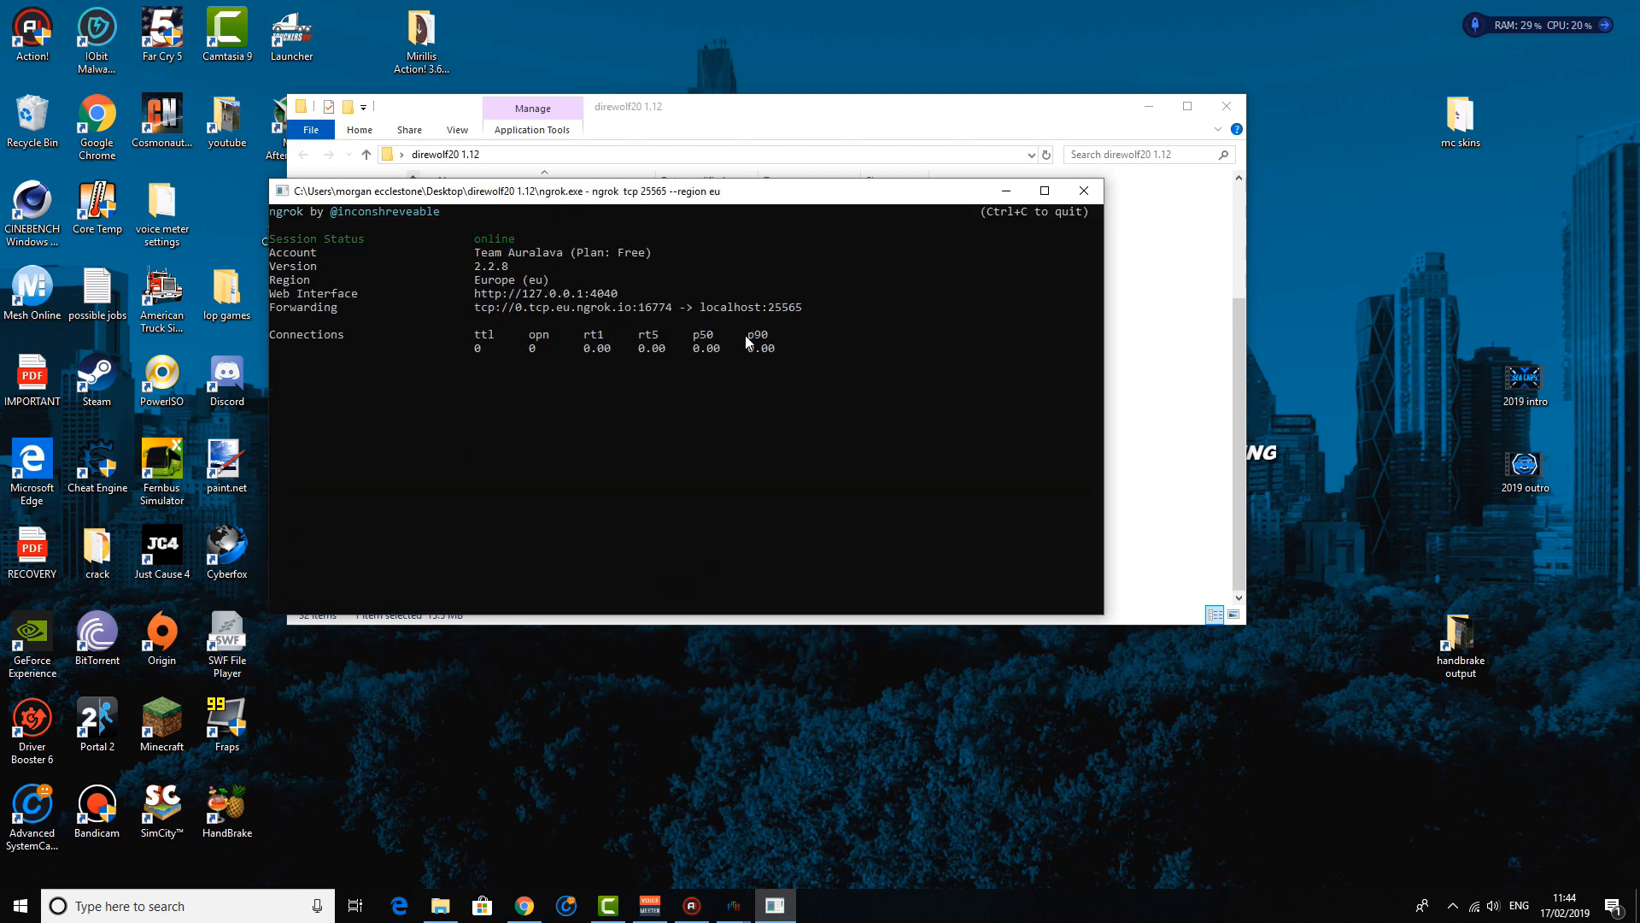
mouse_move(766, 195)
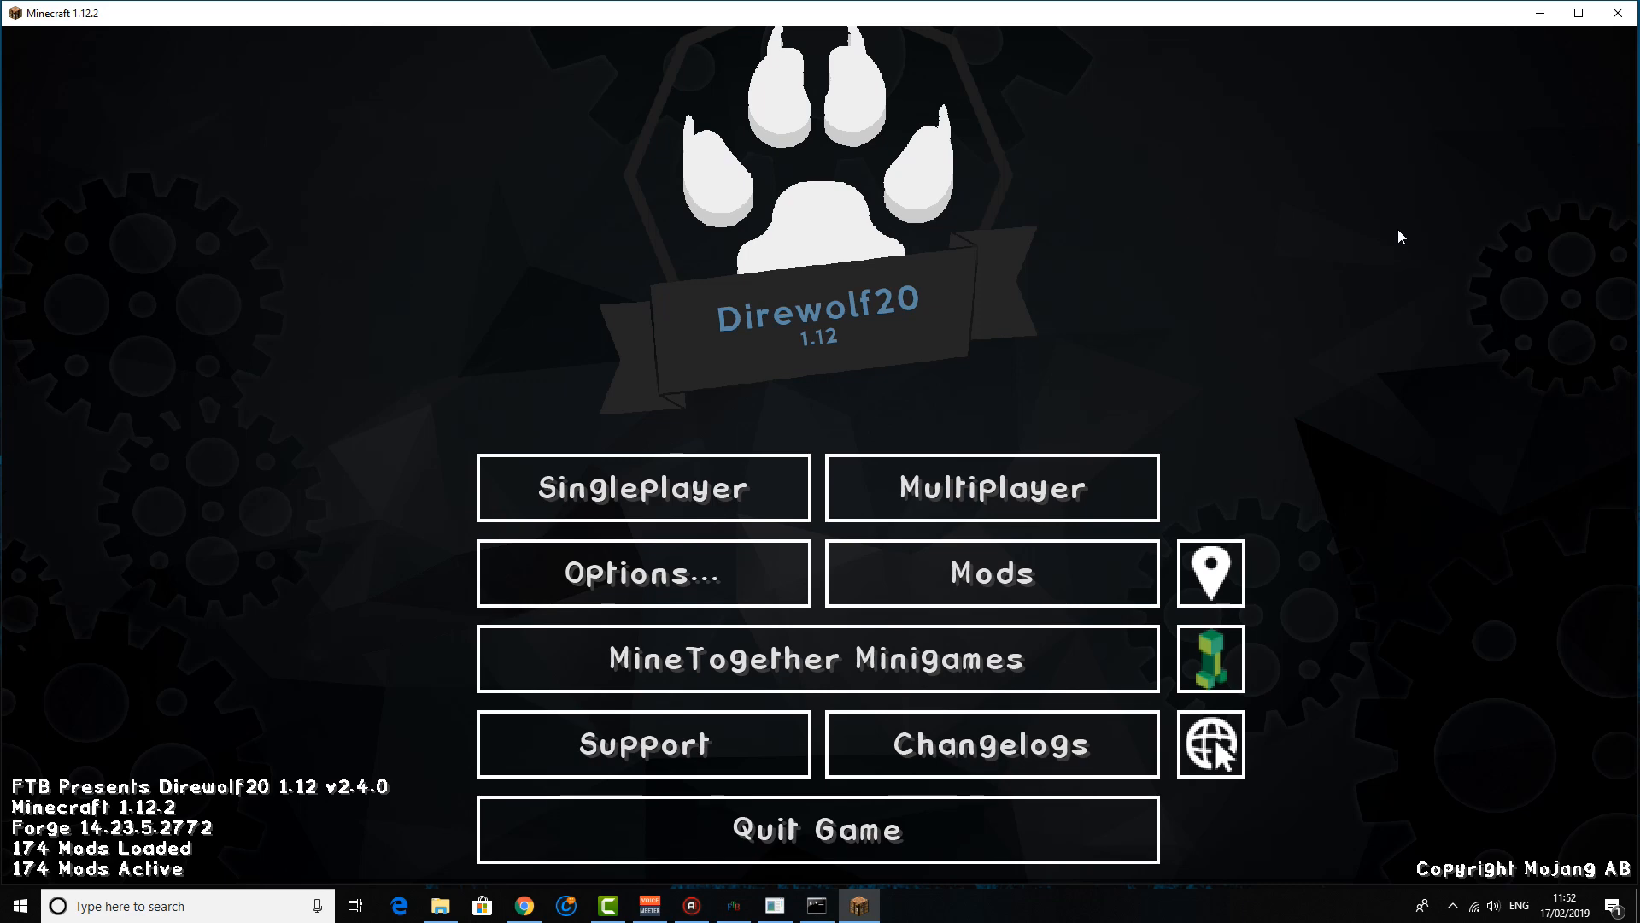
mouse_move(709, 470)
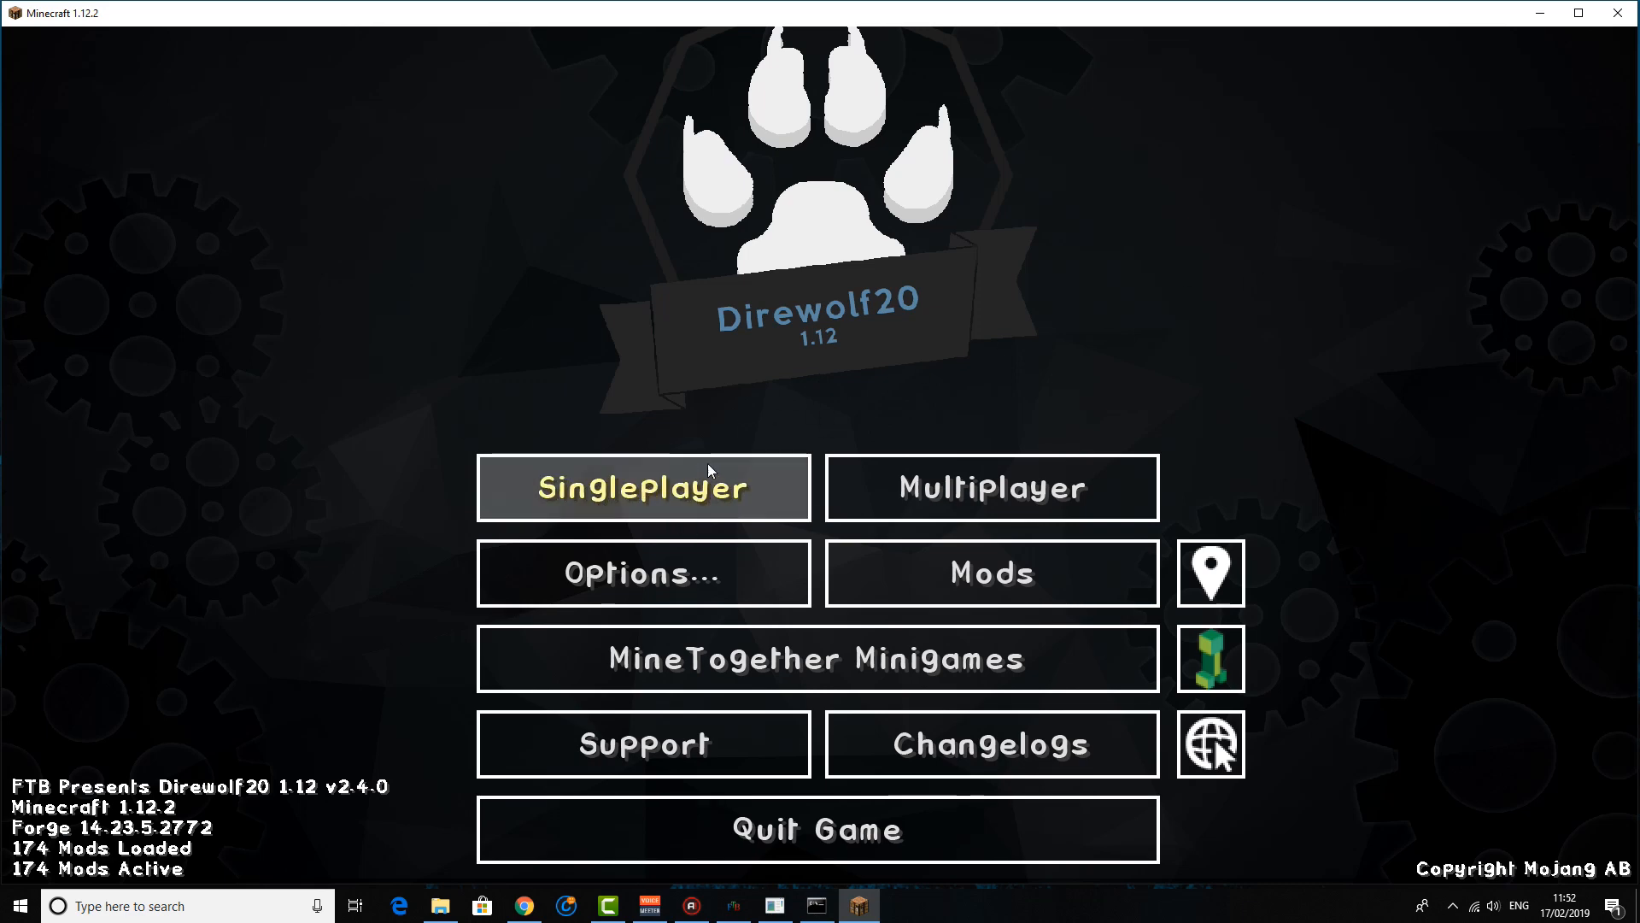
Add a server 'My Server' with address 0.tcp.eu.ngrok.io:16774 copied from ngrok
left_click(991, 487)
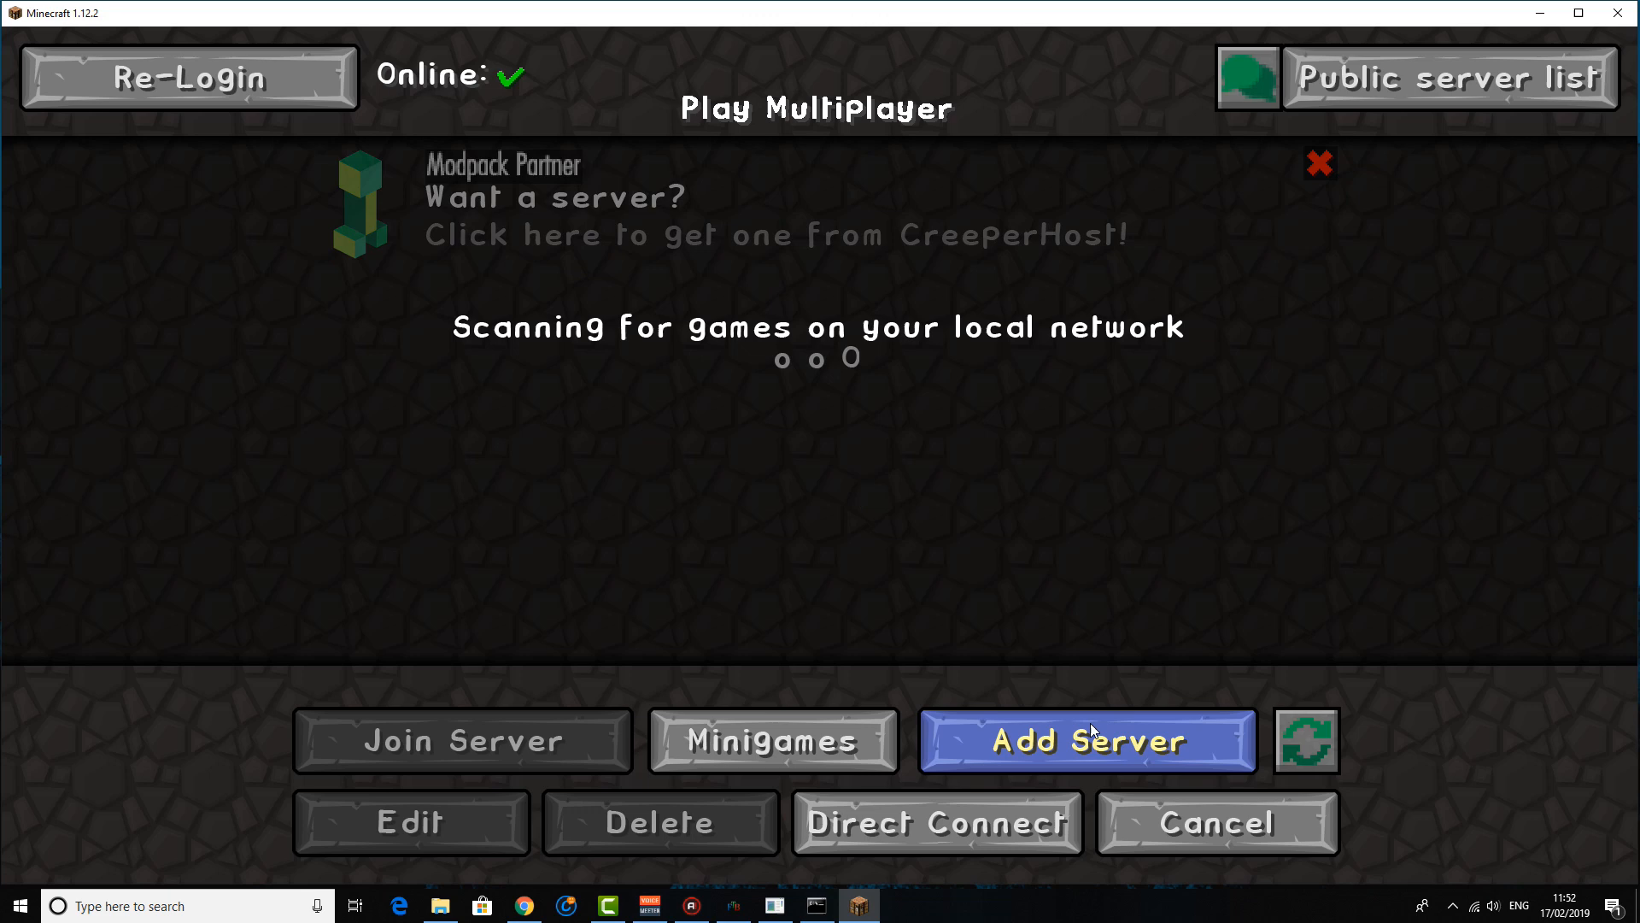
mouse_move(815, 906)
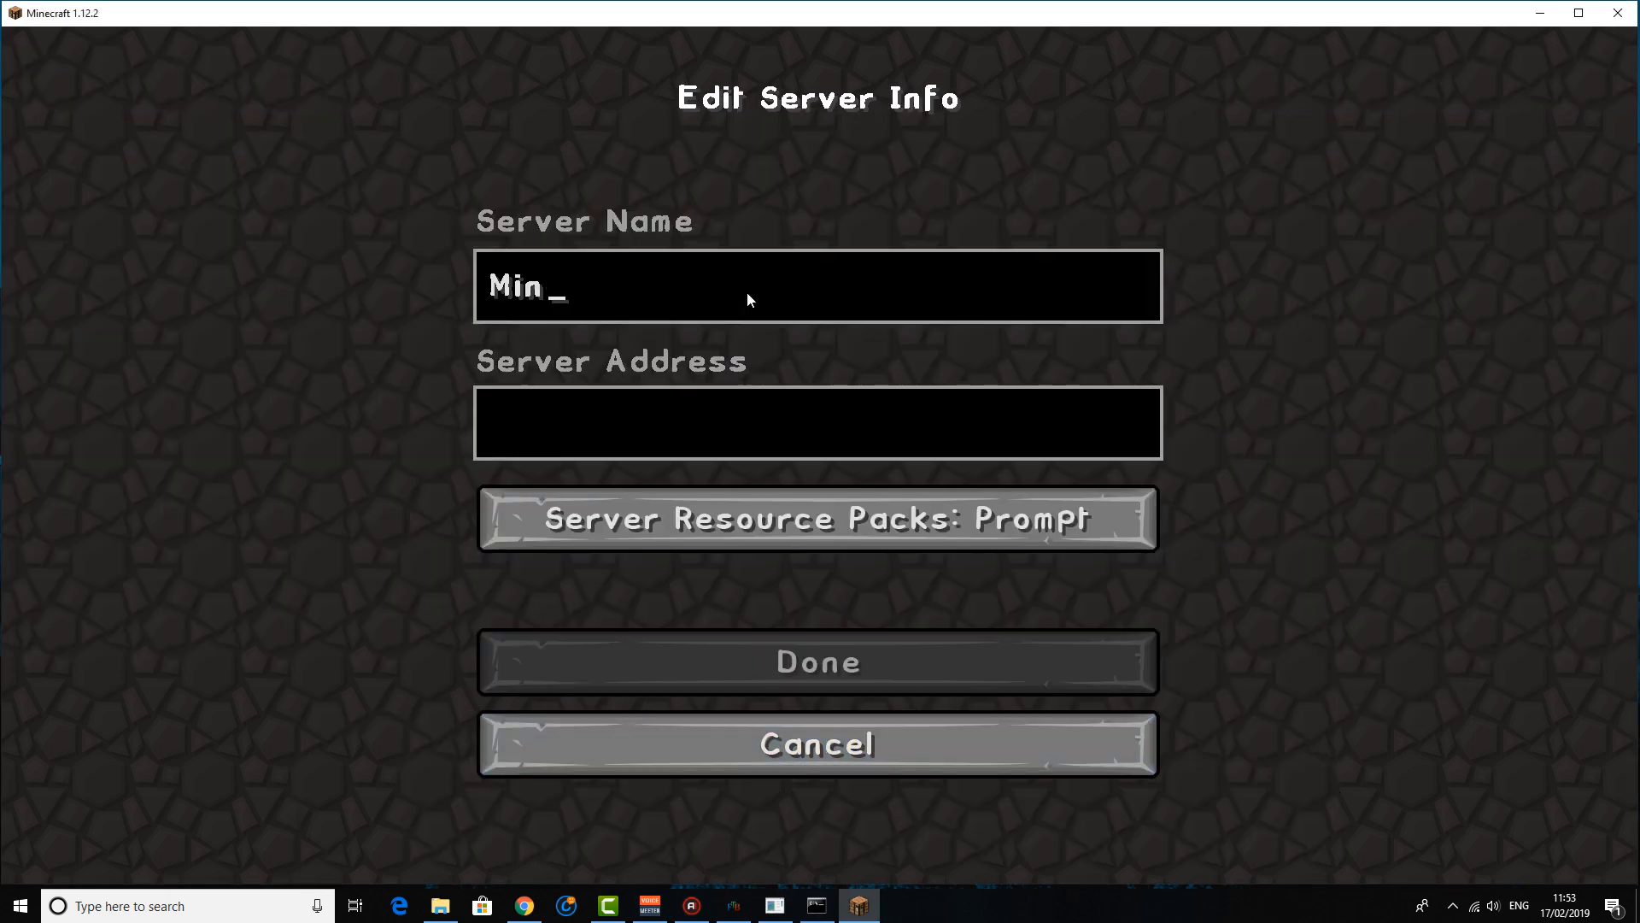
type("My S")
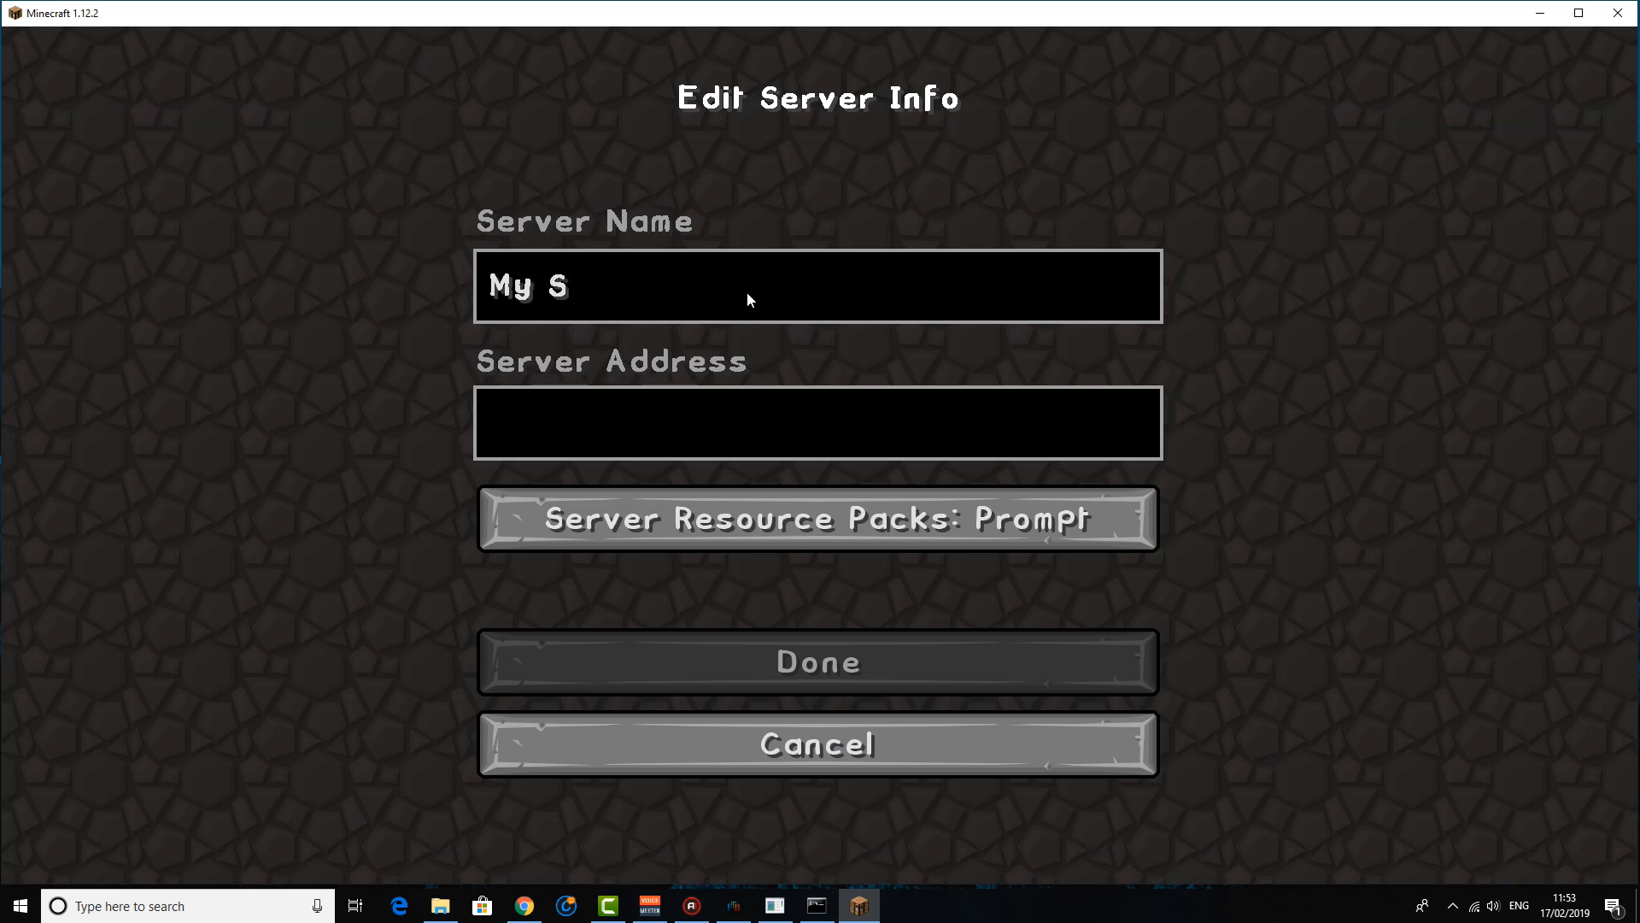
type("erver")
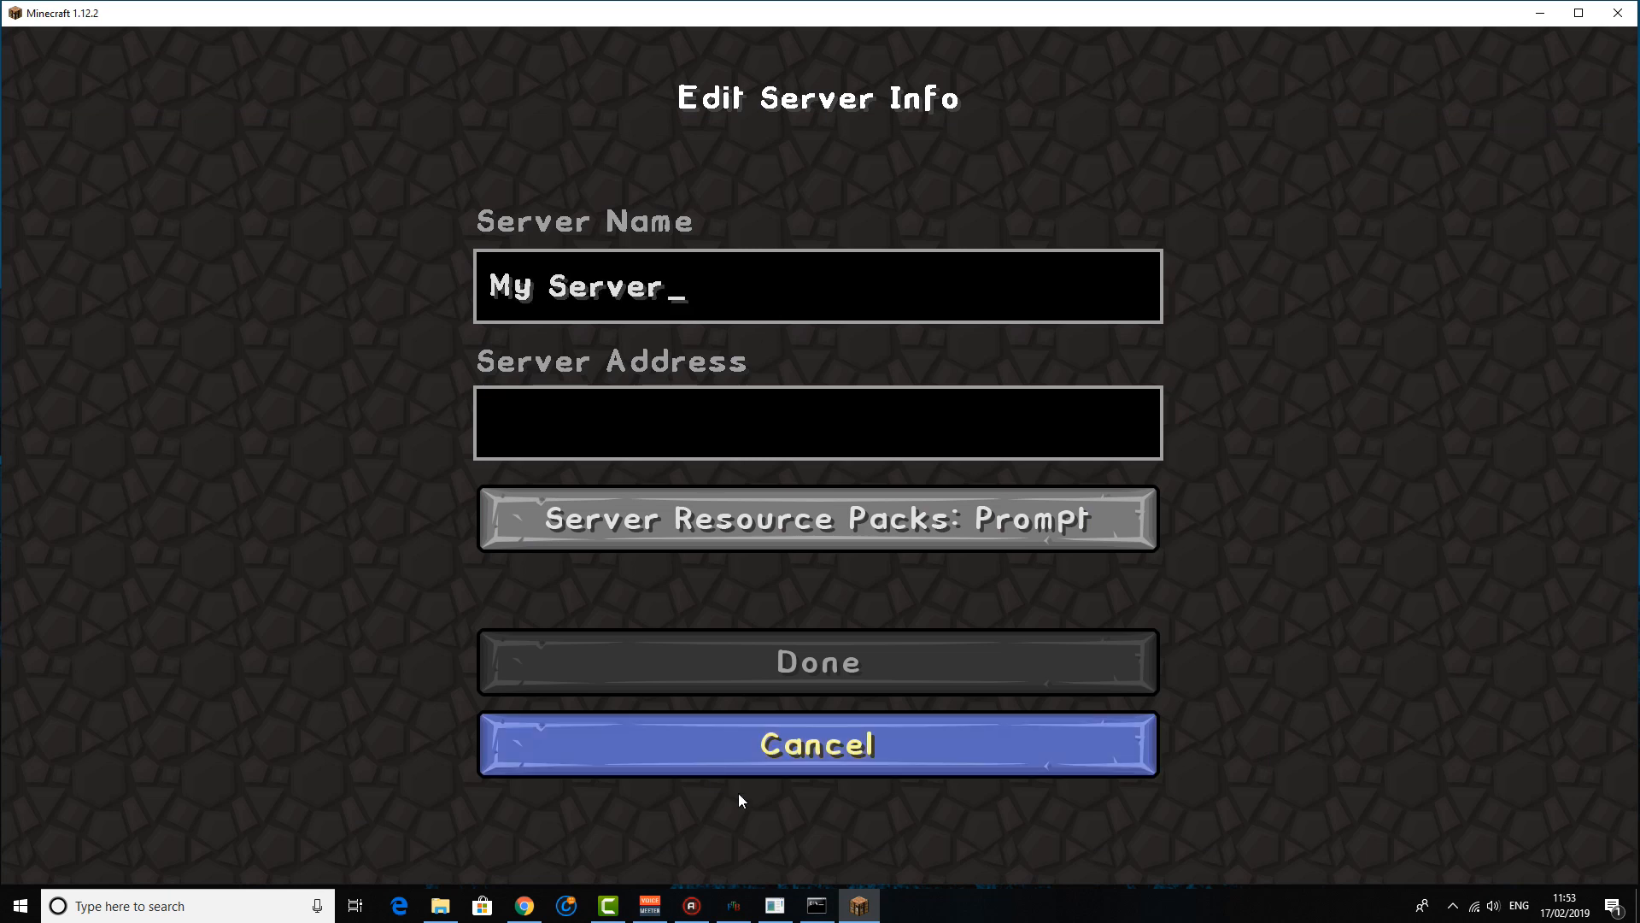
left_click(772, 906)
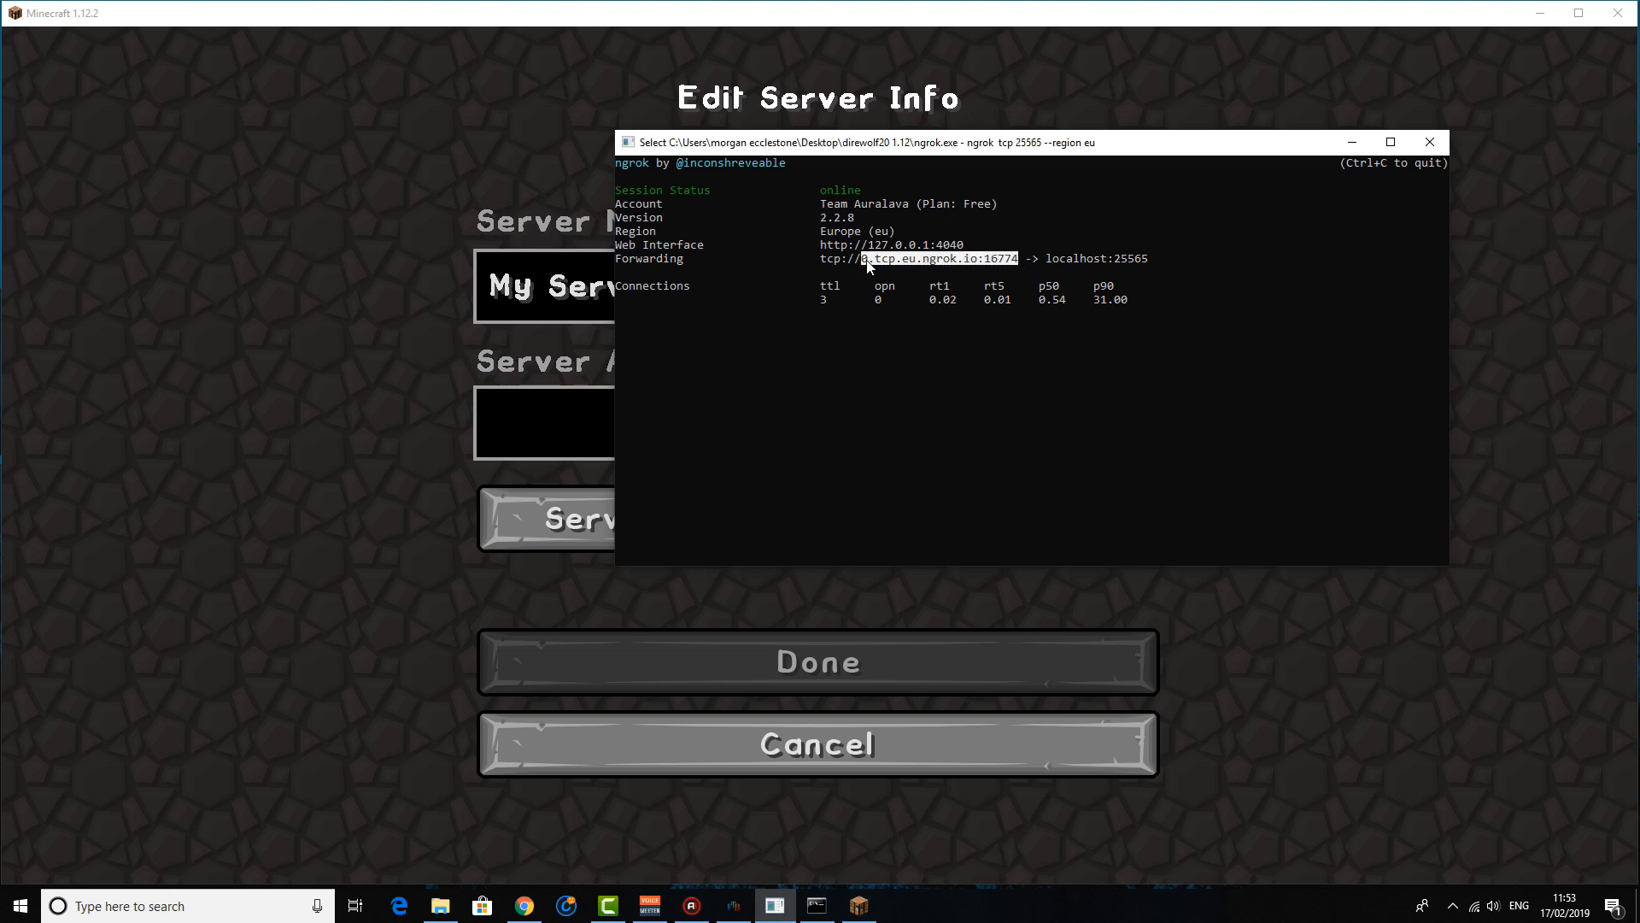
mouse_move(846, 259)
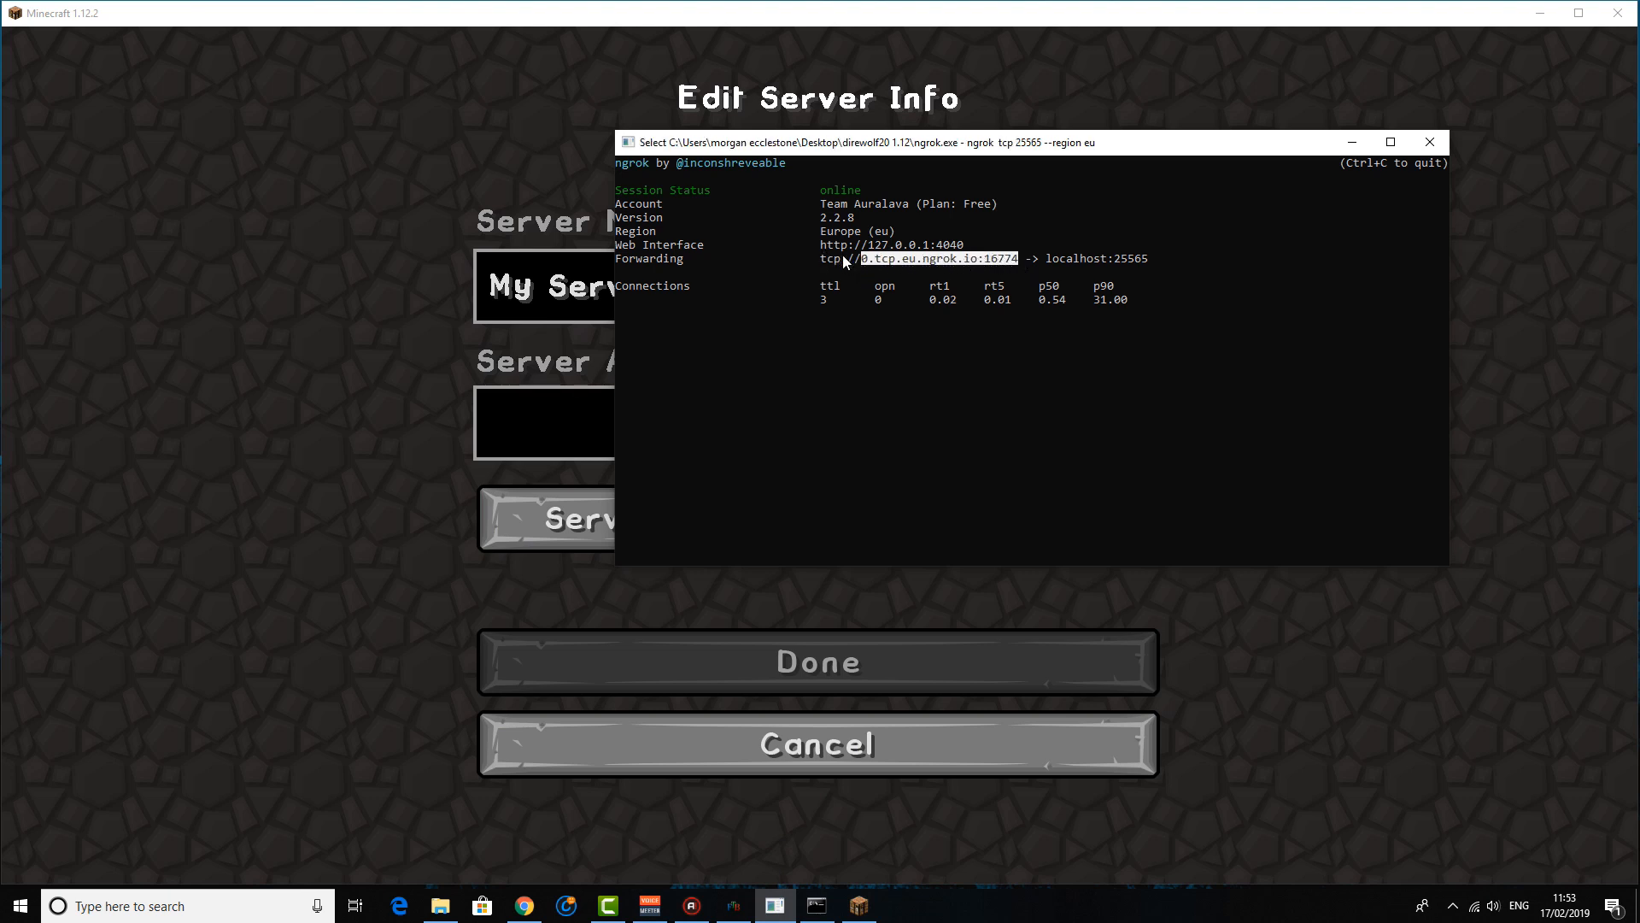
mouse_move(846, 277)
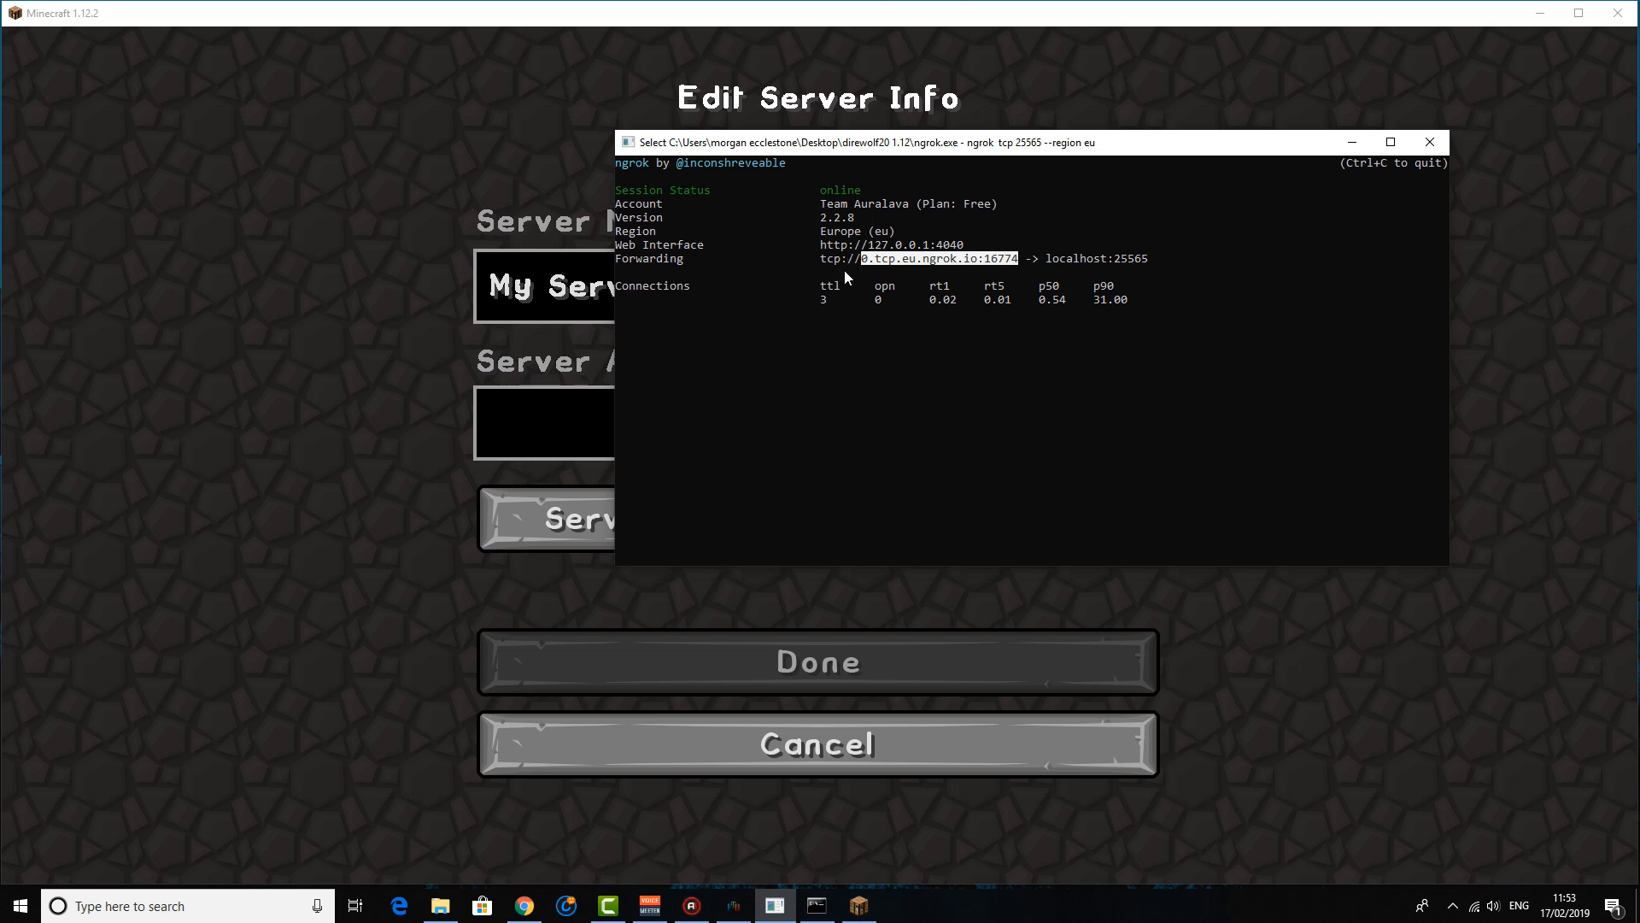
mouse_move(804, 322)
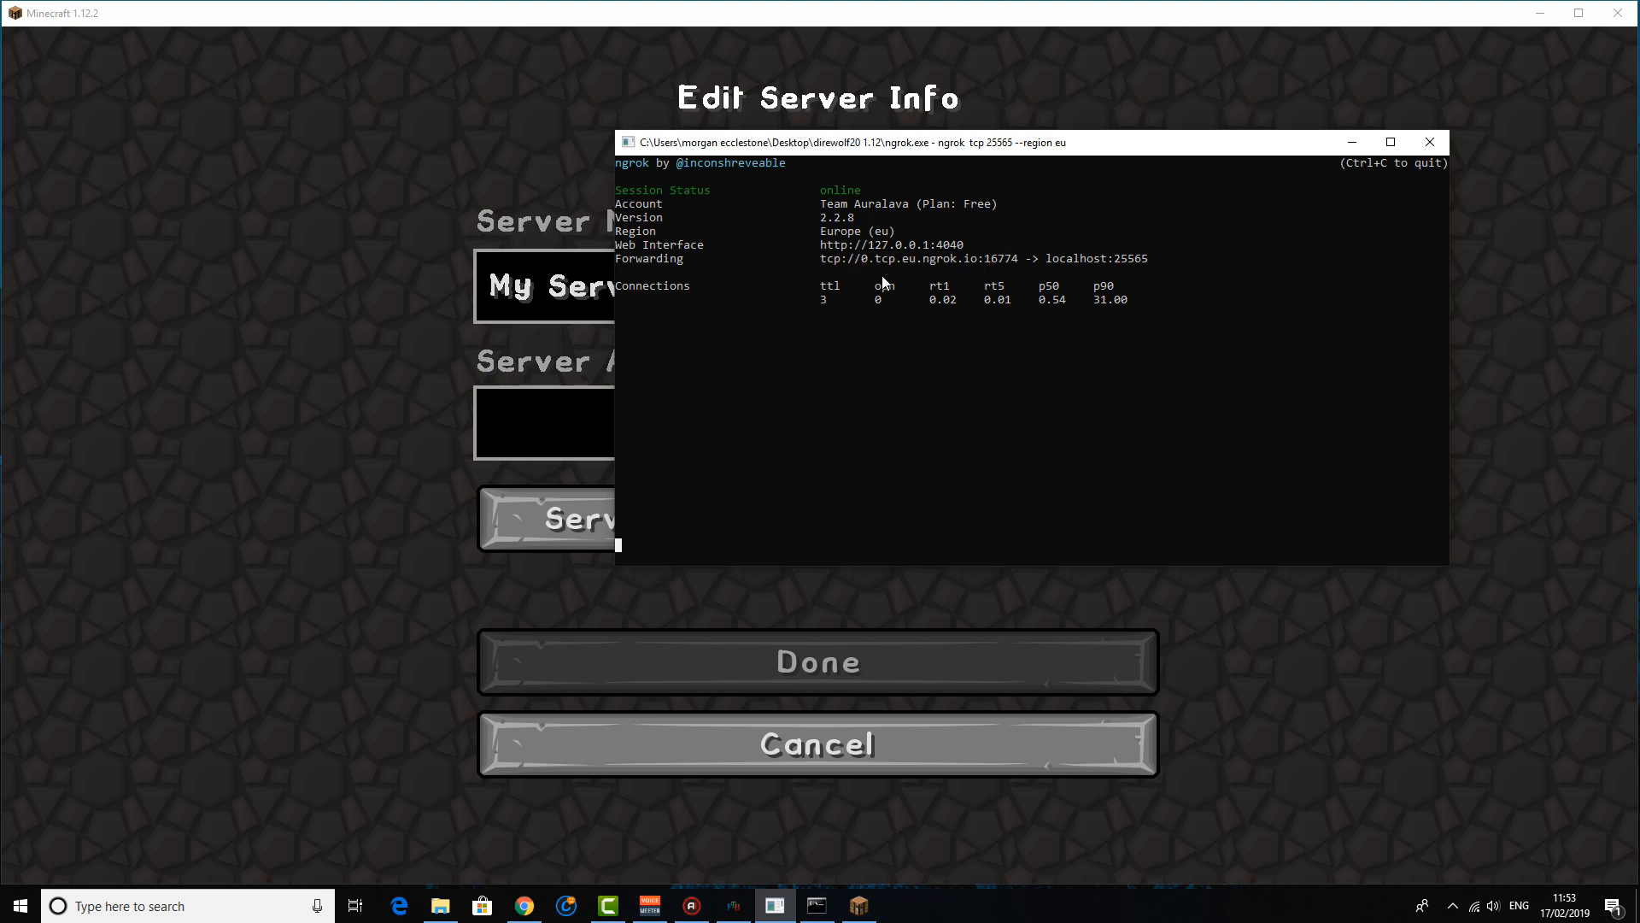
mouse_move(412, 420)
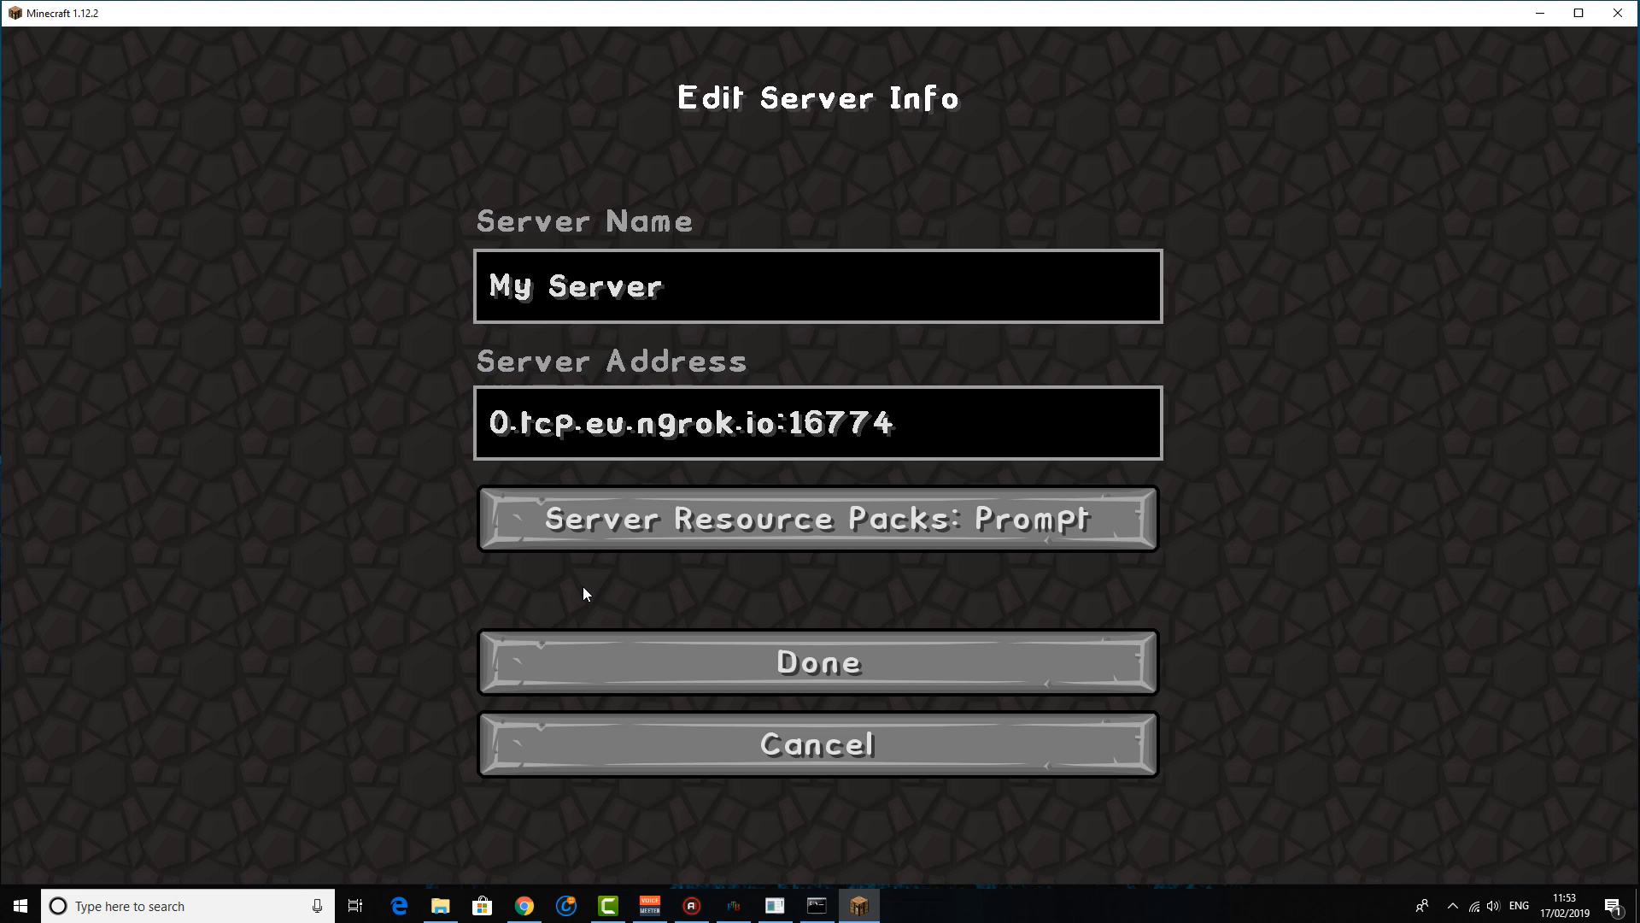
left_click(817, 661)
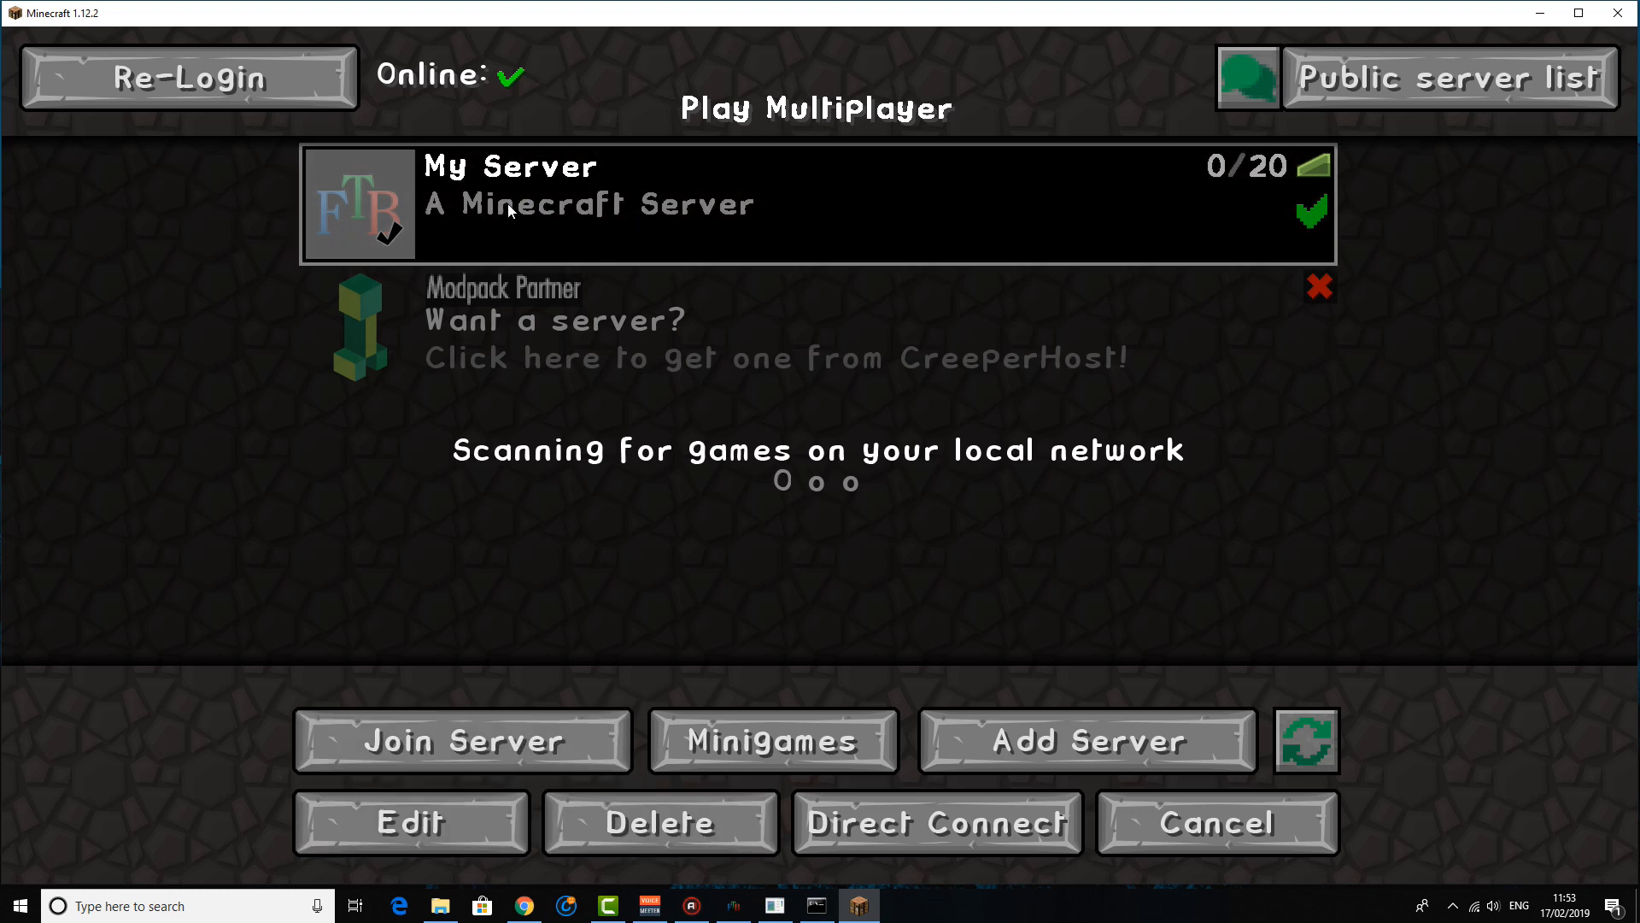
Join My Server and enter the swamp world, checking the inventory
left_click(461, 740)
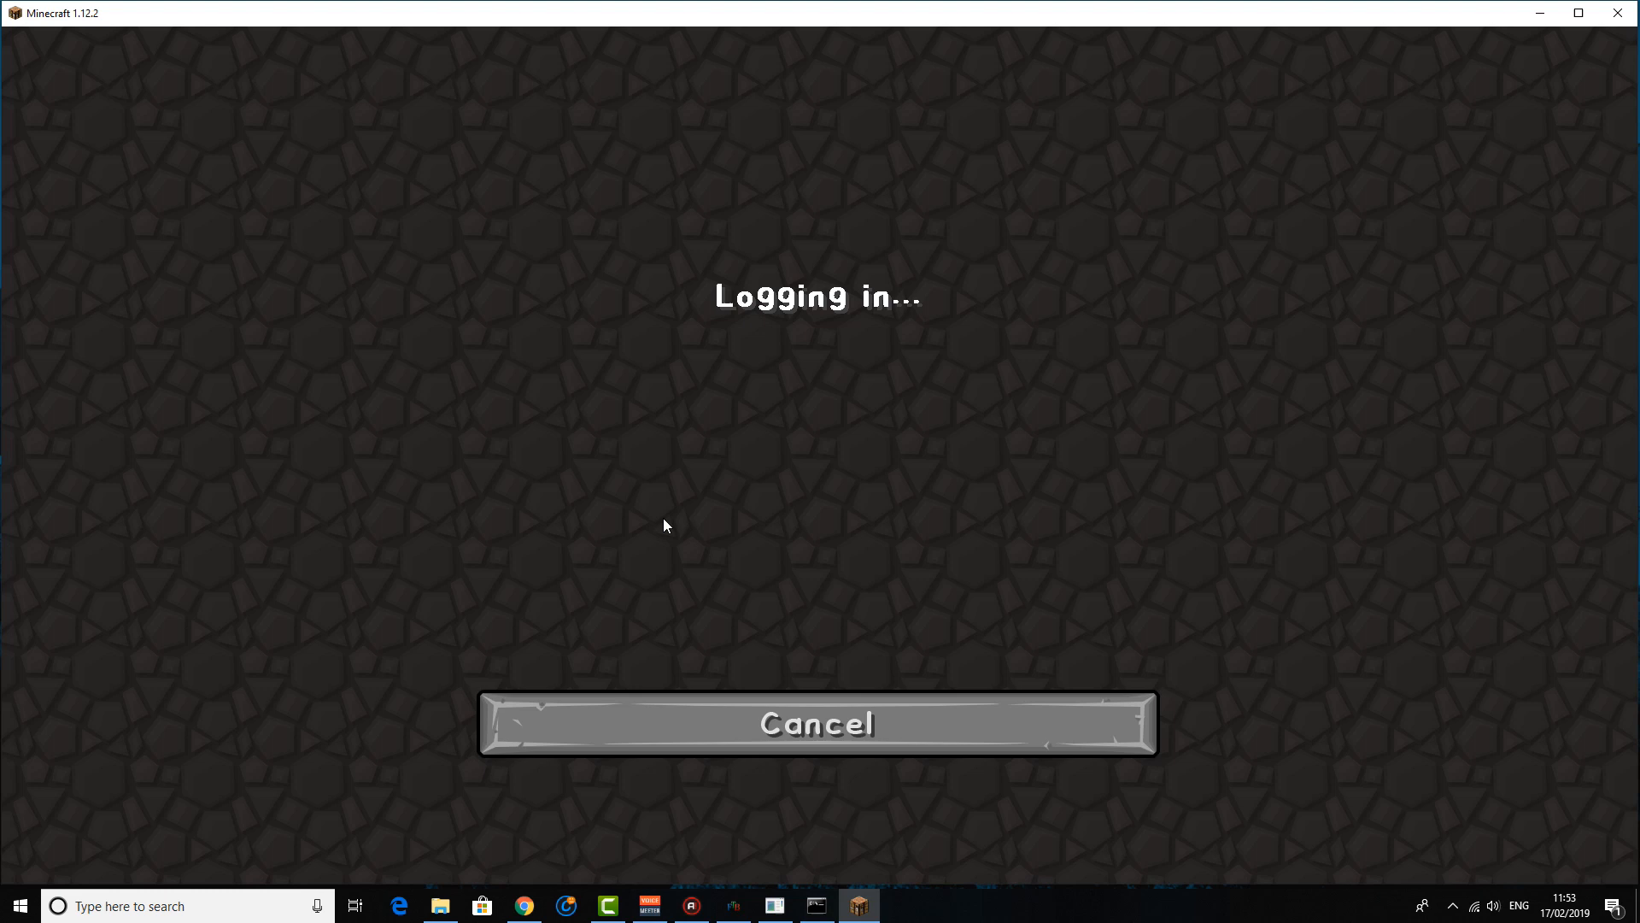
left_click(817, 723)
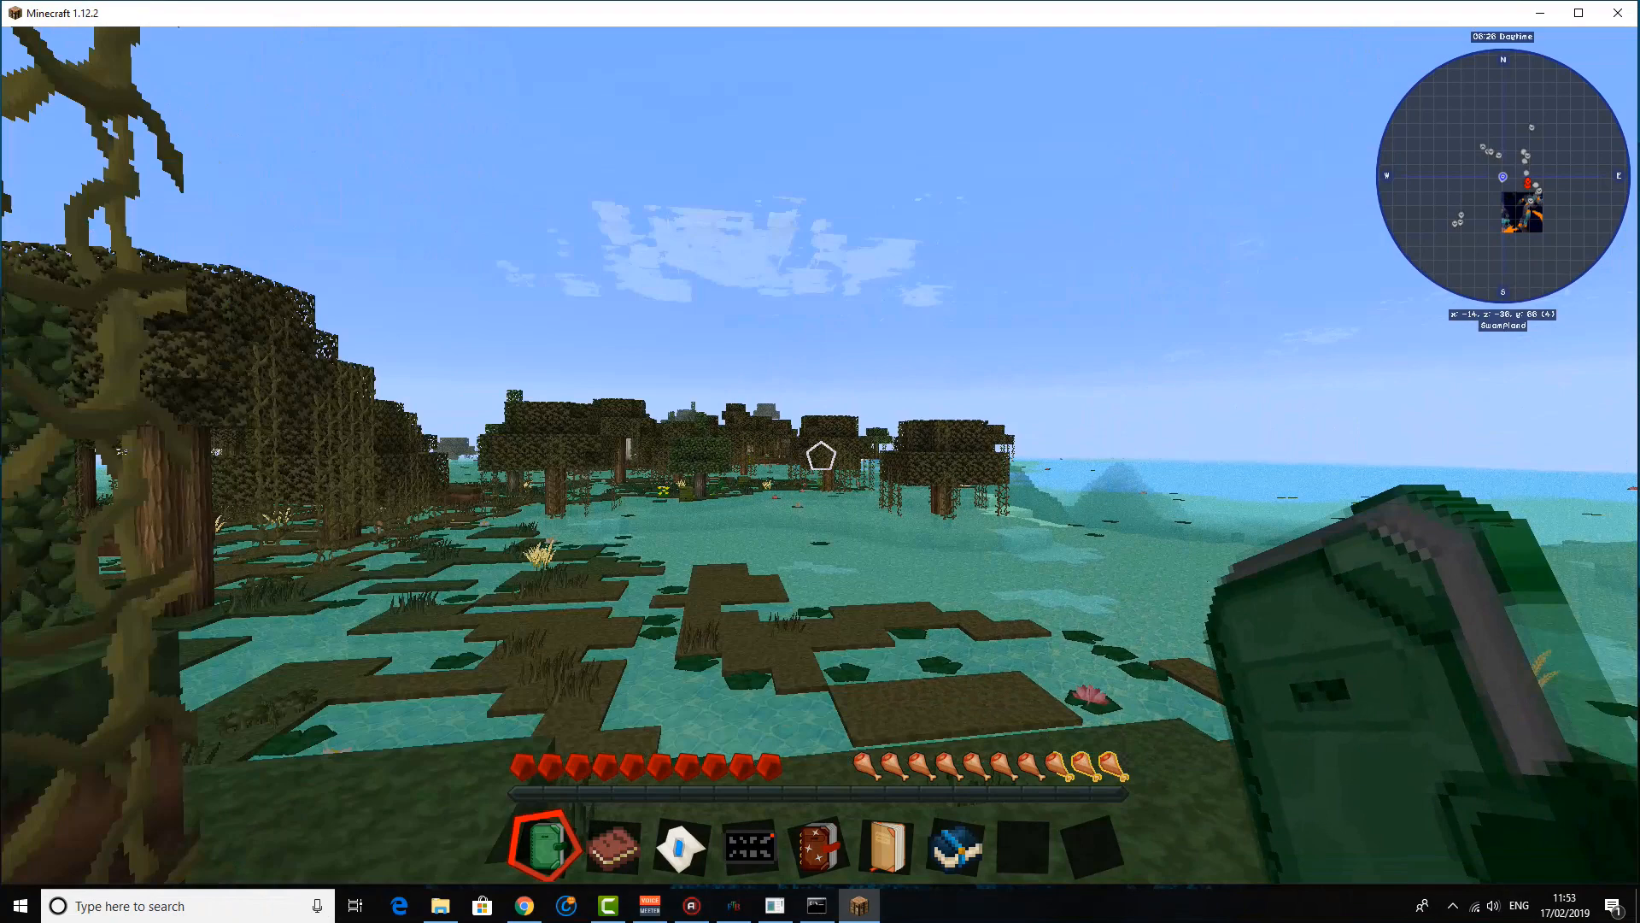
key("e")
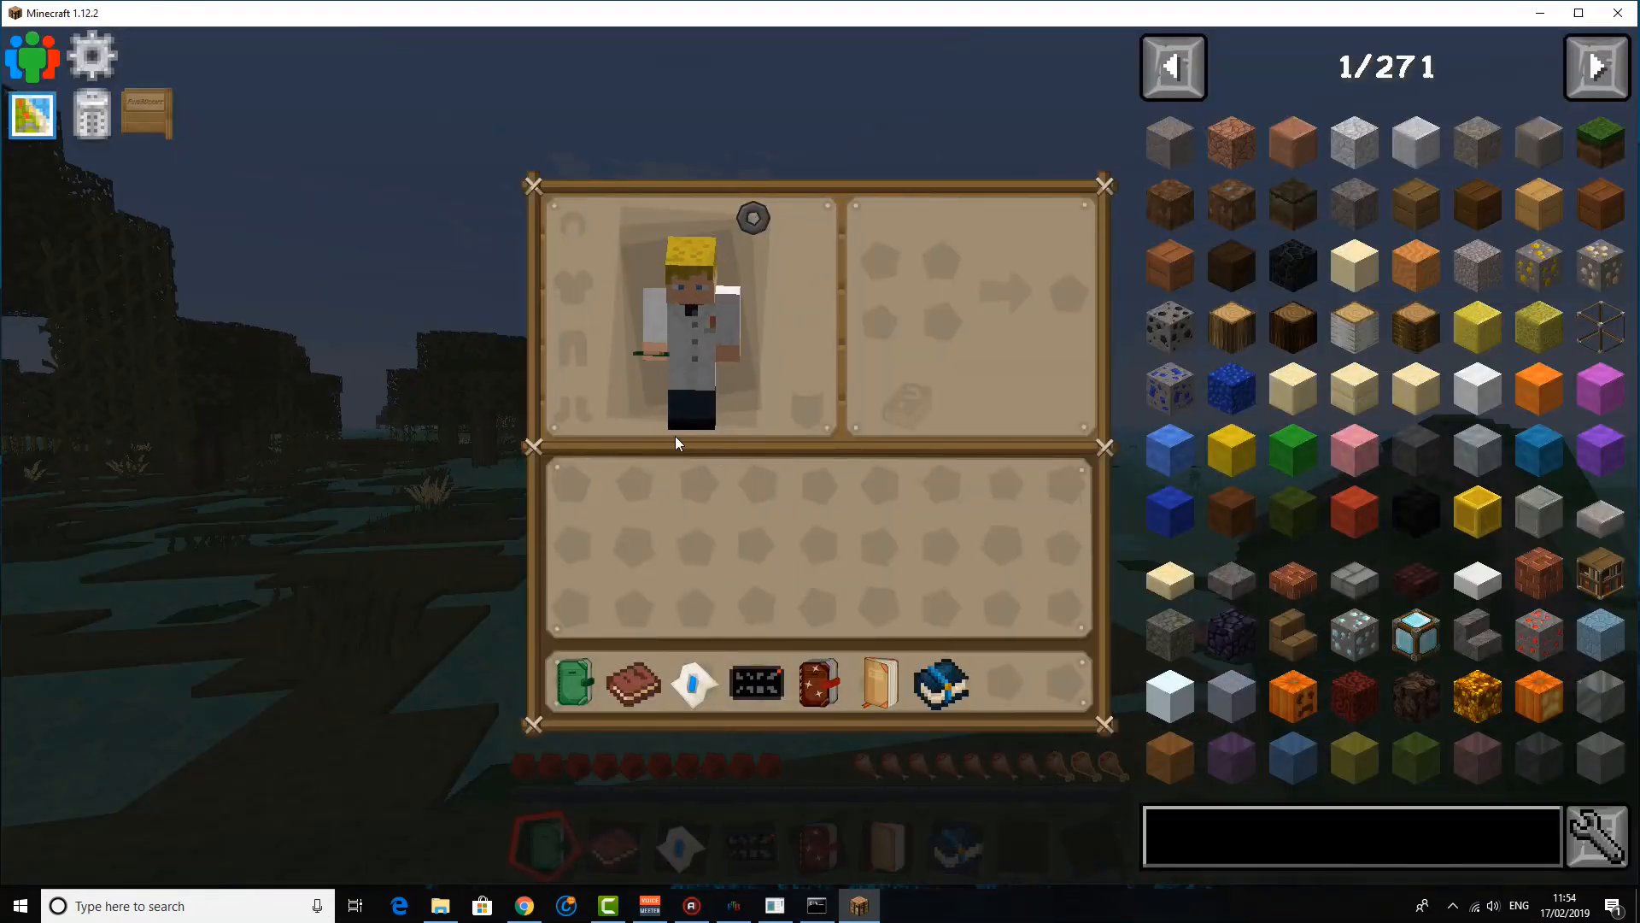
Run '/gamemode c' in chat, which the server refuses for lack of permission
key("Escape")
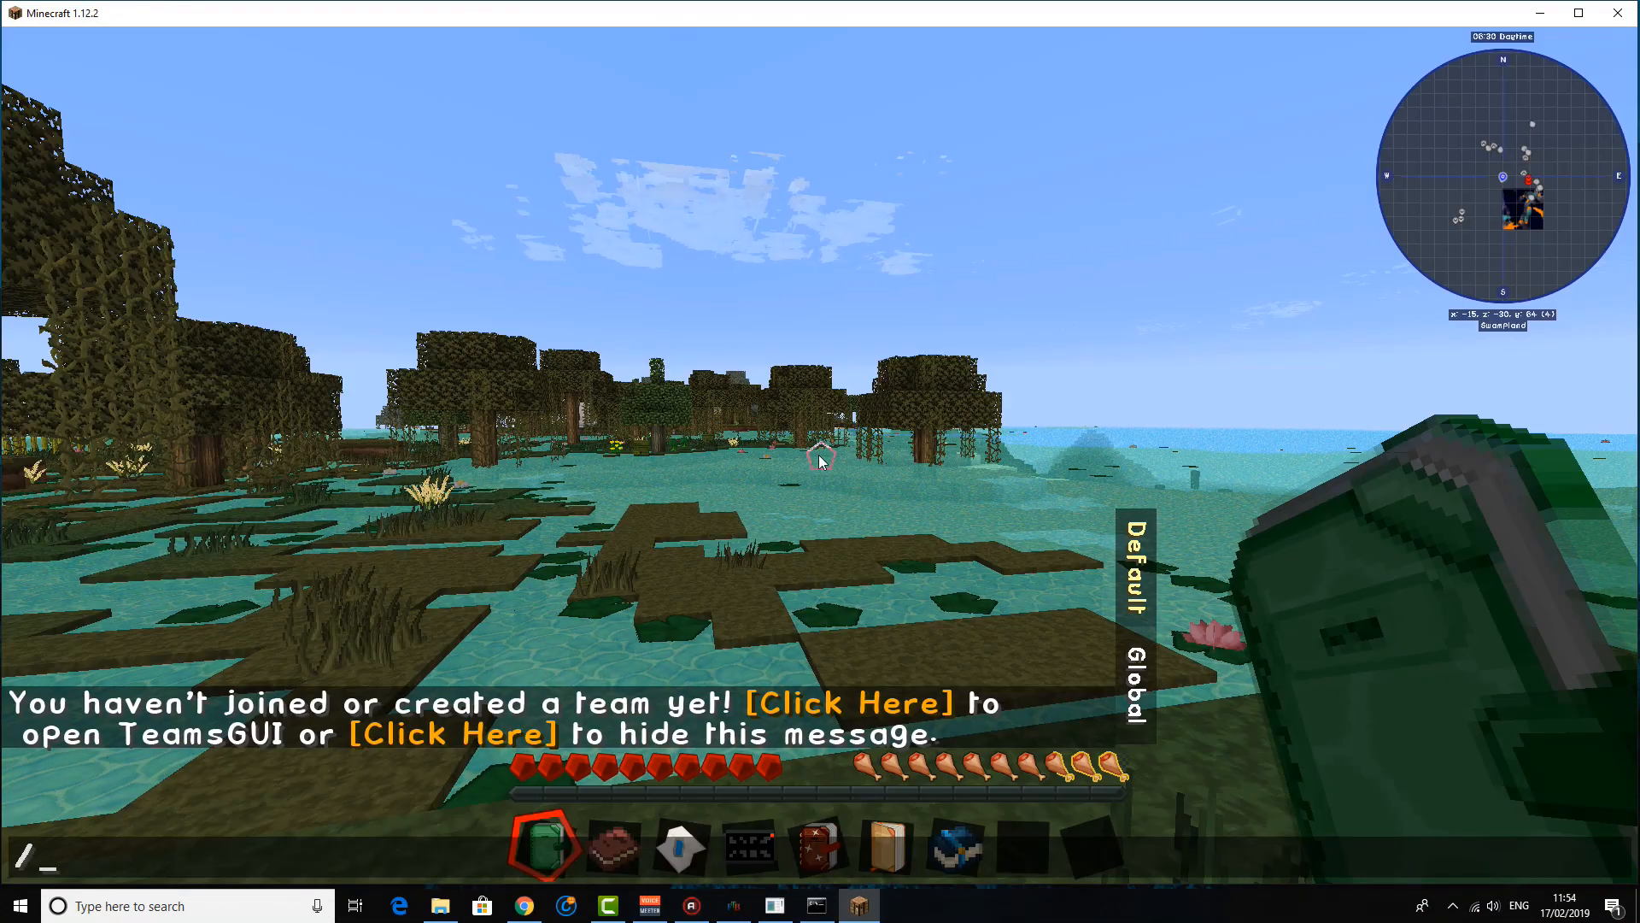
type("gamemdoe")
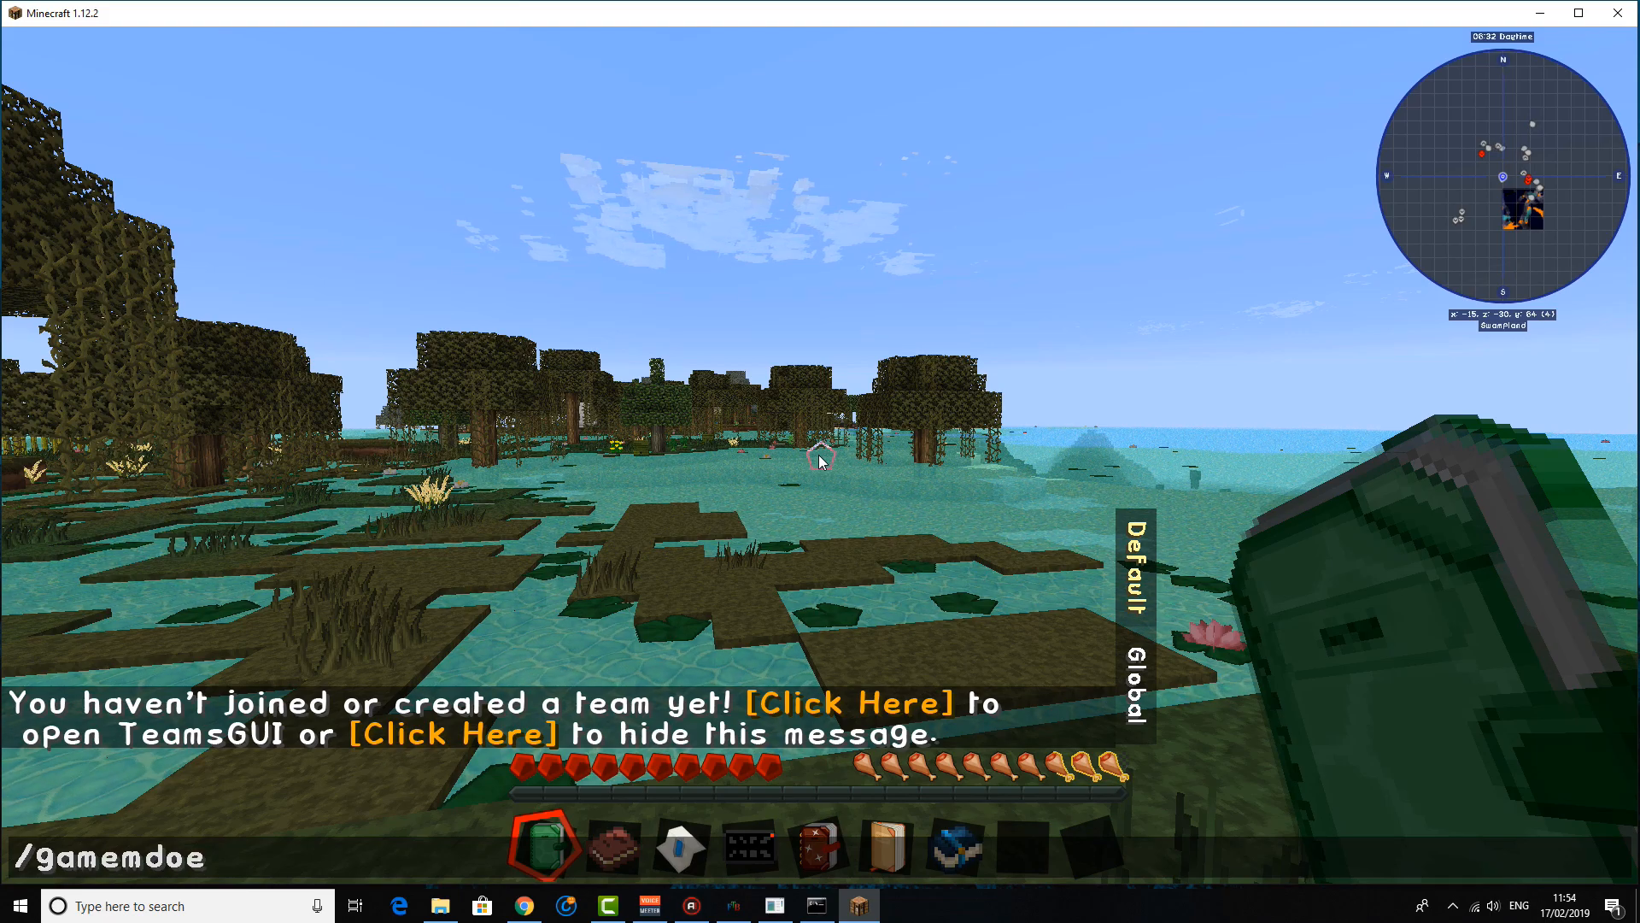
type("gamemode c")
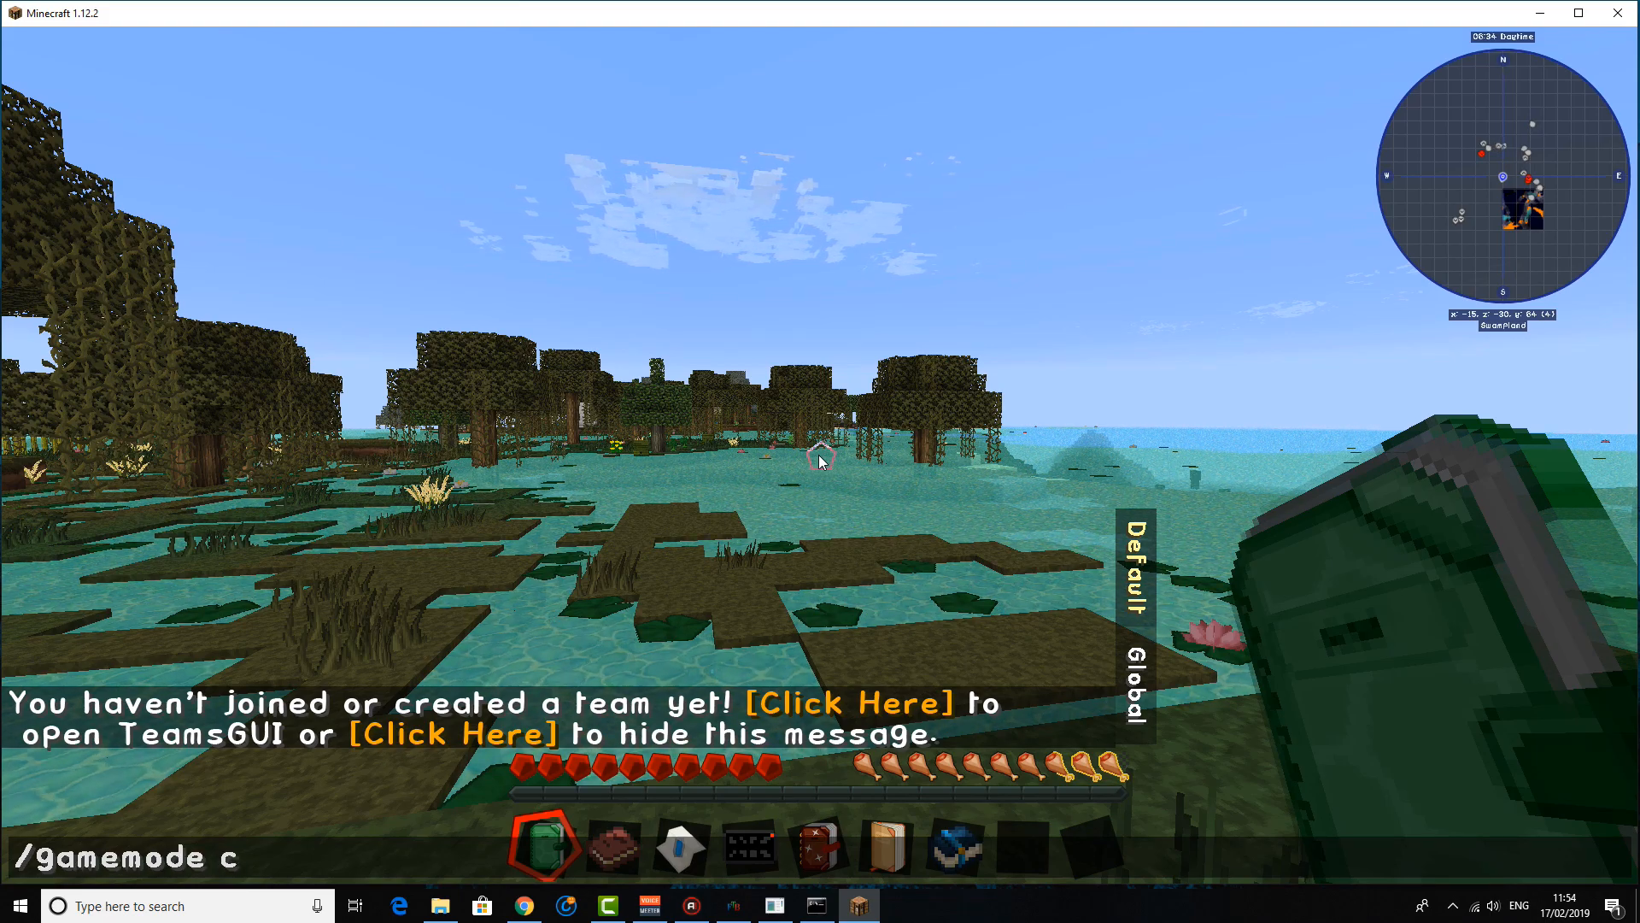
key("Return")
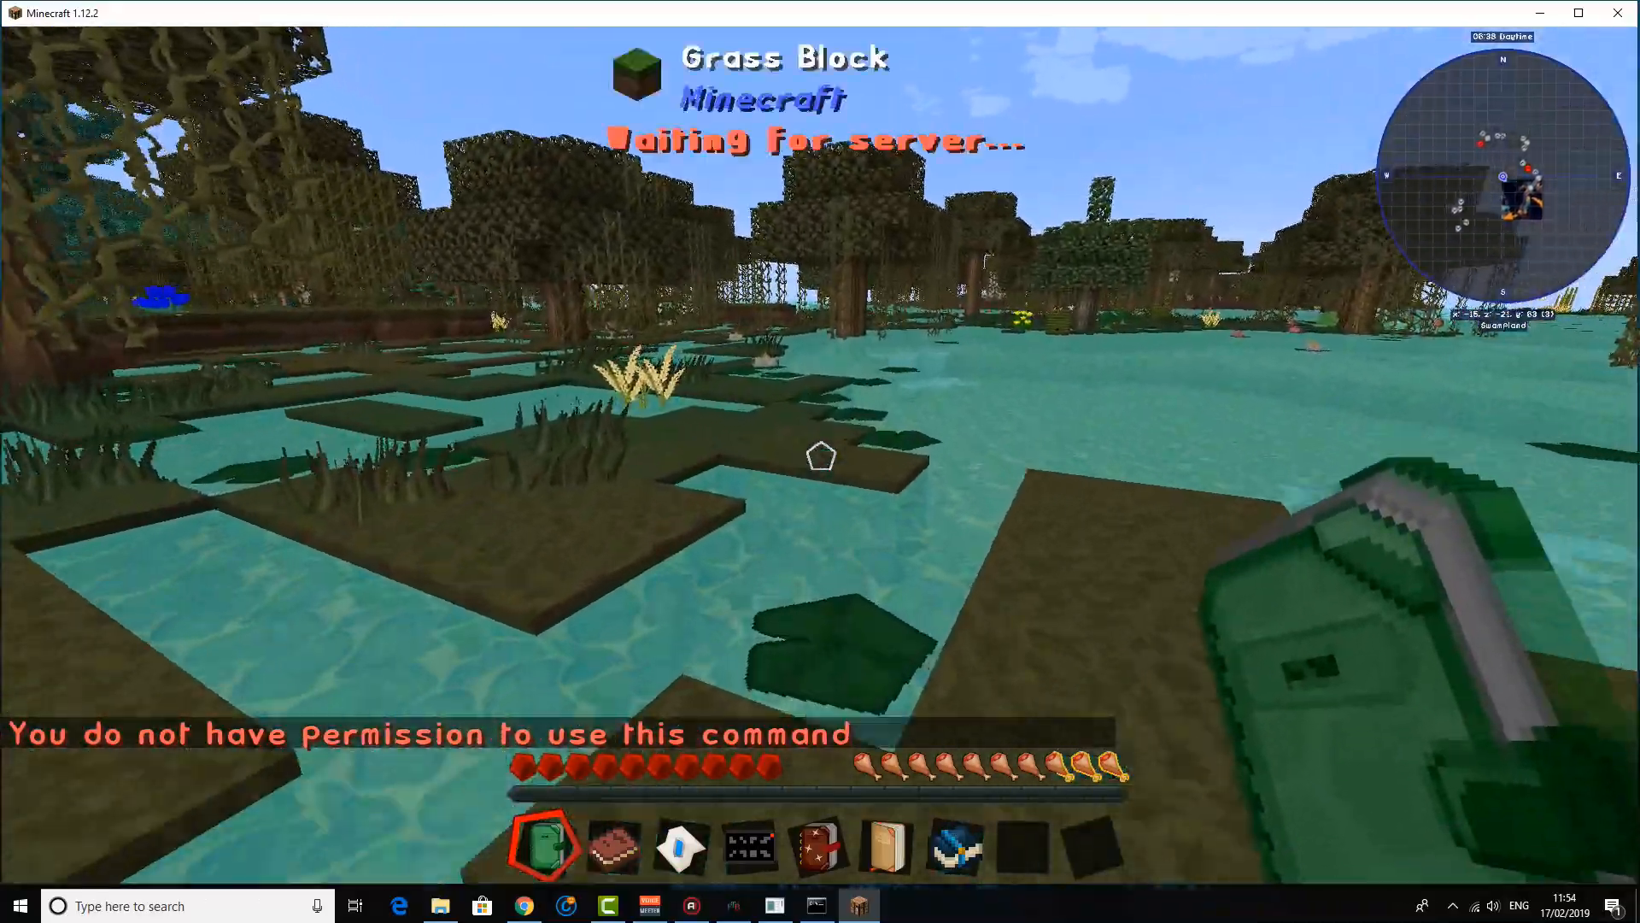
mouse_move(821, 450)
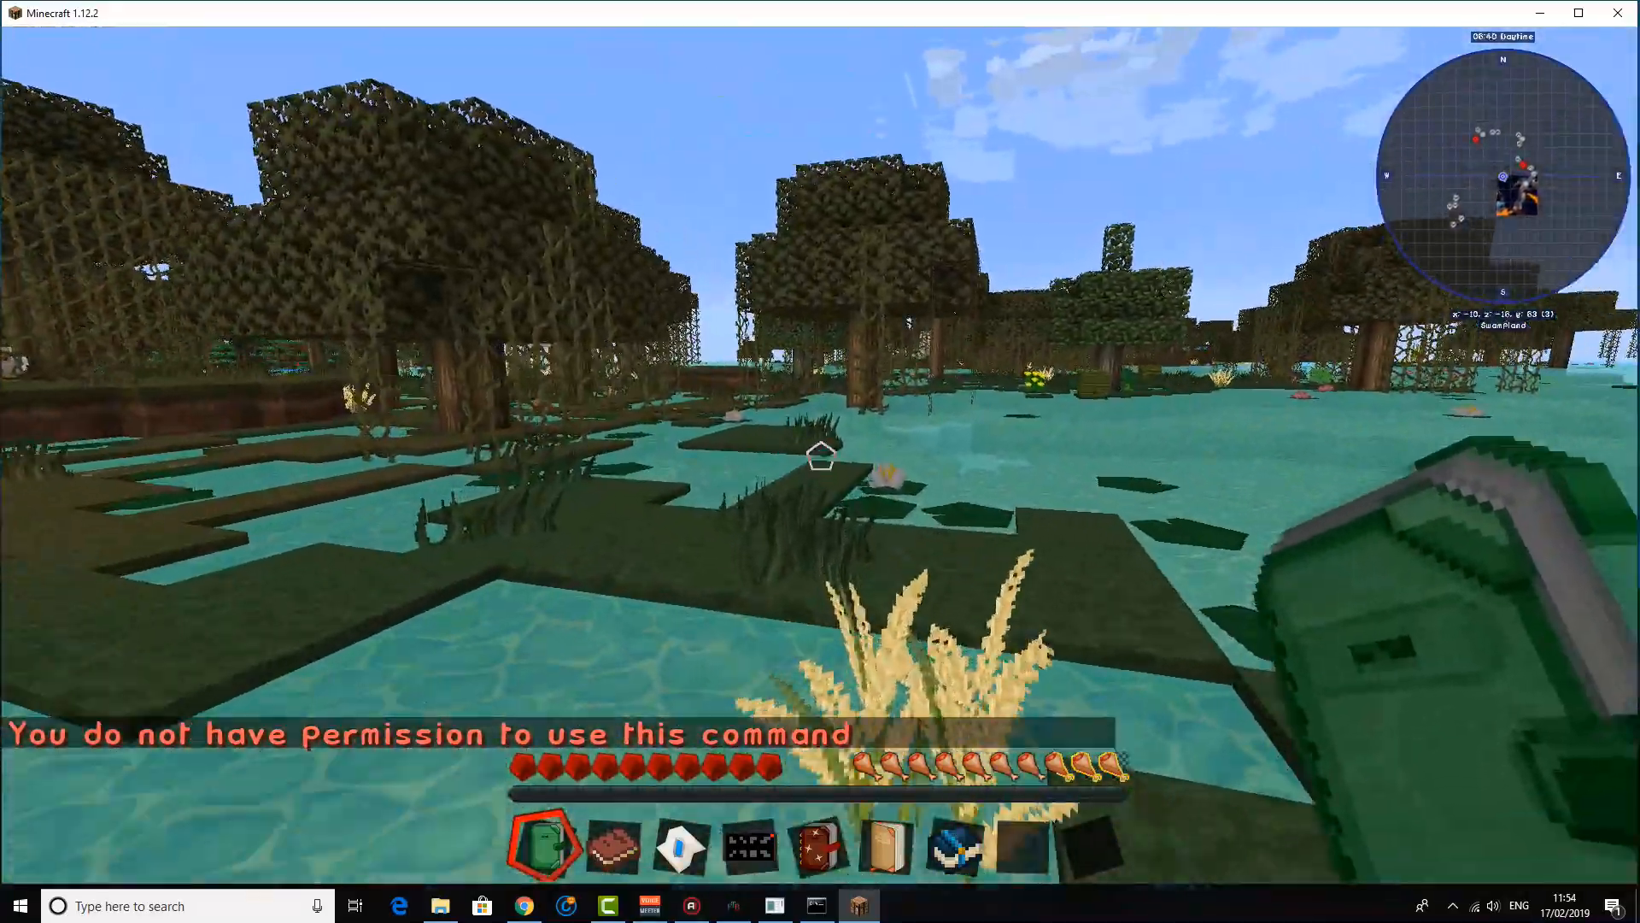